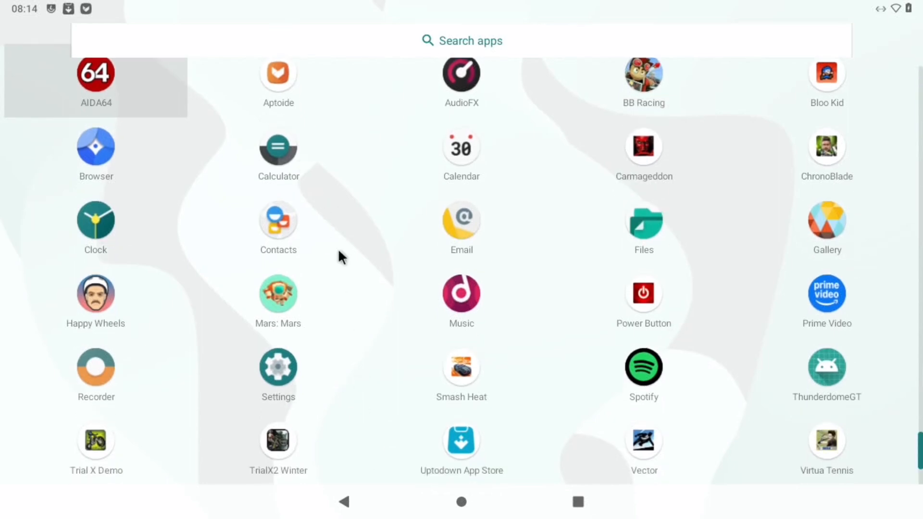
Close the app drawer, open and dismiss Recents, and swipe to the shortcuts page.
{"action": "left_click", "coordinate": [461, 502]}
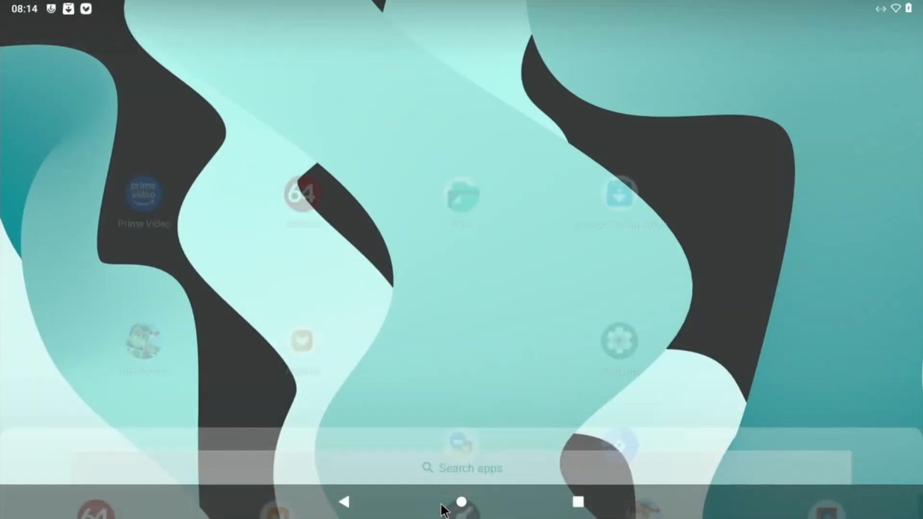
{"action": "left_click", "coordinate": [577, 502]}
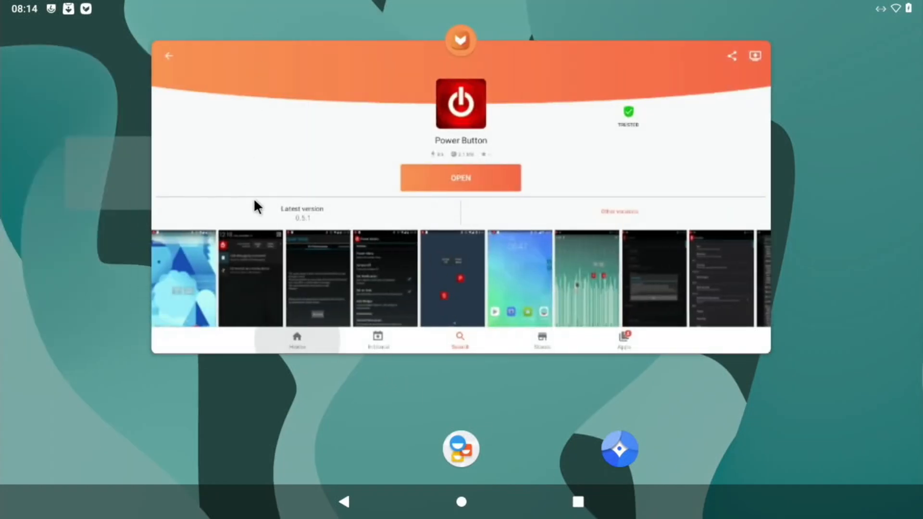
{"action": "left_click", "coordinate": [461, 502]}
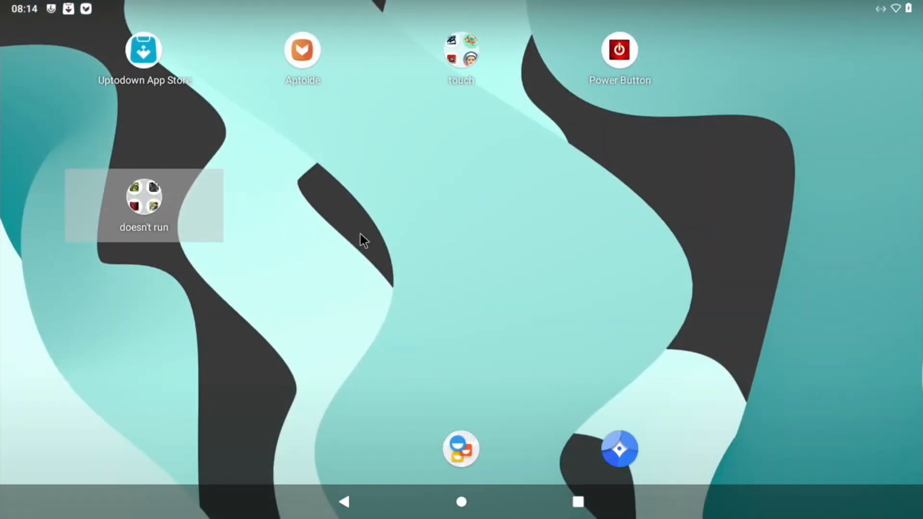
{"action": "scroll", "scroll_direction": "right", "scroll_amount": 3}
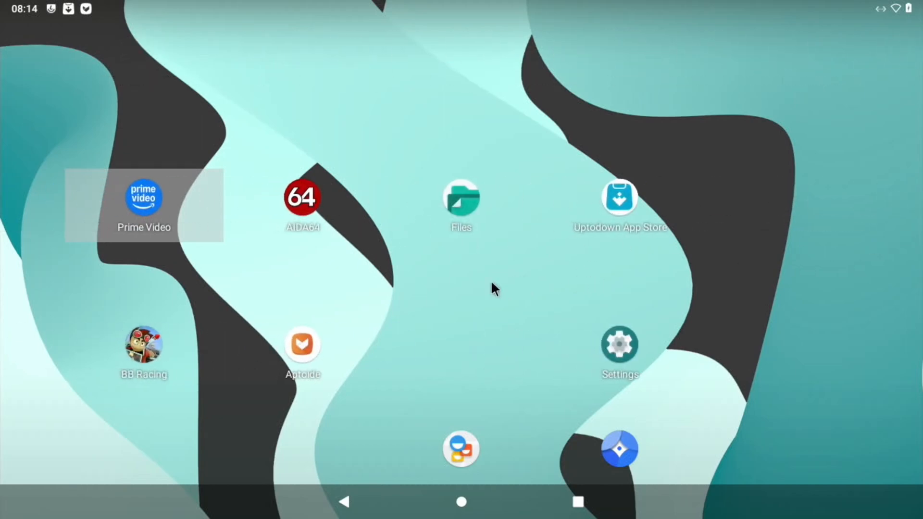
{"action": "mouse_move", "coordinate": [144, 344]}
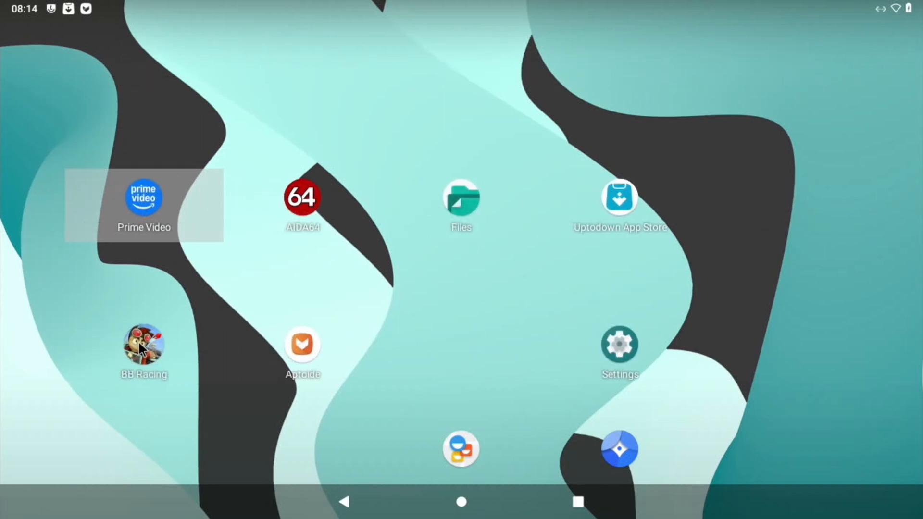
Launch BB Racing and leave it at its Vector Unit loading screen.
{"action": "left_click", "coordinate": [144, 344]}
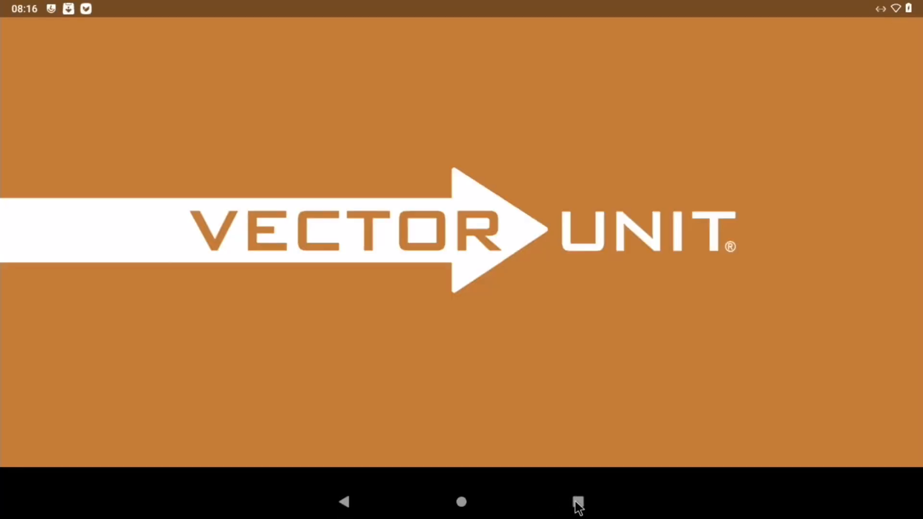
{"action": "left_click", "coordinate": [577, 502]}
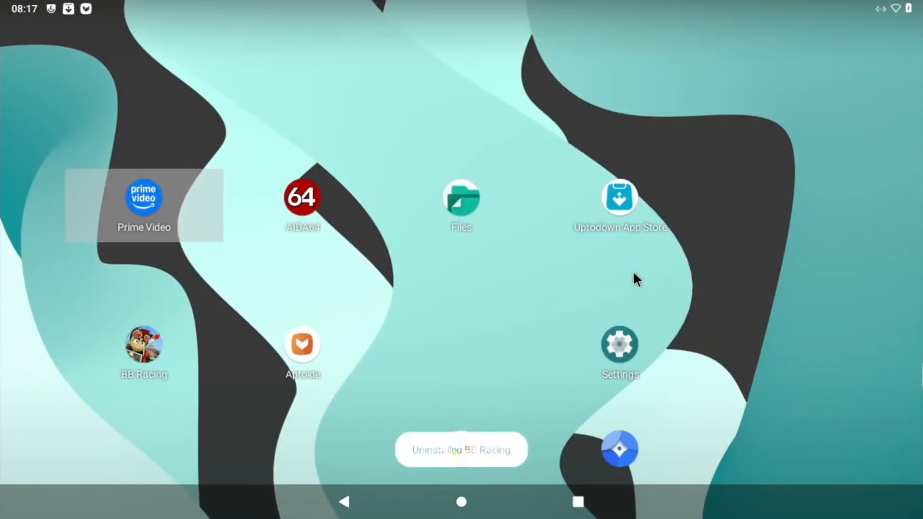
{"action": "mouse_move", "coordinate": [724, 265]}
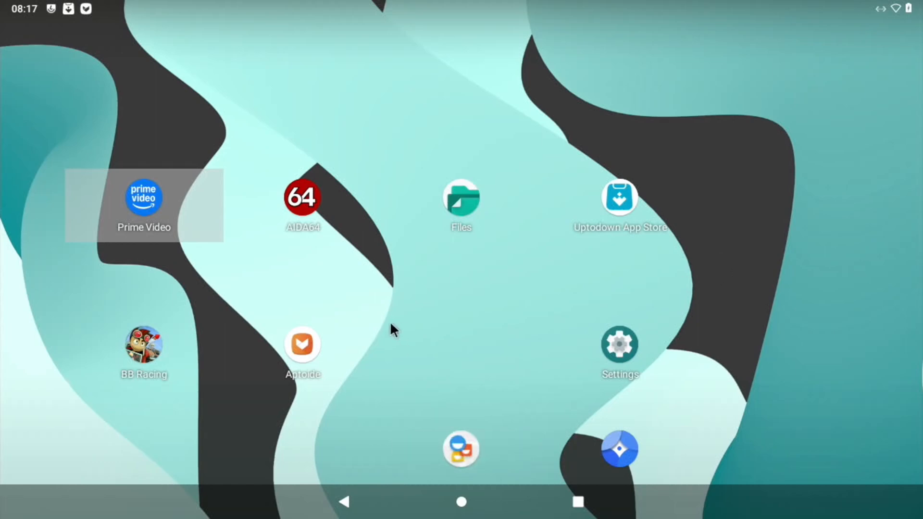
{"action": "mouse_move", "coordinate": [223, 402]}
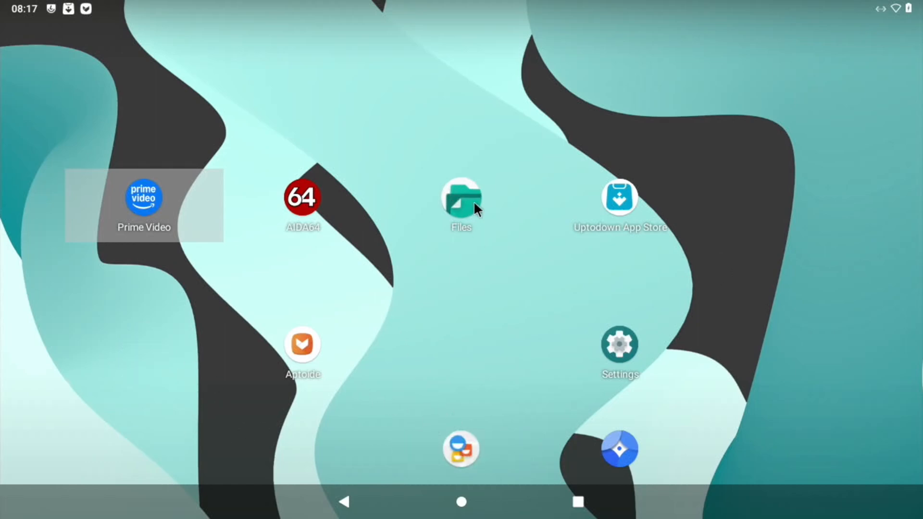
Open Files, show the Downloads folder, and open the 110 MB game file.
{"action": "left_click", "coordinate": [460, 197]}
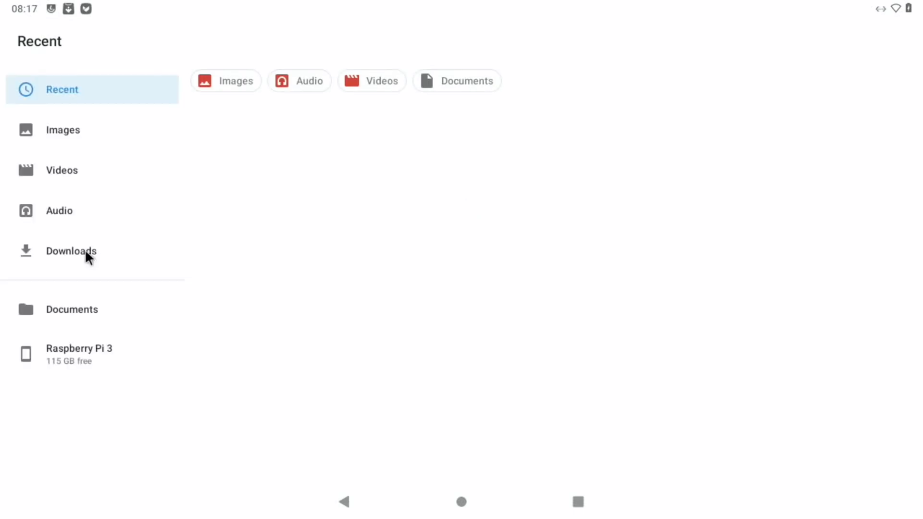
{"action": "left_click", "coordinate": [71, 251]}
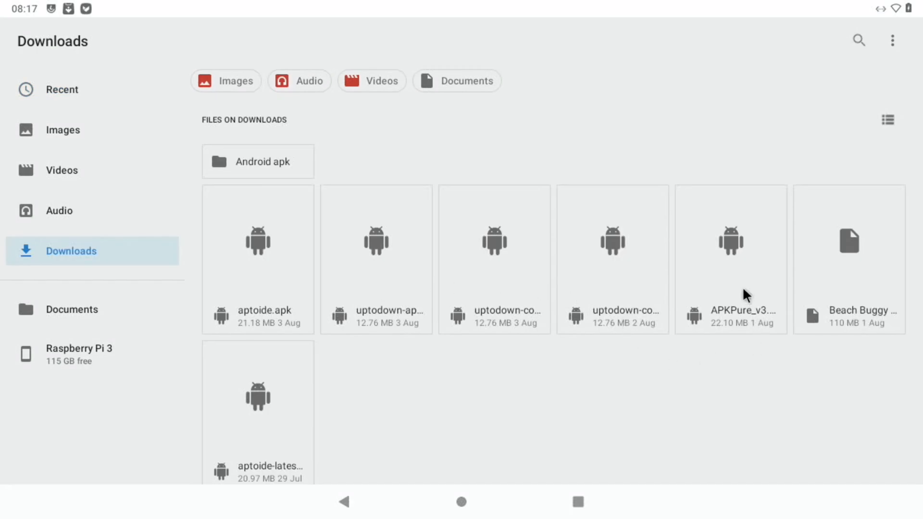
{"action": "mouse_move", "coordinate": [847, 247]}
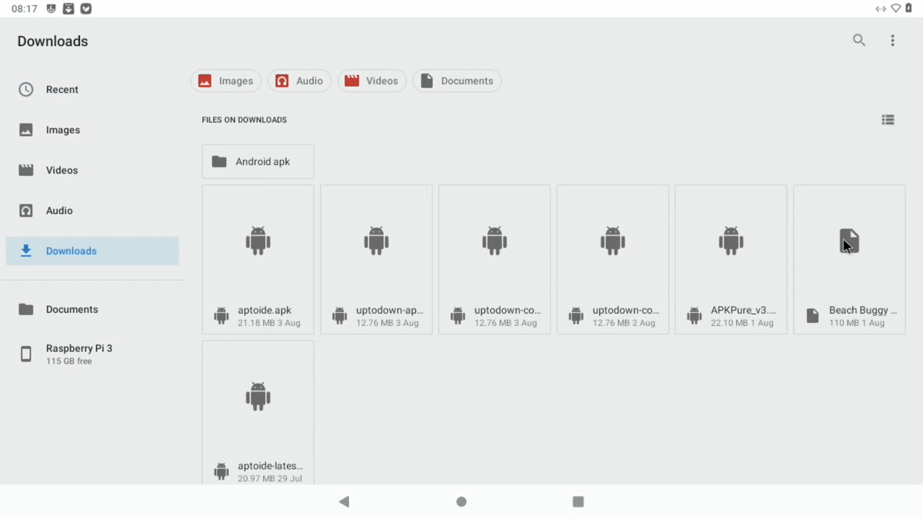
{"action": "mouse_move", "coordinate": [239, 243]}
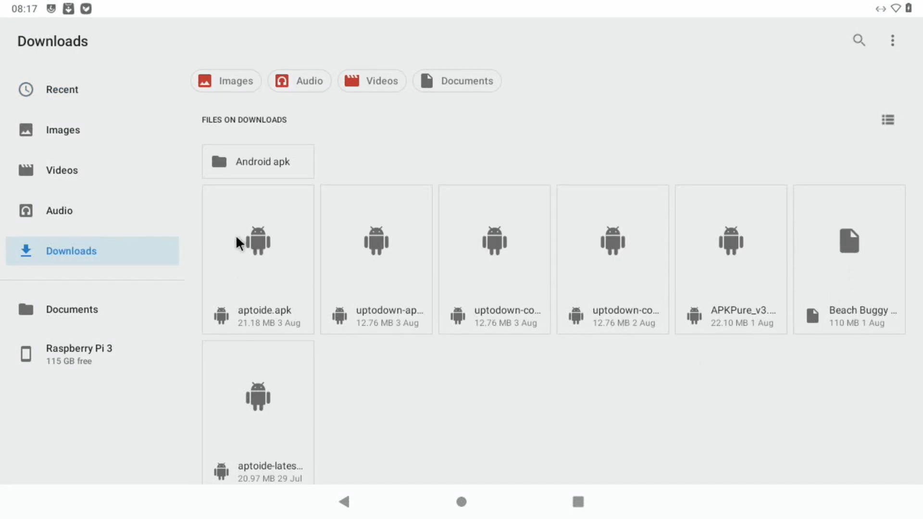
{"action": "mouse_move", "coordinate": [409, 254]}
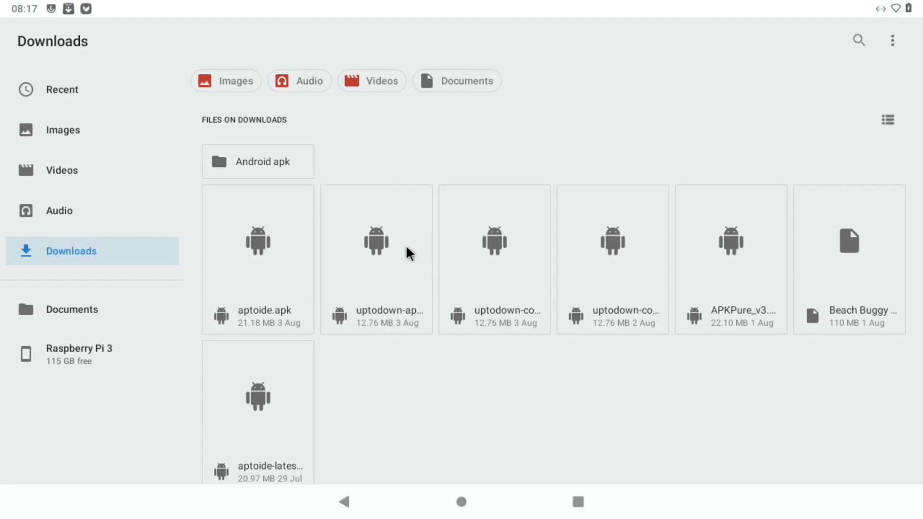
{"action": "mouse_move", "coordinate": [721, 262]}
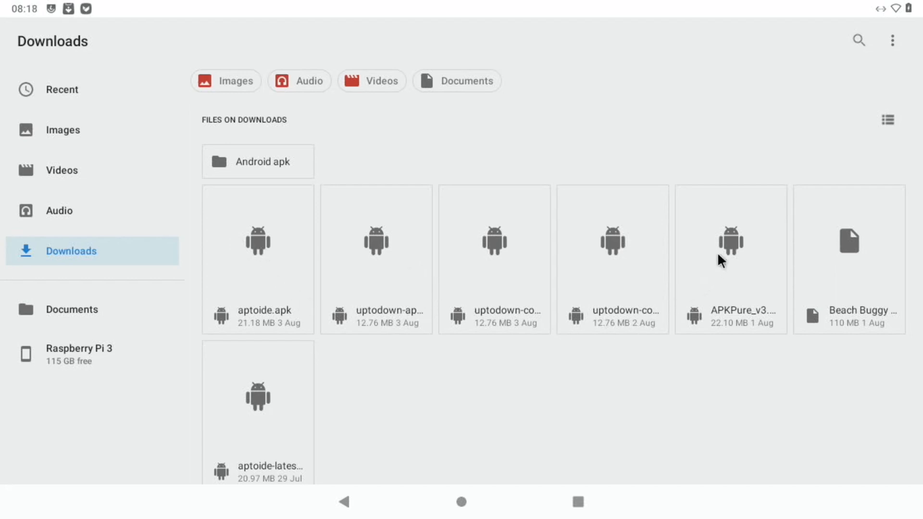
{"action": "mouse_move", "coordinate": [265, 478]}
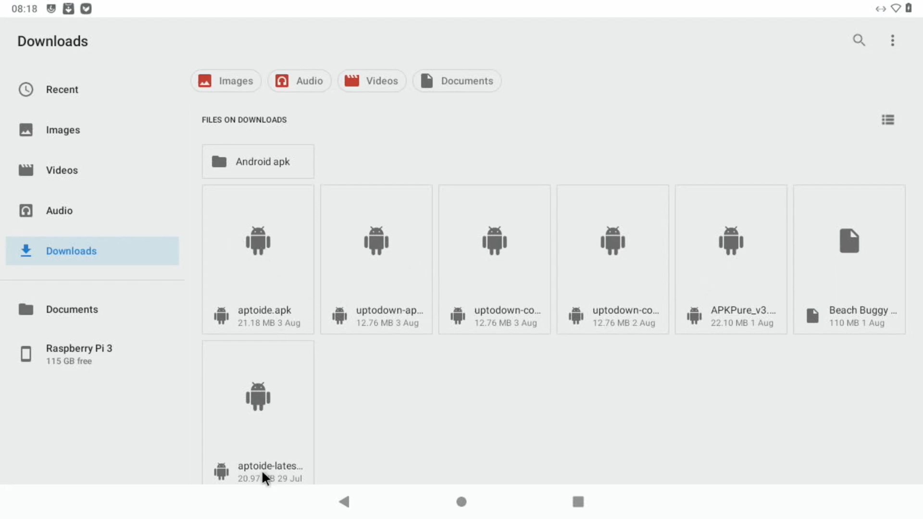
{"action": "mouse_move", "coordinate": [419, 369]}
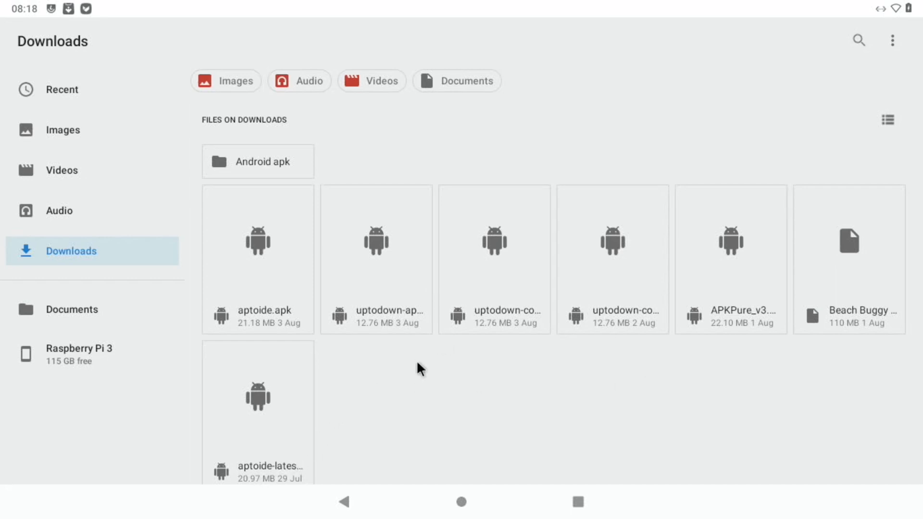
{"action": "mouse_move", "coordinate": [421, 355]}
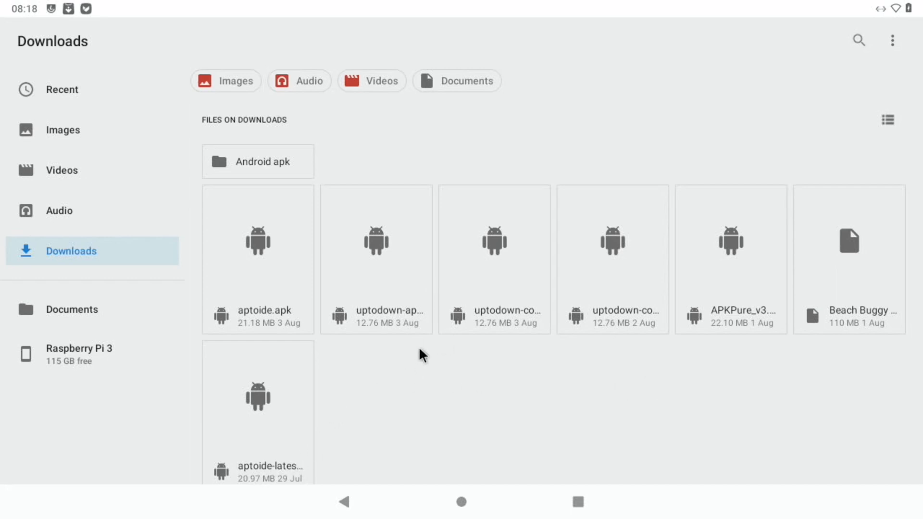
{"action": "mouse_move", "coordinate": [871, 278]}
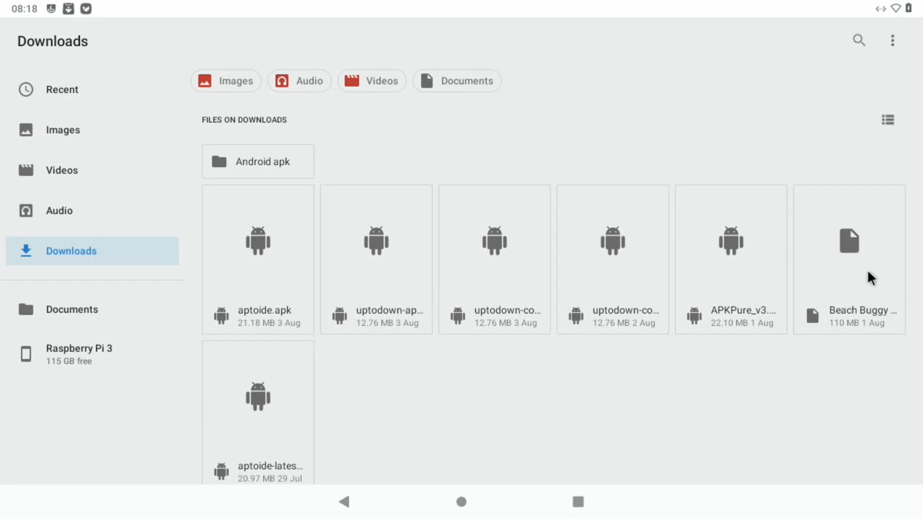
{"action": "left_click", "coordinate": [62, 90]}
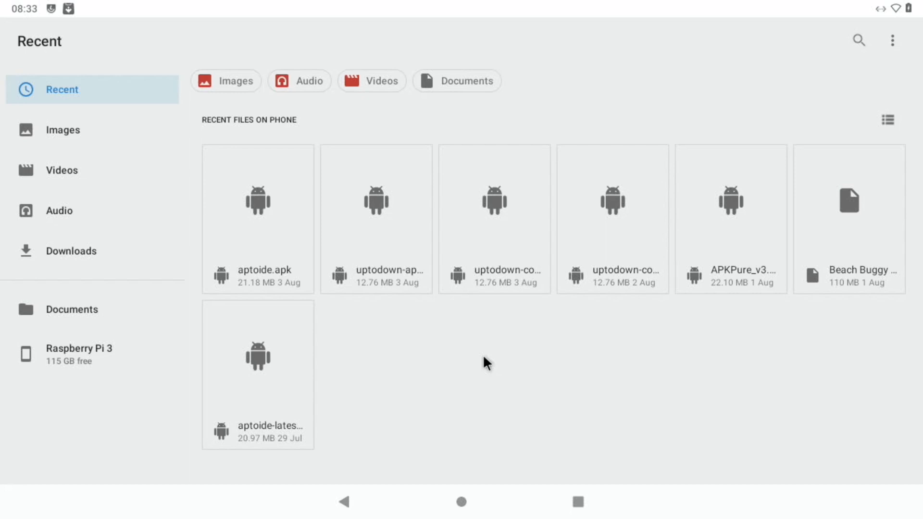
{"action": "mouse_move", "coordinate": [486, 363]}
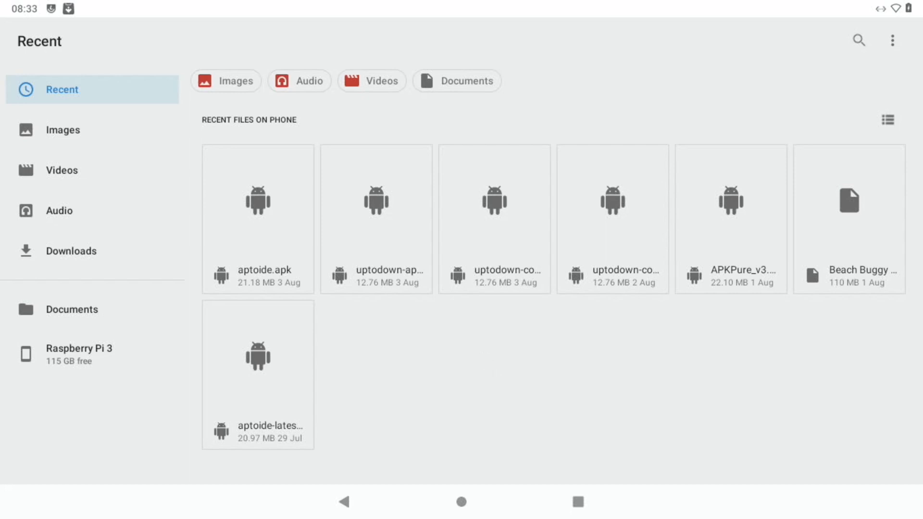
{"action": "mouse_move", "coordinate": [805, 276]}
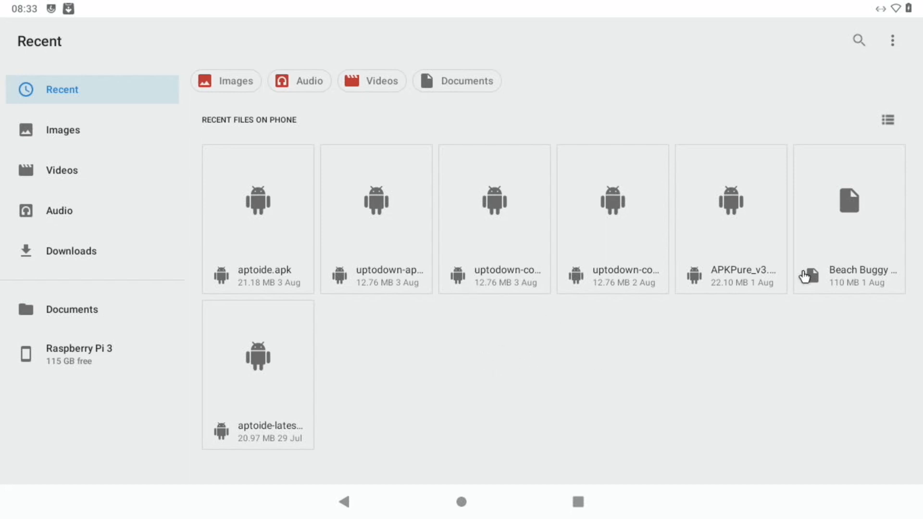
{"action": "mouse_move", "coordinate": [846, 197]}
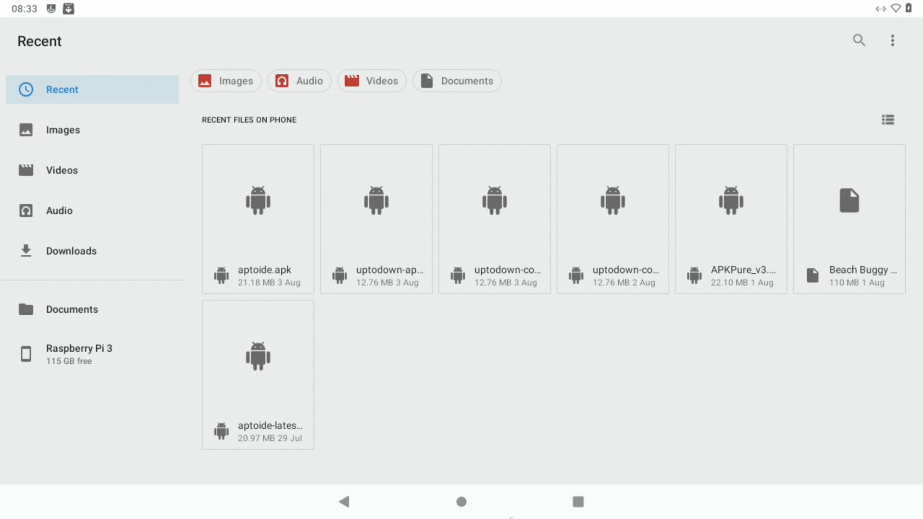
{"action": "mouse_move", "coordinate": [461, 502]}
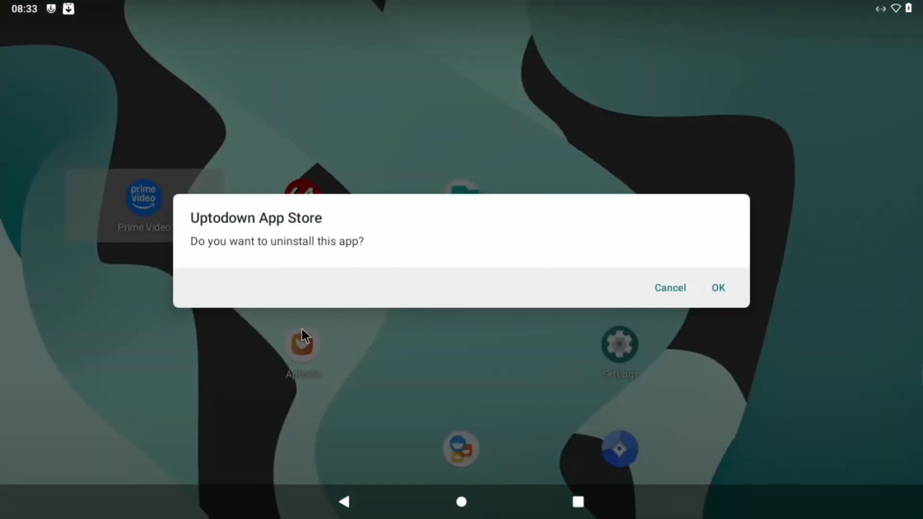
Confirm uninstalling the Uptodown App Store from the home screen.
{"action": "left_click", "coordinate": [670, 288]}
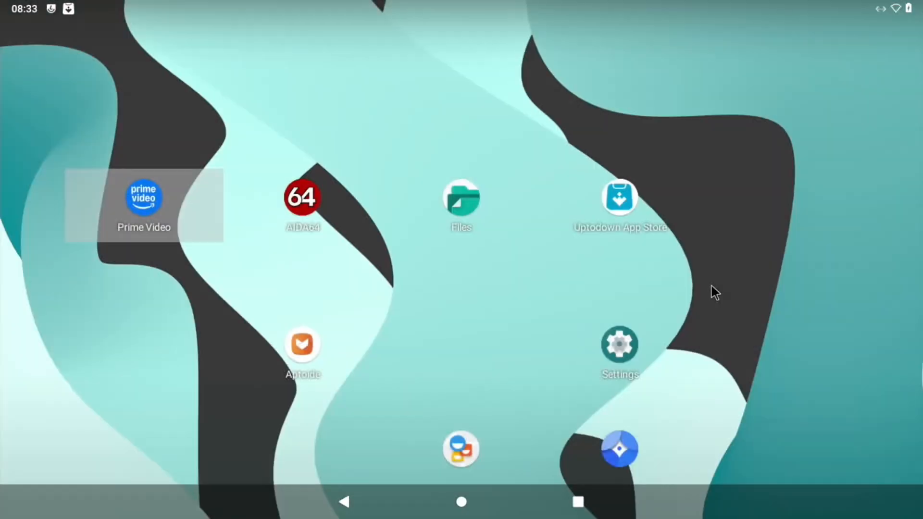
{"action": "mouse_move", "coordinate": [310, 359]}
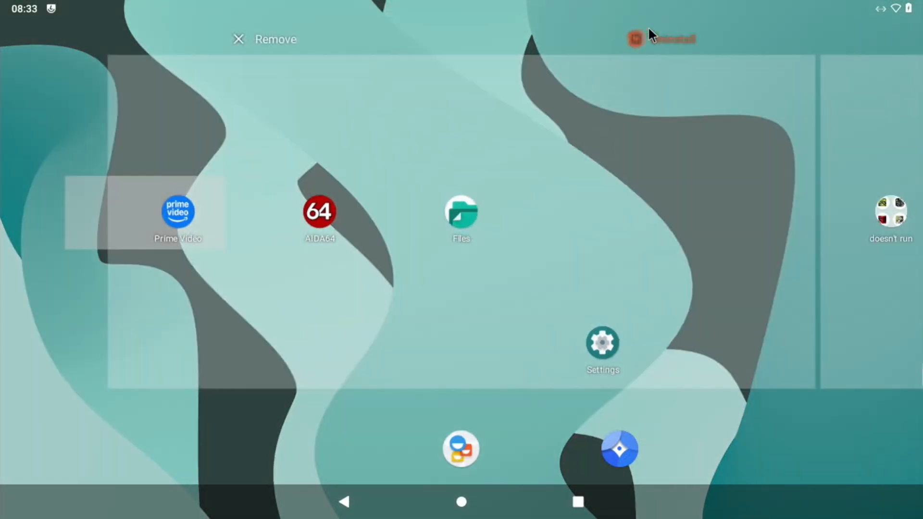
{"action": "left_click", "coordinate": [659, 39]}
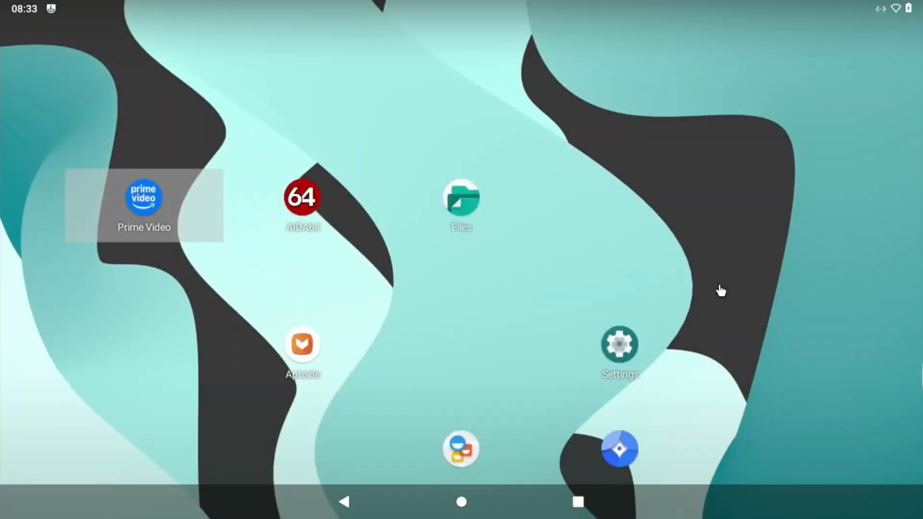
{"action": "left_click", "coordinate": [302, 344]}
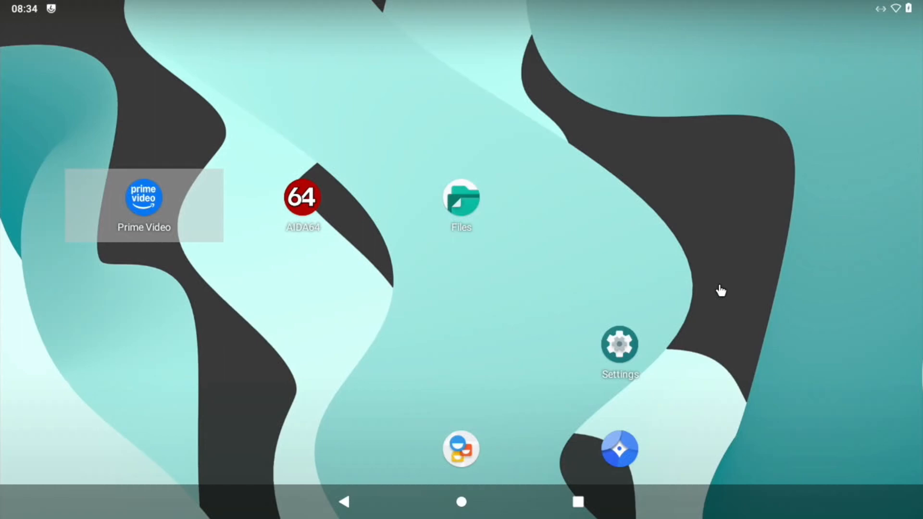
{"action": "mouse_move", "coordinate": [365, 398]}
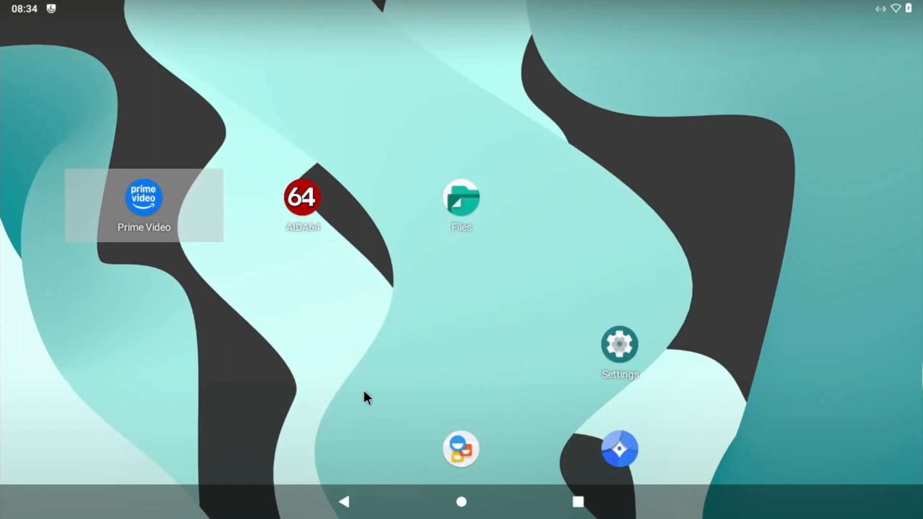
{"action": "mouse_move", "coordinate": [300, 330]}
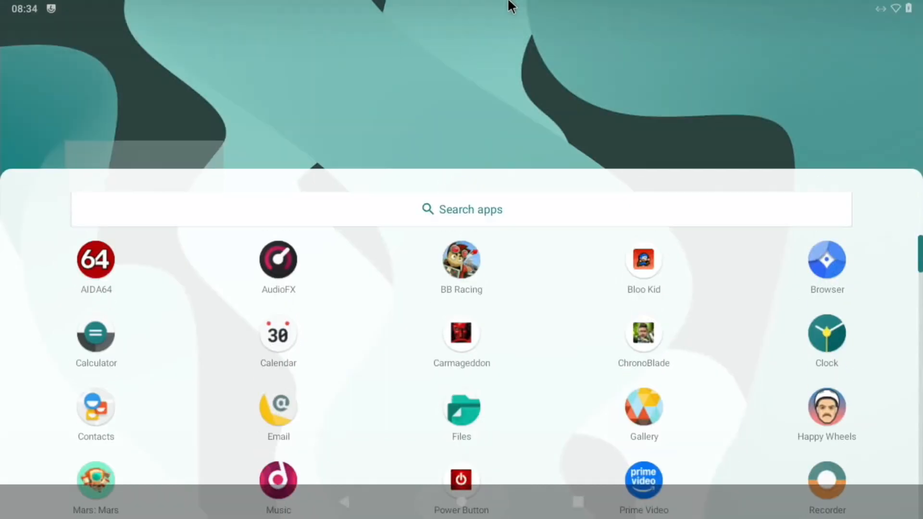
{"action": "scroll", "scroll_direction": "up", "scroll_amount": 3}
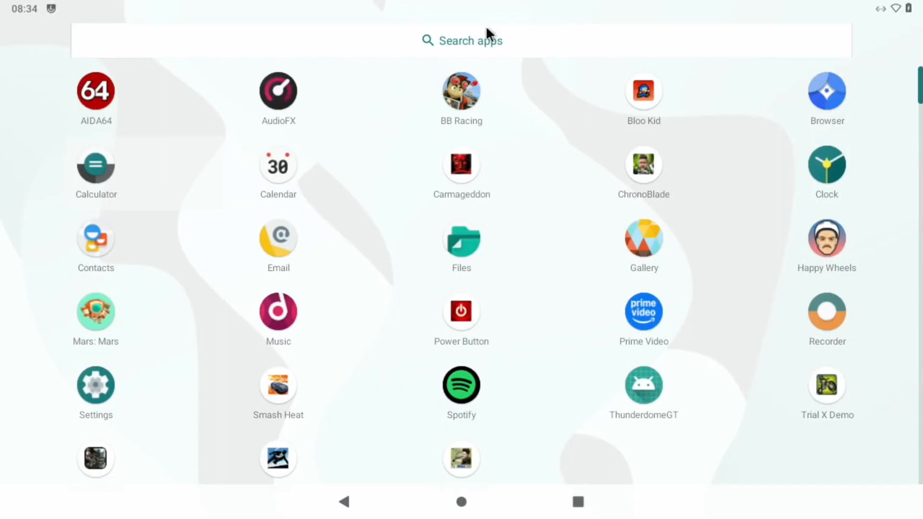
{"action": "mouse_move", "coordinate": [540, 337]}
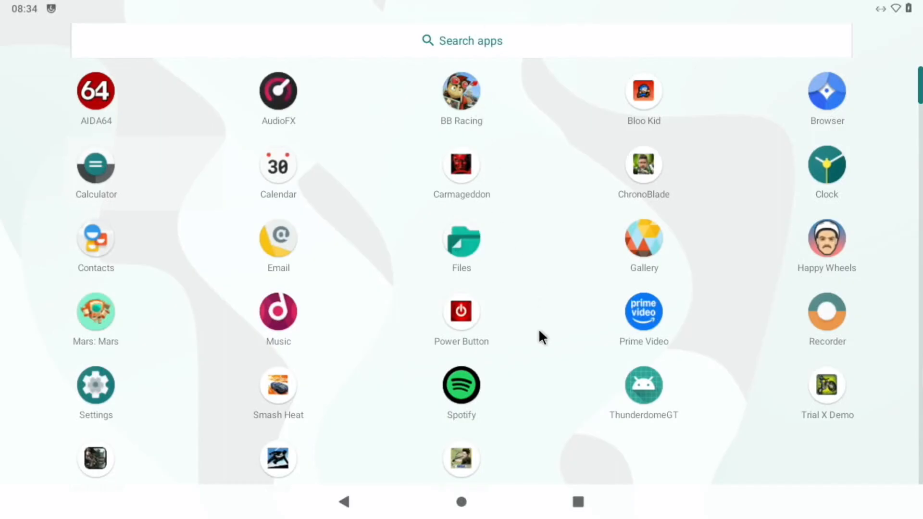
{"action": "mouse_move", "coordinate": [558, 351]}
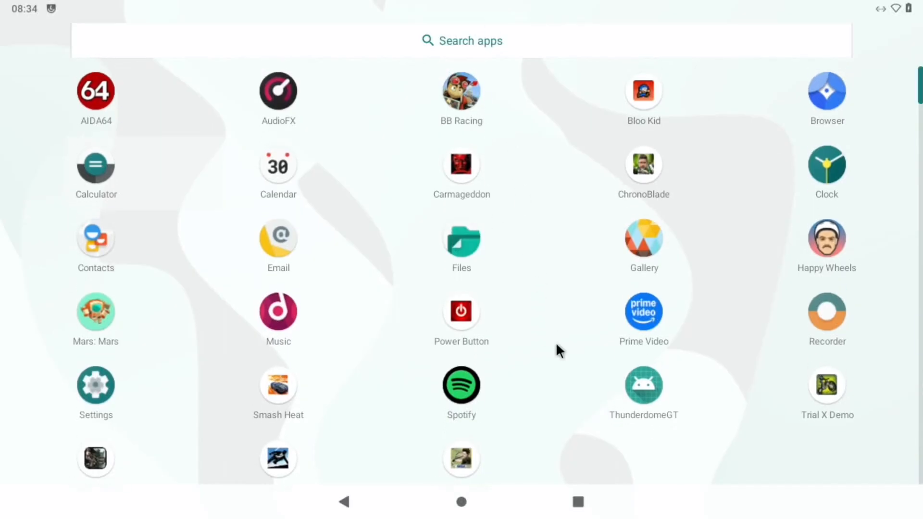
{"action": "mouse_move", "coordinate": [311, 301]}
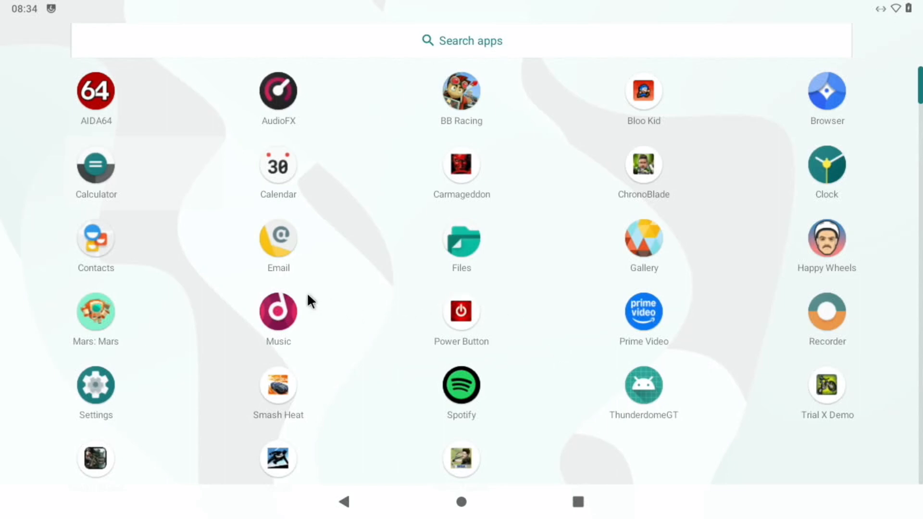
{"action": "mouse_move", "coordinate": [832, 101]}
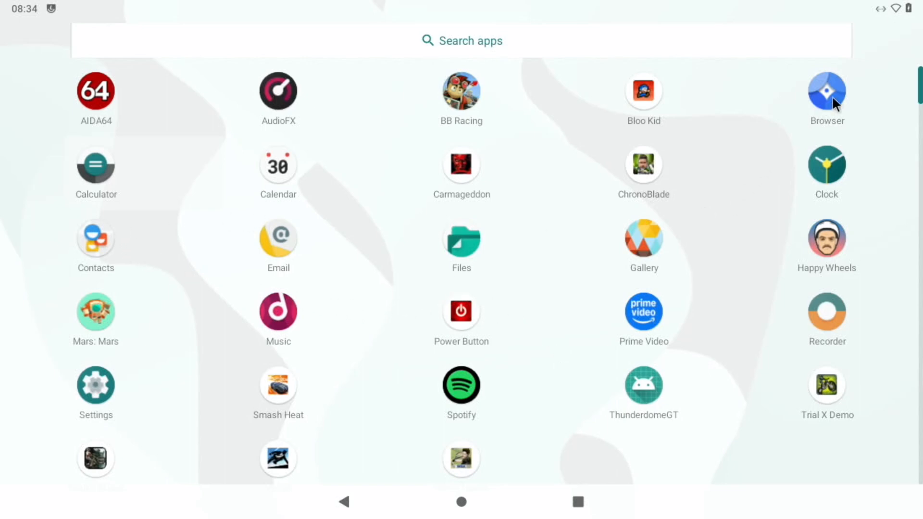
Search 'uptodownstore beach buggy' in Browser and clear the ad on the versions page.
{"action": "left_click", "coordinate": [826, 90]}
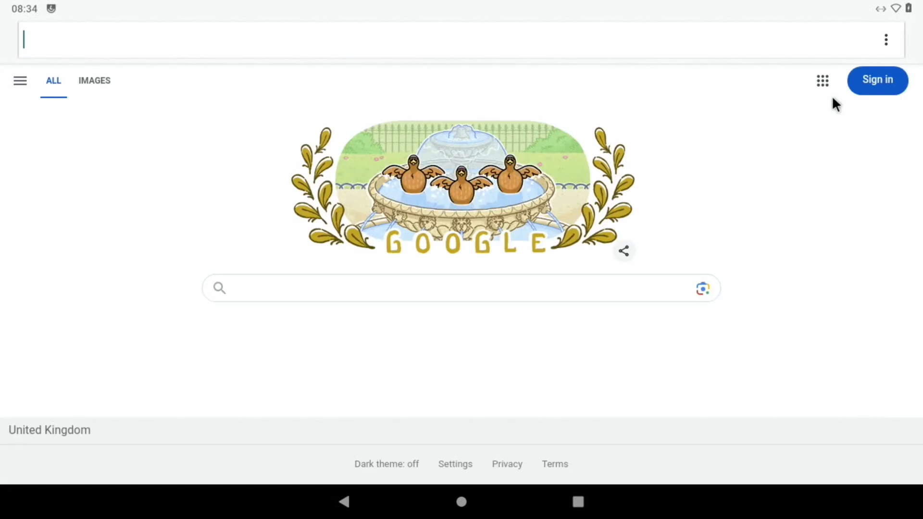
{"action": "type", "text": "uptodow"}
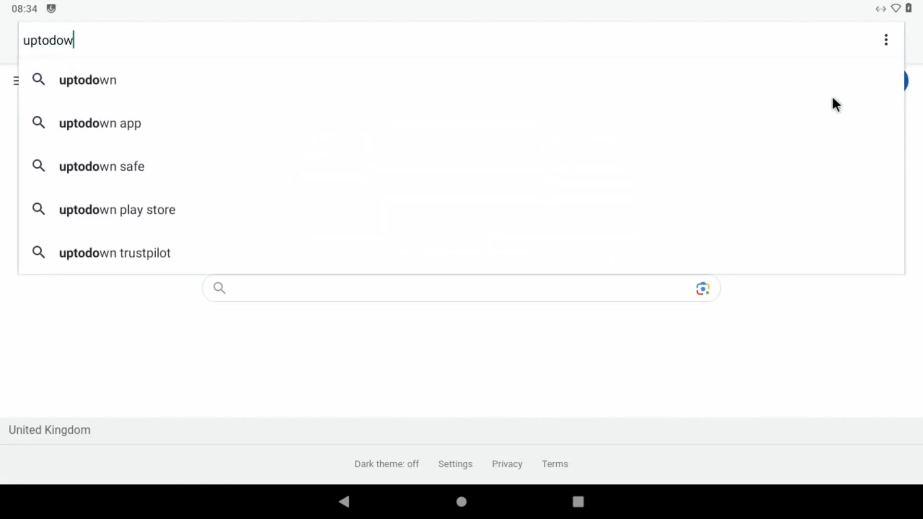
{"action": "type", "text": "nstore"}
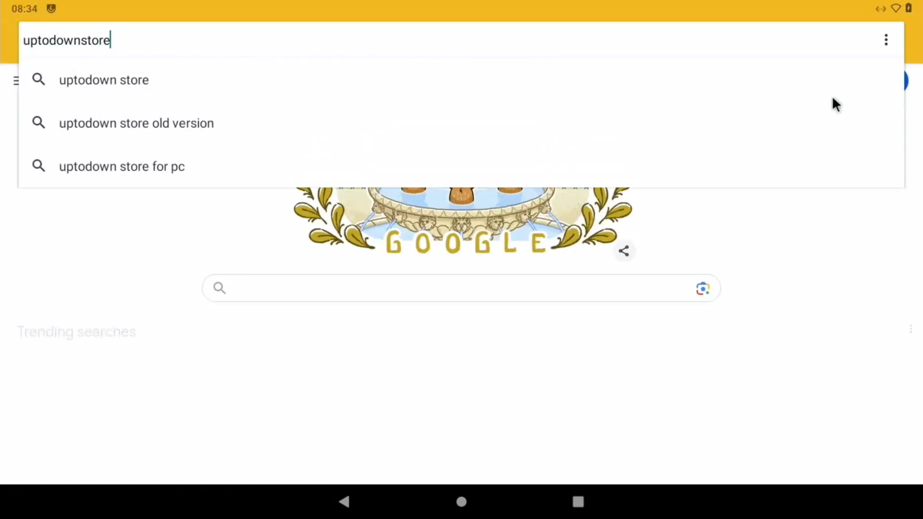
{"action": "type", "text": "bea"}
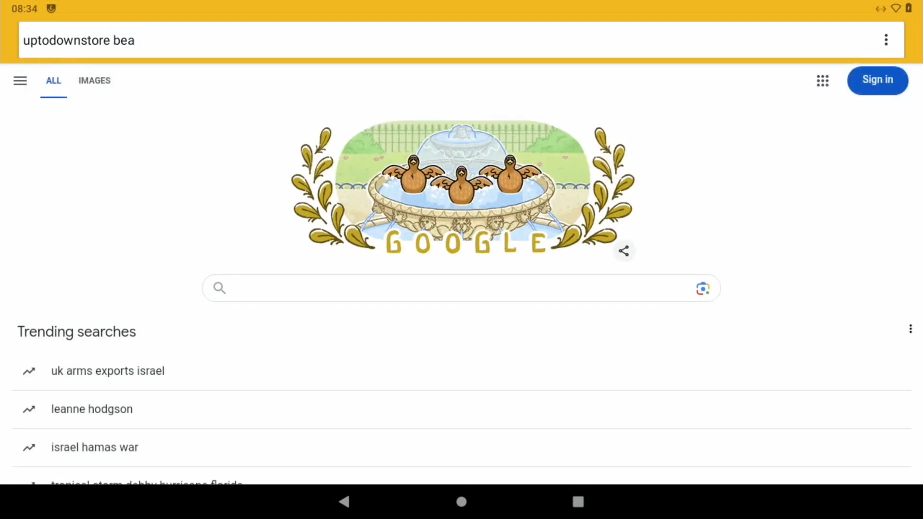
{"action": "type", "text": "ch buggy"}
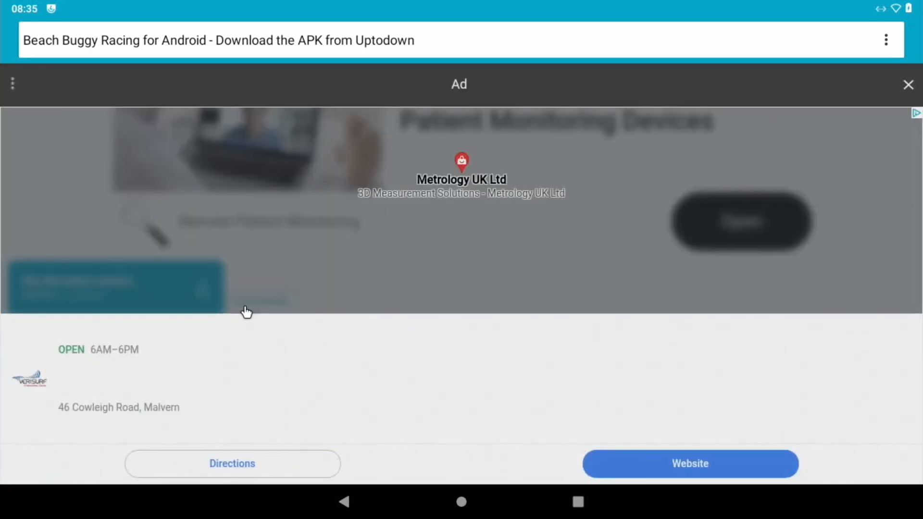
{"action": "mouse_move", "coordinate": [878, 98]}
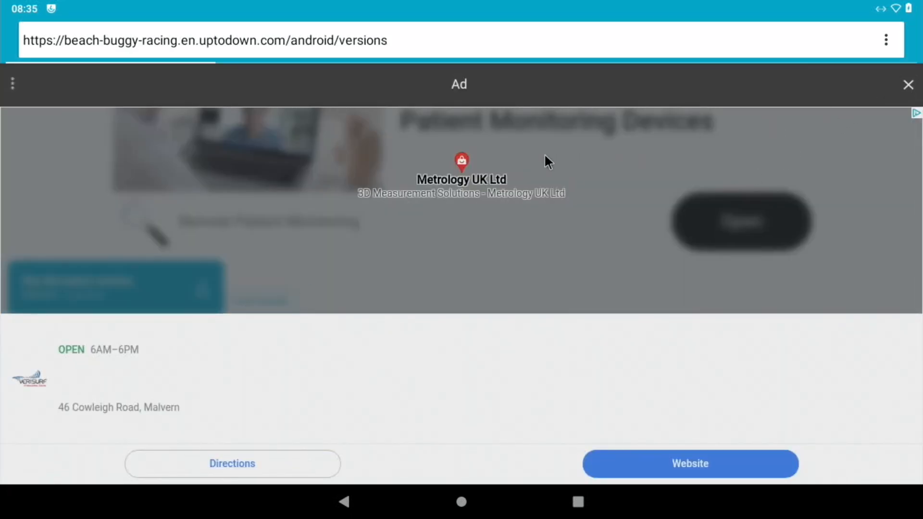
{"action": "left_click", "coordinate": [908, 84]}
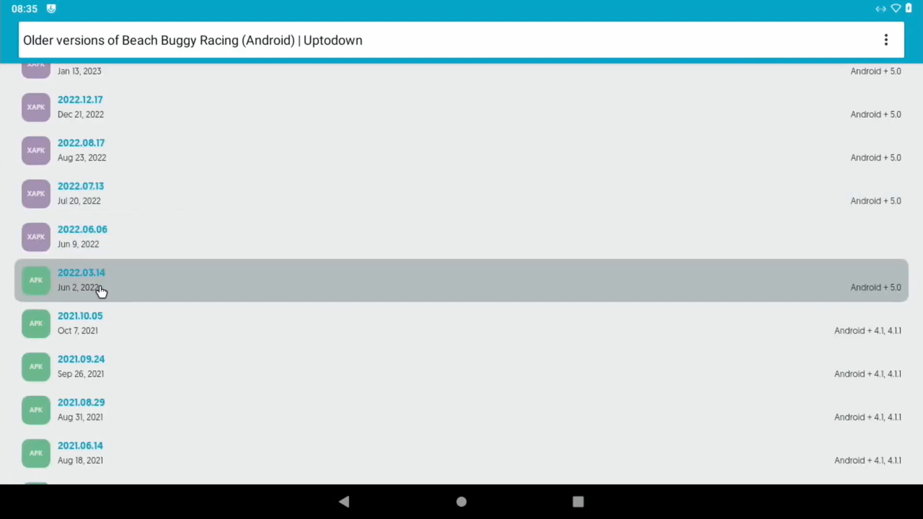
{"action": "mouse_move", "coordinate": [124, 294]}
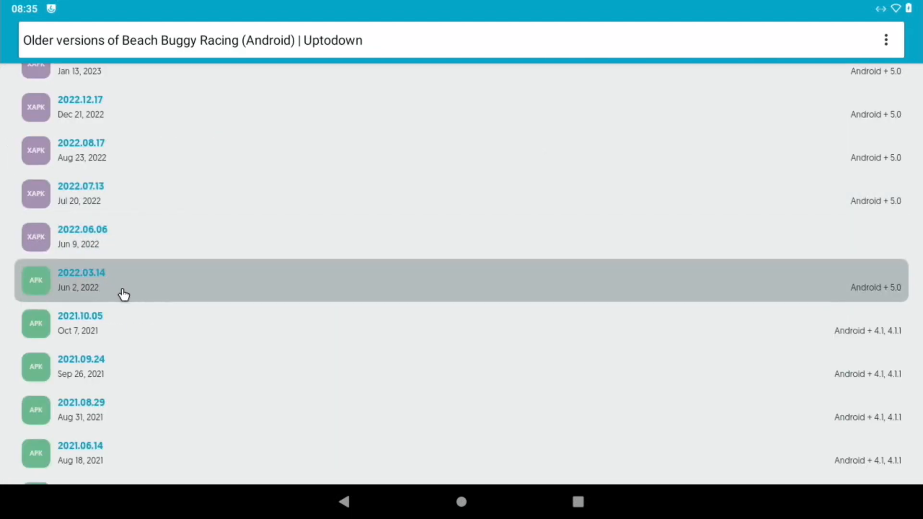
{"action": "mouse_move", "coordinate": [88, 285]}
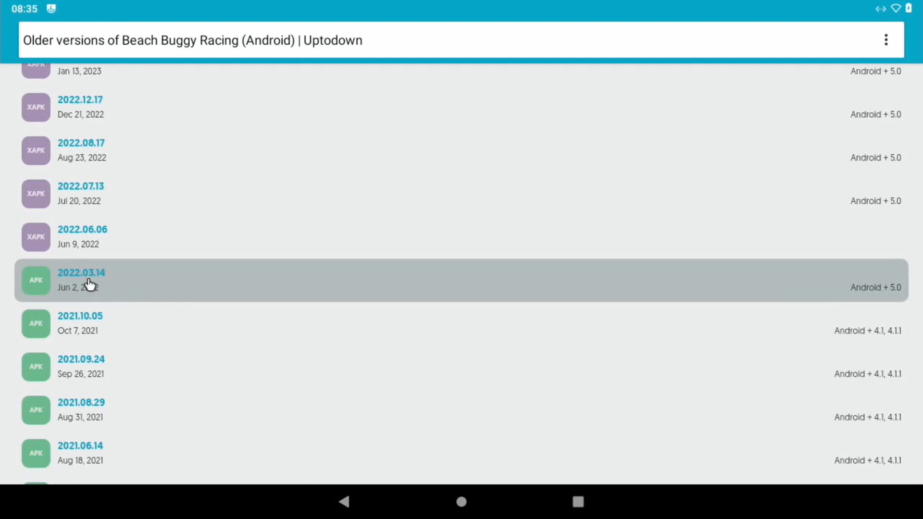
{"action": "mouse_move", "coordinate": [85, 284]}
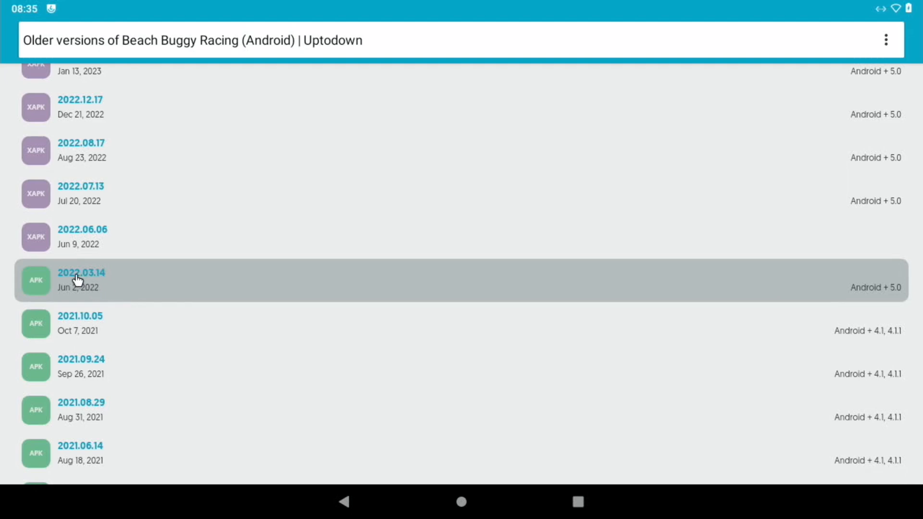
Open version 2022.03.14 and start its 84.52 MB APK download.
{"action": "left_click", "coordinate": [82, 279]}
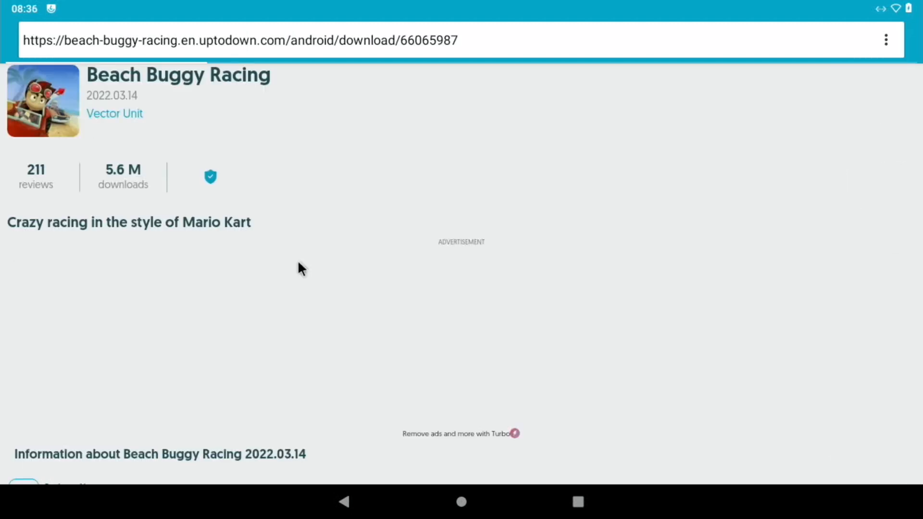
{"action": "scroll", "scroll_direction": "down", "scroll_amount": 3}
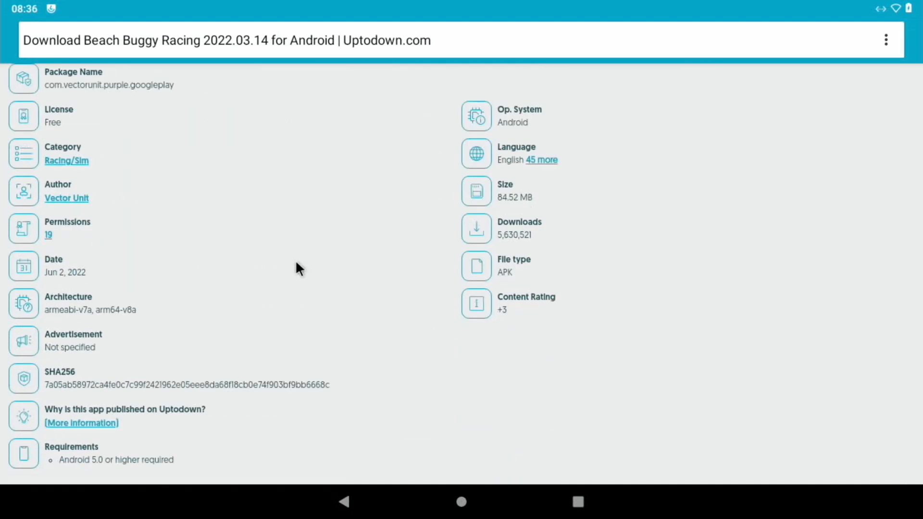
{"action": "scroll", "scroll_direction": "down", "scroll_amount": 3}
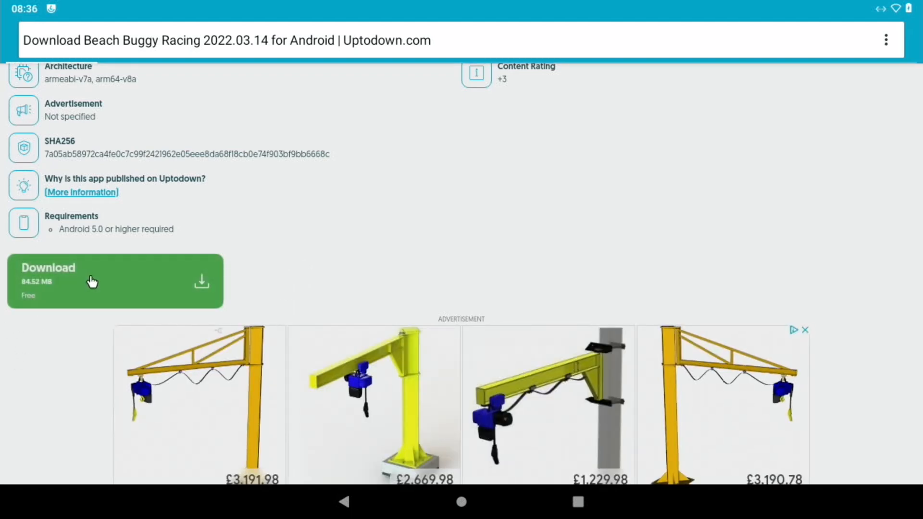
{"action": "left_click", "coordinate": [91, 281]}
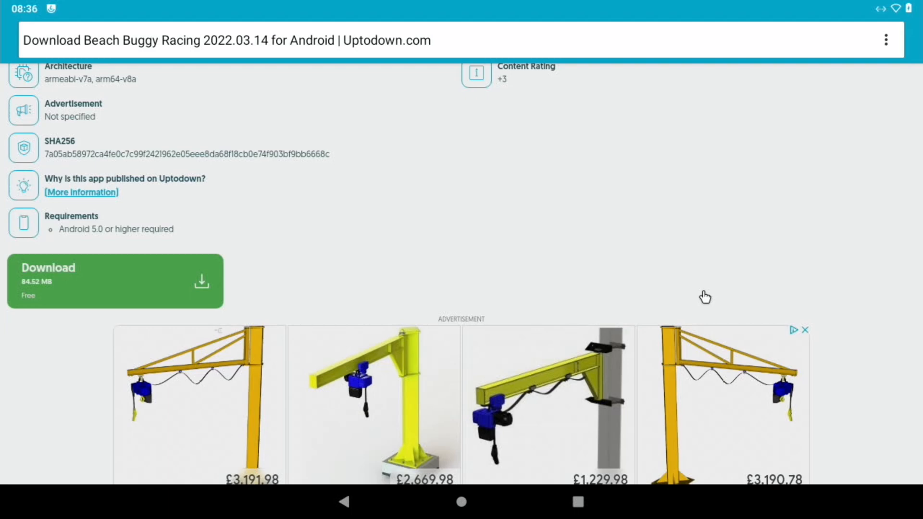
{"action": "mouse_move", "coordinate": [132, 202]}
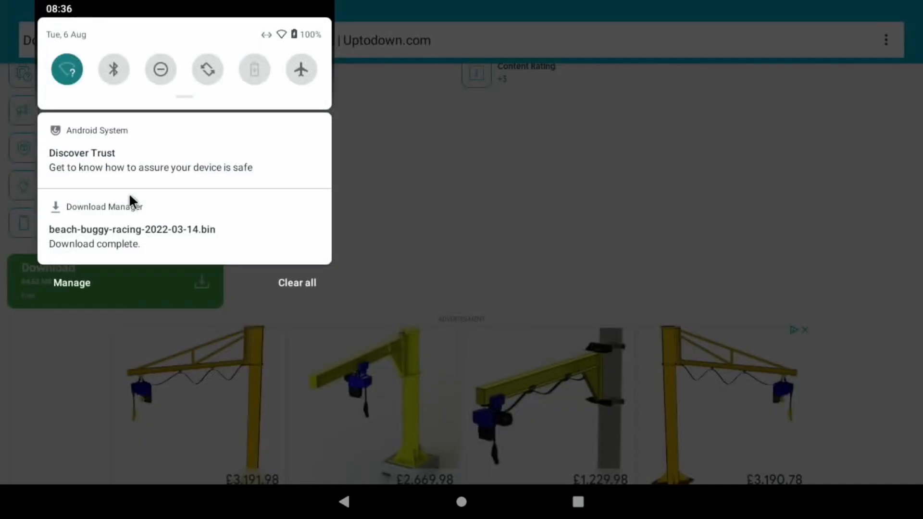
{"action": "mouse_move", "coordinate": [84, 242]}
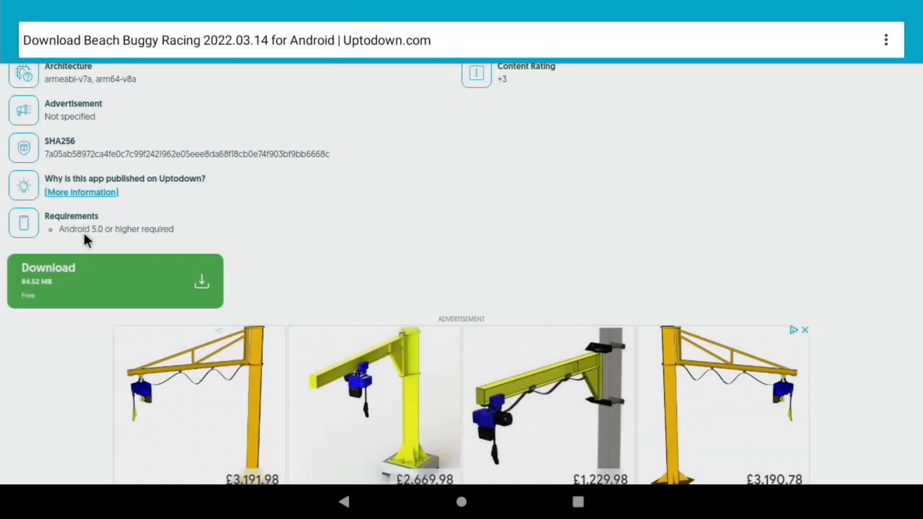
Open the downloaded APK and dismiss the 'App not installed' notice.
{"action": "left_click", "coordinate": [115, 281]}
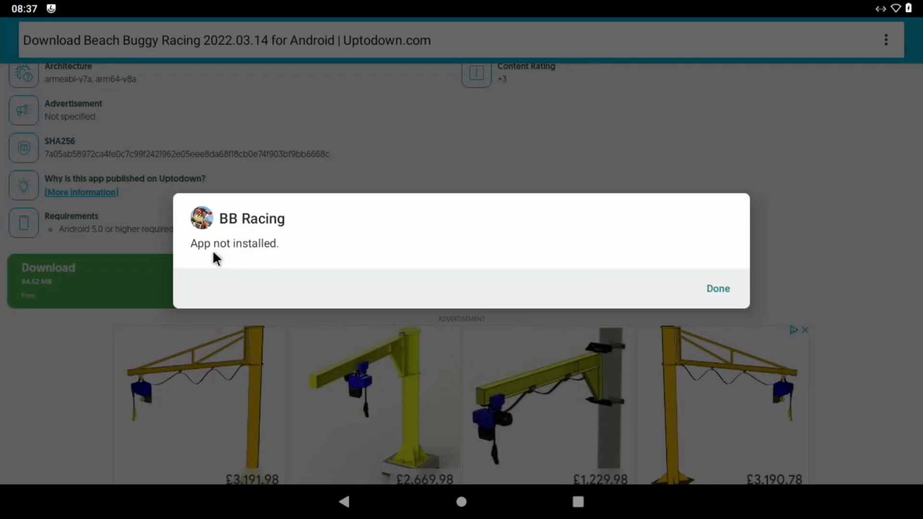
{"action": "mouse_move", "coordinate": [299, 291]}
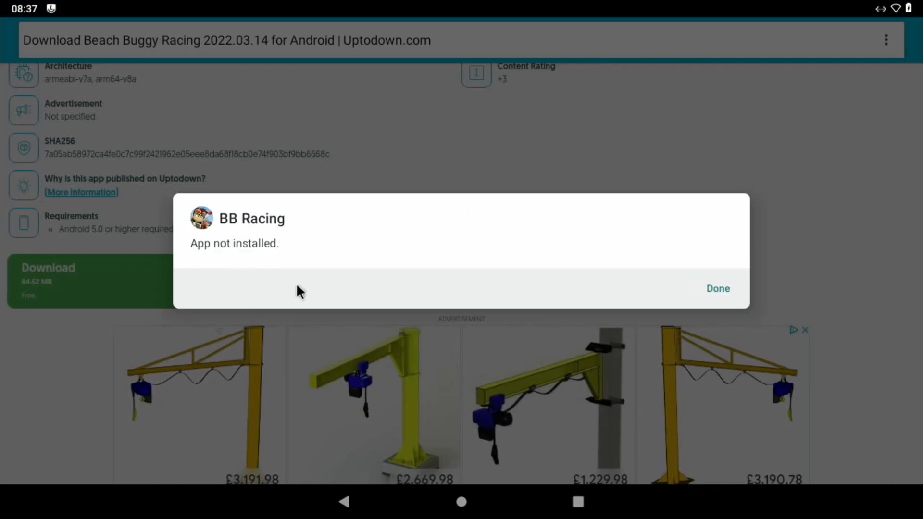
{"action": "left_click", "coordinate": [716, 288]}
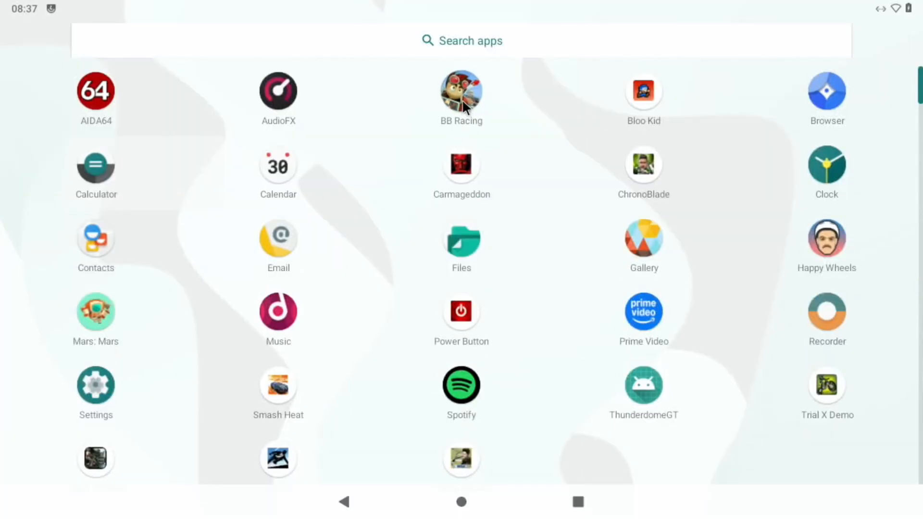
Launch BB Racing, confirm being 16 or older, and continue past the welcome message.
{"action": "left_click", "coordinate": [461, 91]}
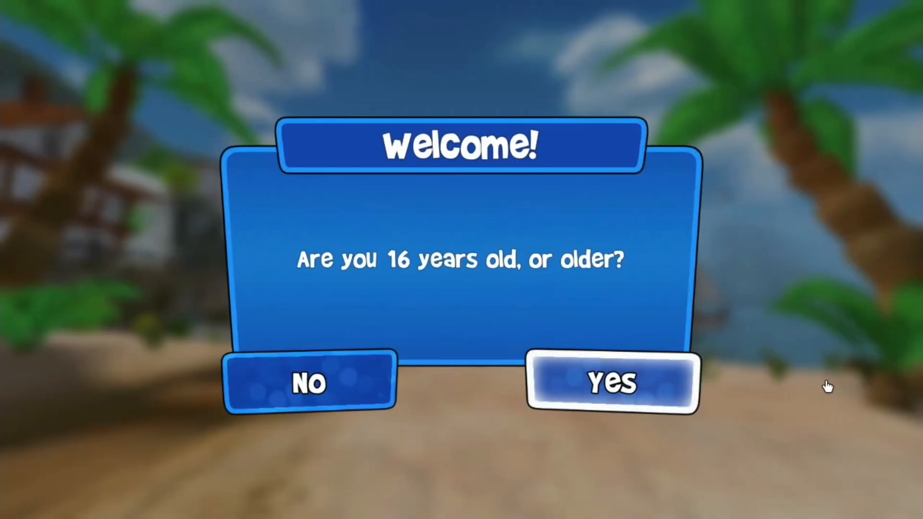
{"action": "left_click", "coordinate": [611, 383]}
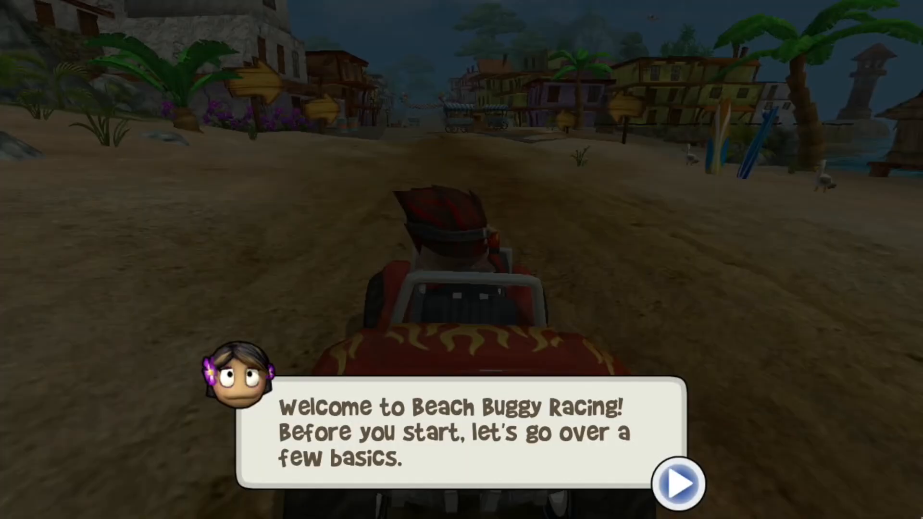
{"action": "left_click", "coordinate": [678, 483]}
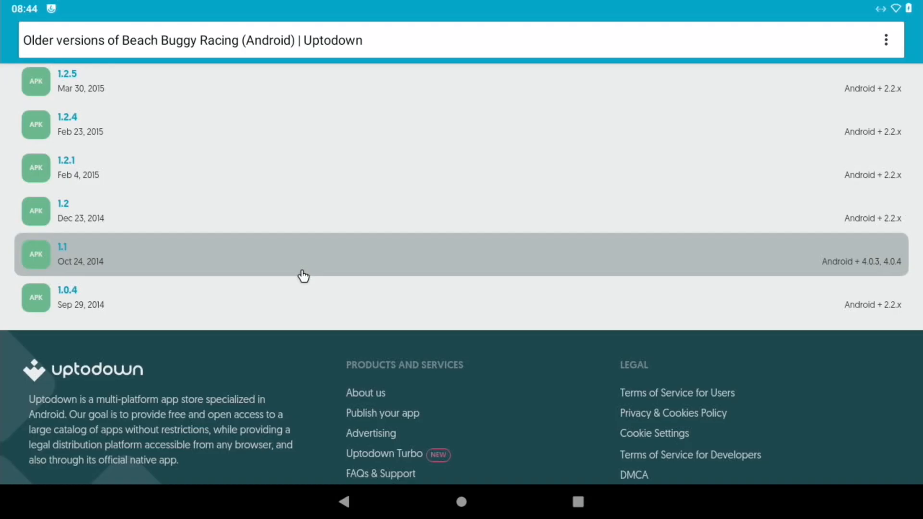
{"action": "mouse_move", "coordinate": [37, 254]}
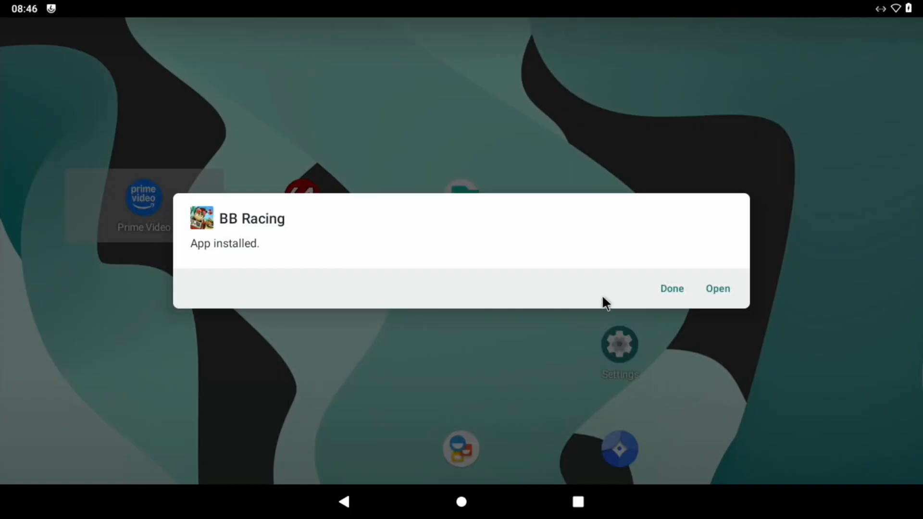
Dismiss 'App installed', launch BB Racing, close its crash dialog, and tap it again.
{"action": "left_click", "coordinate": [717, 288]}
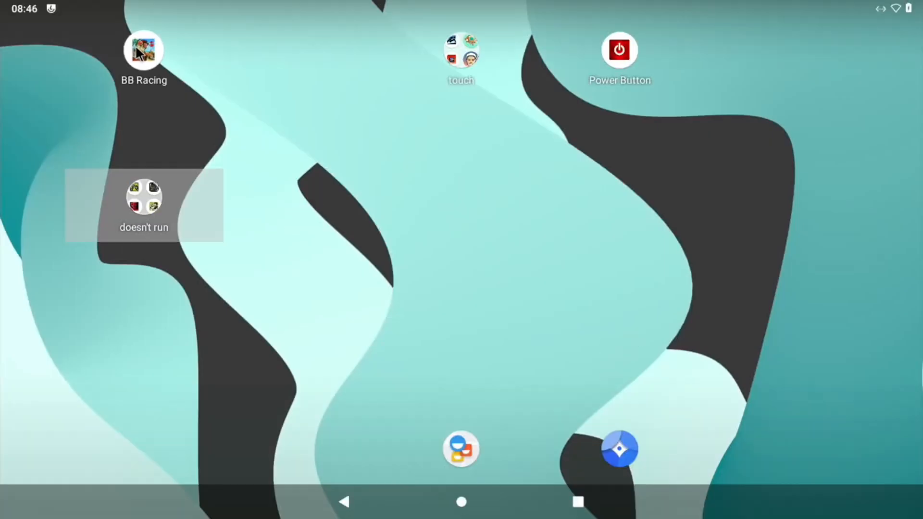
{"action": "left_click", "coordinate": [143, 49]}
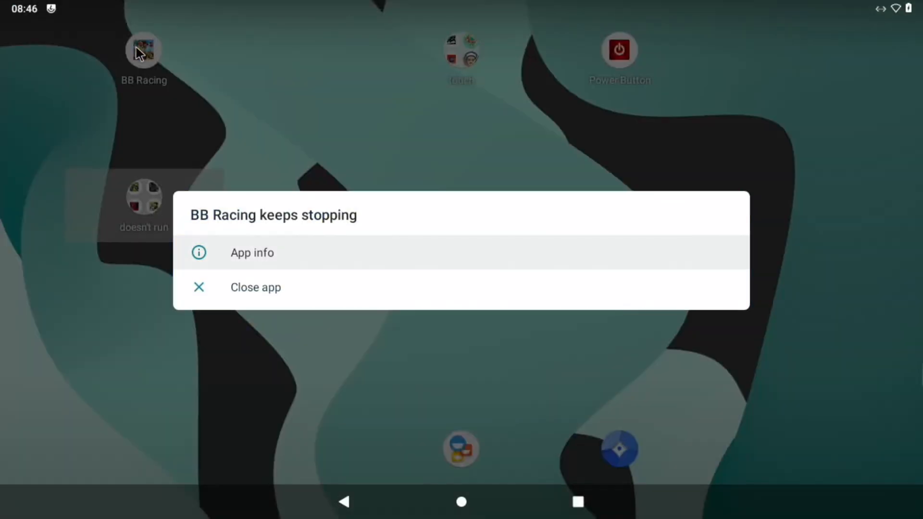
{"action": "left_click", "coordinate": [255, 287]}
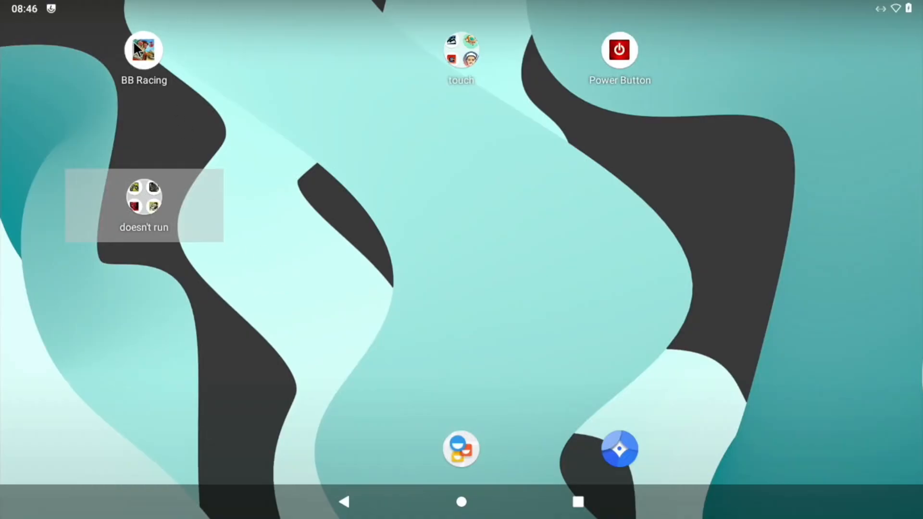
{"action": "left_click", "coordinate": [144, 50]}
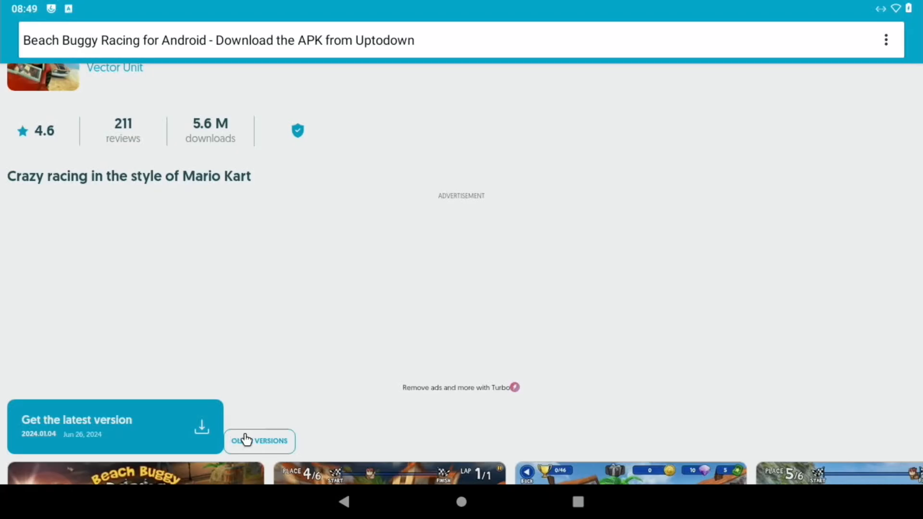
Find and open version 1.2.21 in Uptodown's older versions list.
{"action": "left_click", "coordinate": [260, 441]}
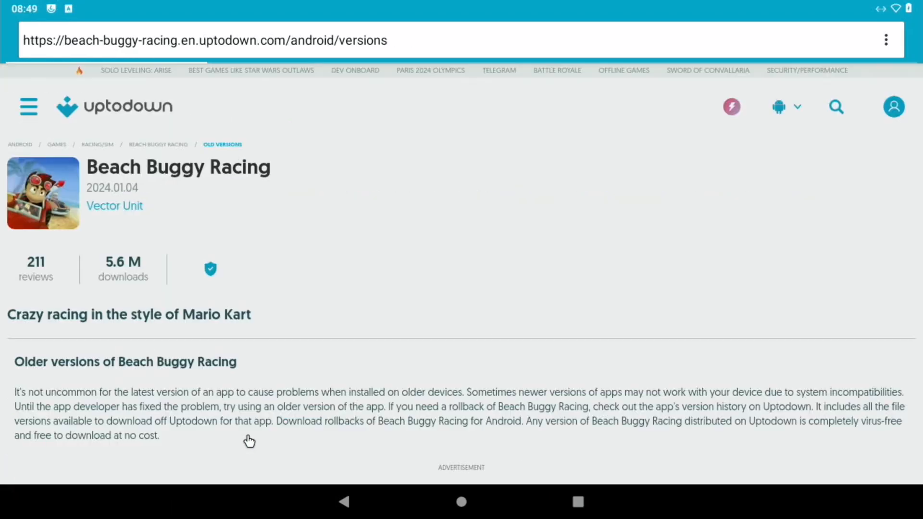
{"action": "scroll", "scroll_direction": "down", "scroll_amount": 3}
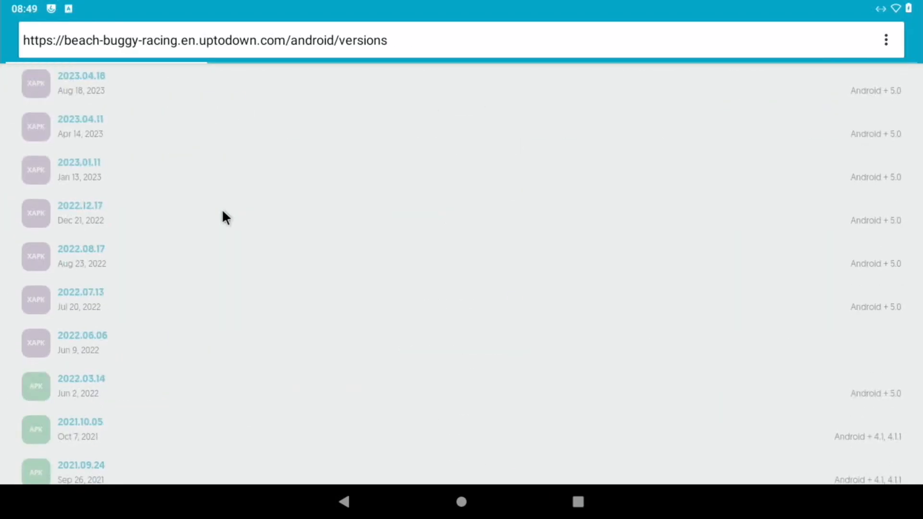
{"action": "scroll", "scroll_direction": "down", "scroll_amount": 3}
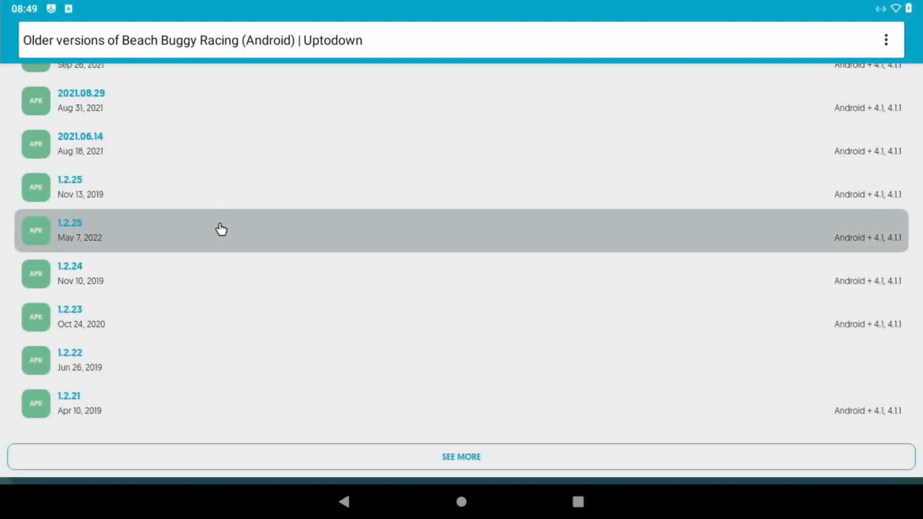
{"action": "scroll", "scroll_direction": "down", "scroll_amount": 3}
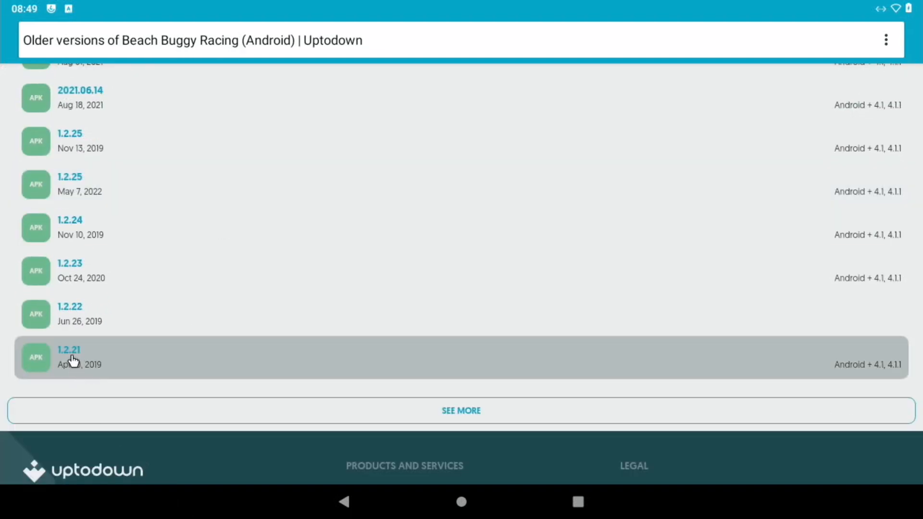
{"action": "left_click", "coordinate": [69, 357]}
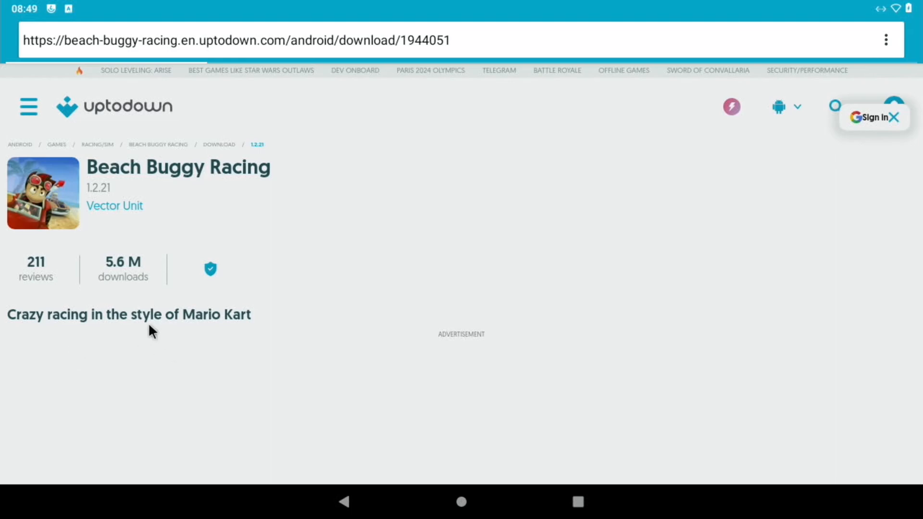
Download and install the Beach Buggy Racing 1.2.21 package, then go home.
{"action": "scroll", "scroll_direction": "down", "scroll_amount": 3}
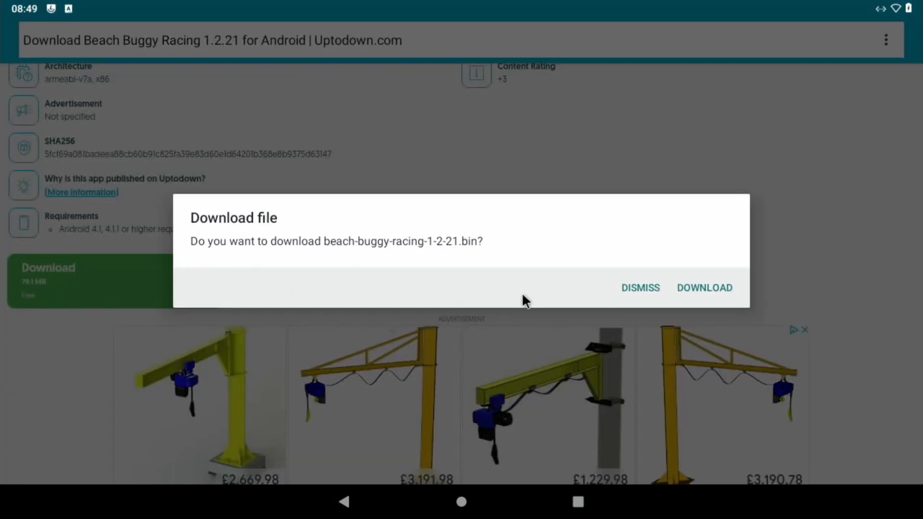
{"action": "left_click", "coordinate": [704, 288]}
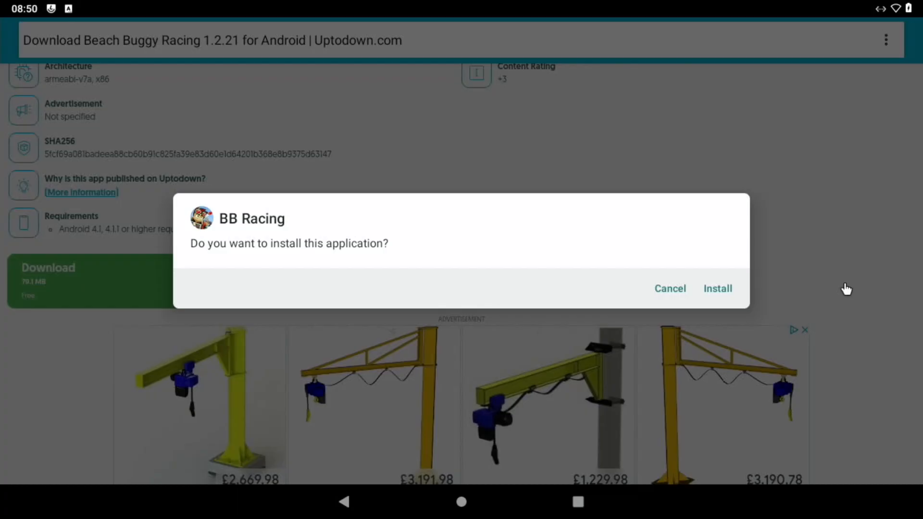
{"action": "left_click", "coordinate": [718, 288]}
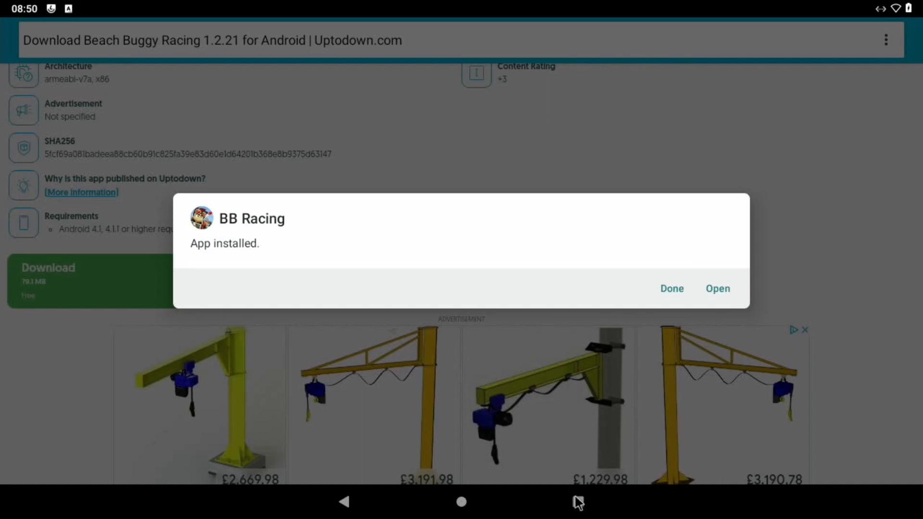
{"action": "left_click", "coordinate": [671, 288]}
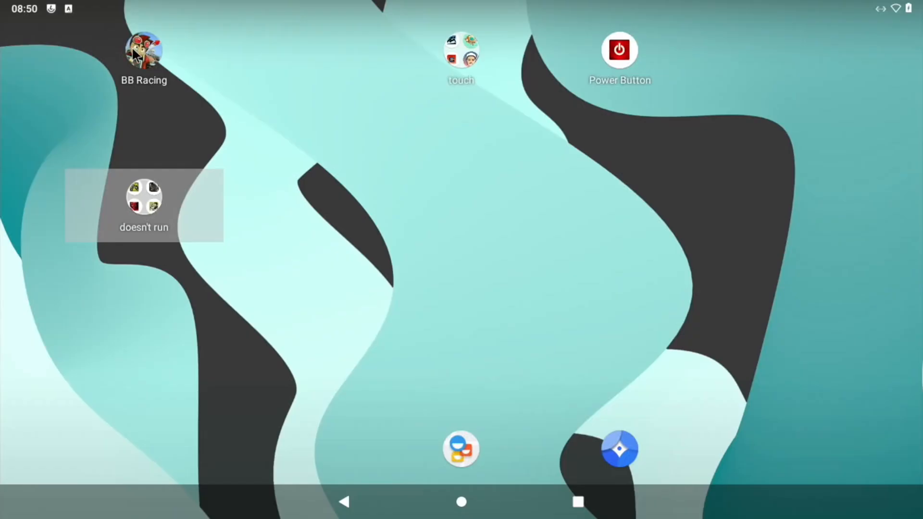
Launch BB Racing 1.2.21 and advance through its steering tutorial tips.
{"action": "left_click", "coordinate": [144, 48]}
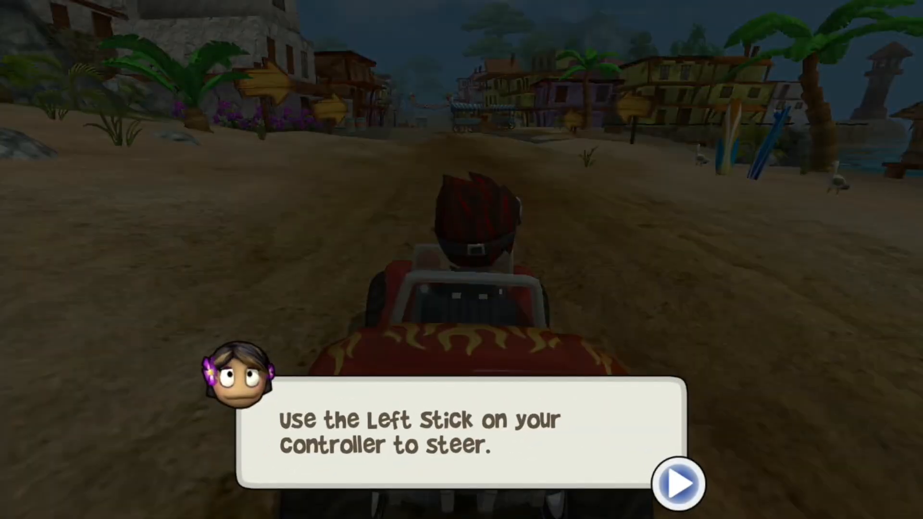
{"action": "left_click", "coordinate": [678, 483]}
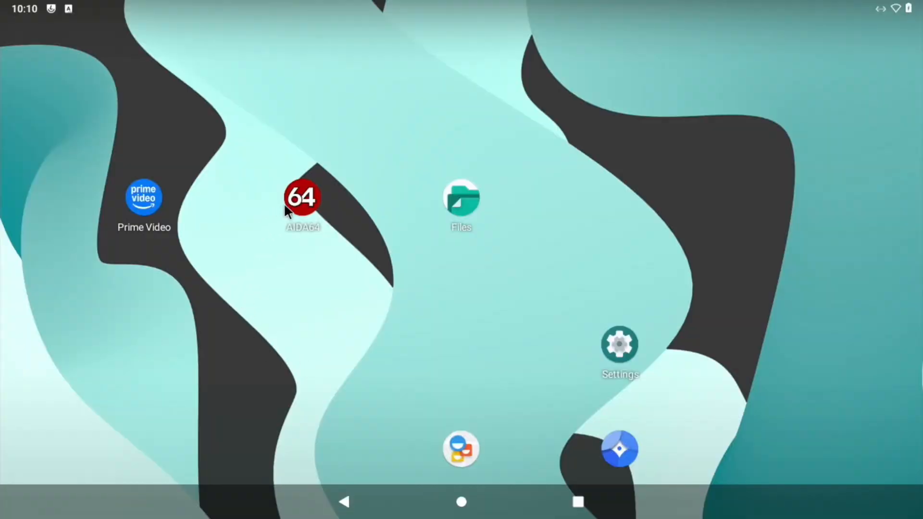
Open AIDA64 to view Raspberry Pi 3 system and Broadcom BCM2835 CPU details, then return home.
{"action": "left_click", "coordinate": [302, 197]}
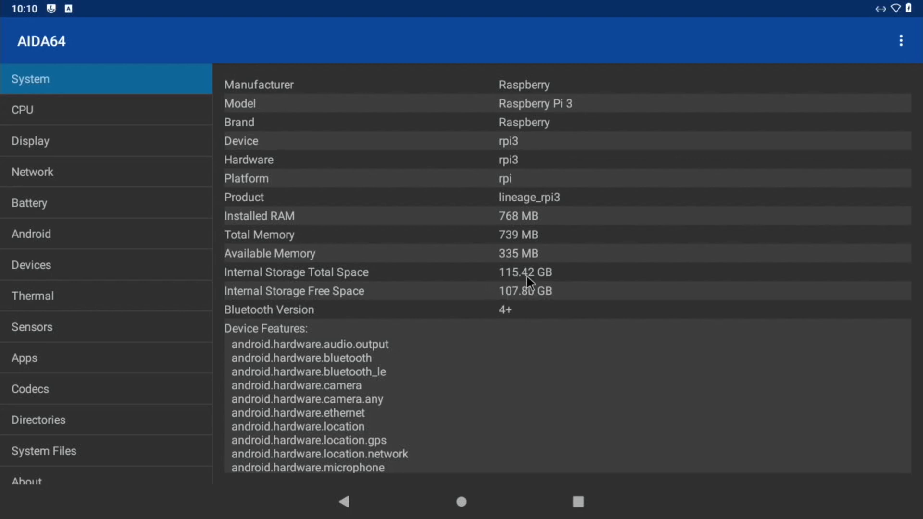
{"action": "mouse_move", "coordinate": [506, 244]}
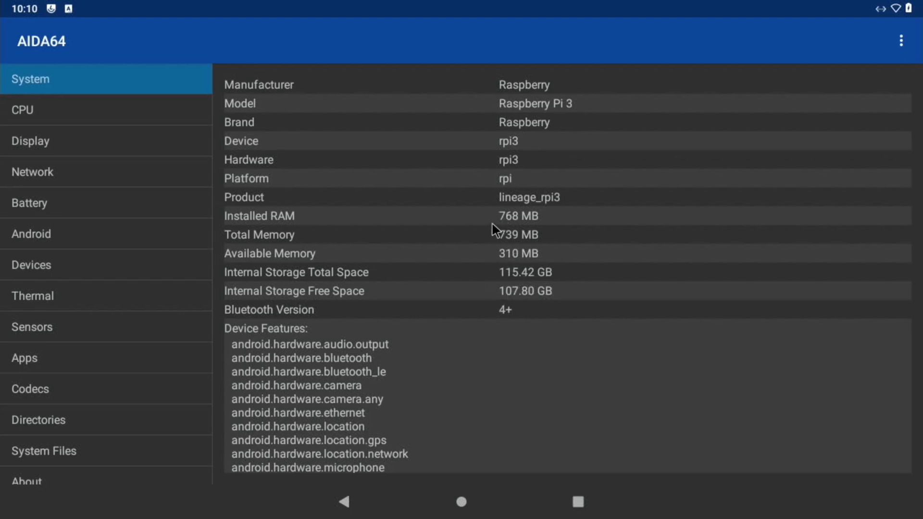
{"action": "mouse_move", "coordinate": [145, 120]}
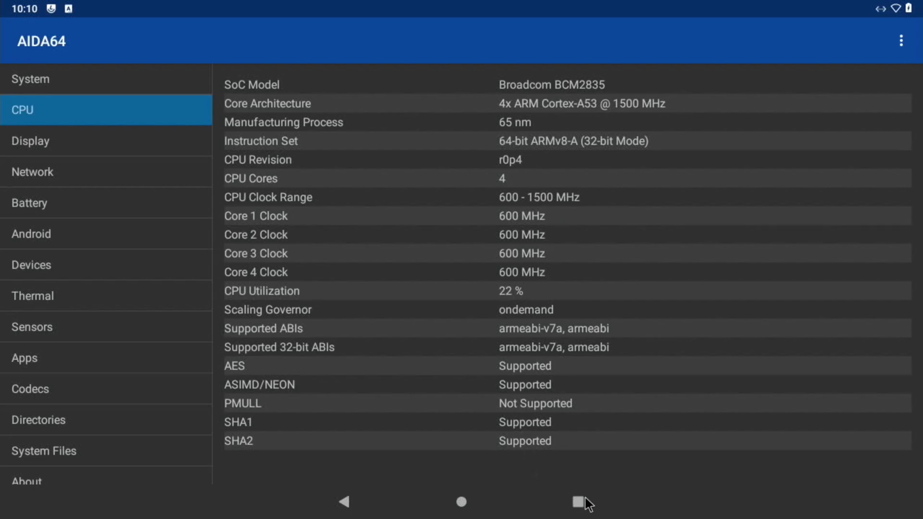
{"action": "mouse_move", "coordinate": [533, 444]}
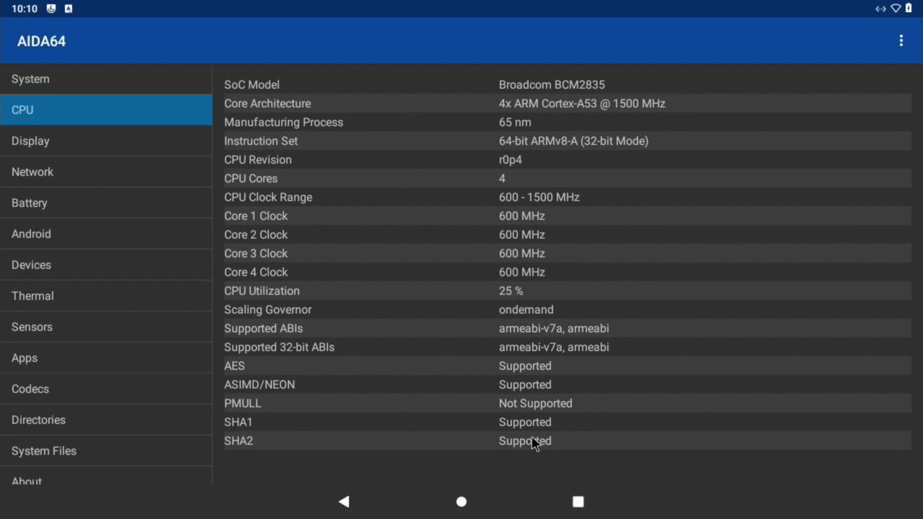
{"action": "left_click", "coordinate": [461, 501]}
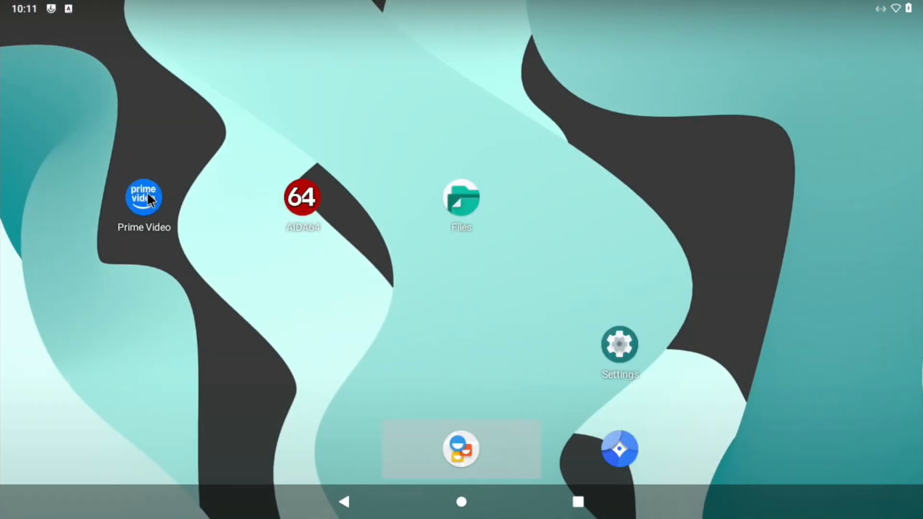
Open Prime Video, browse the Live TV guide and open CNN This Morning.
{"action": "left_click", "coordinate": [144, 197]}
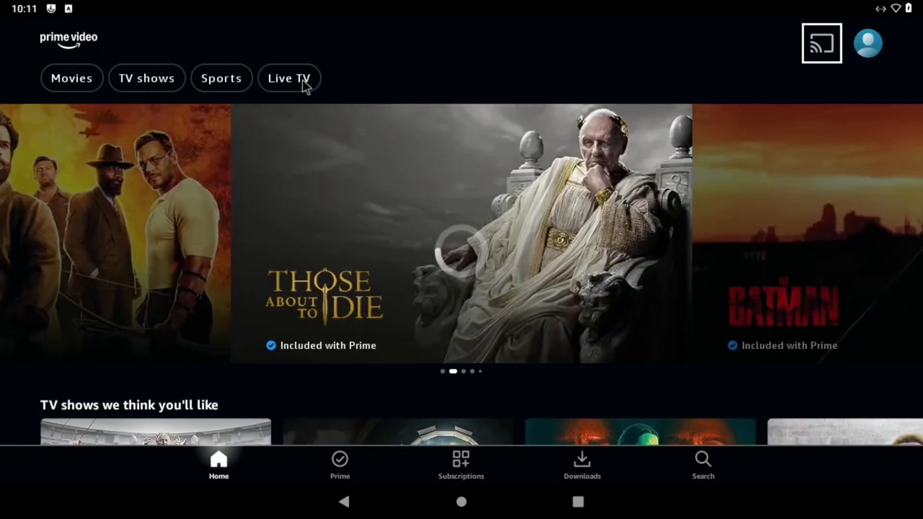
{"action": "left_click", "coordinate": [289, 78]}
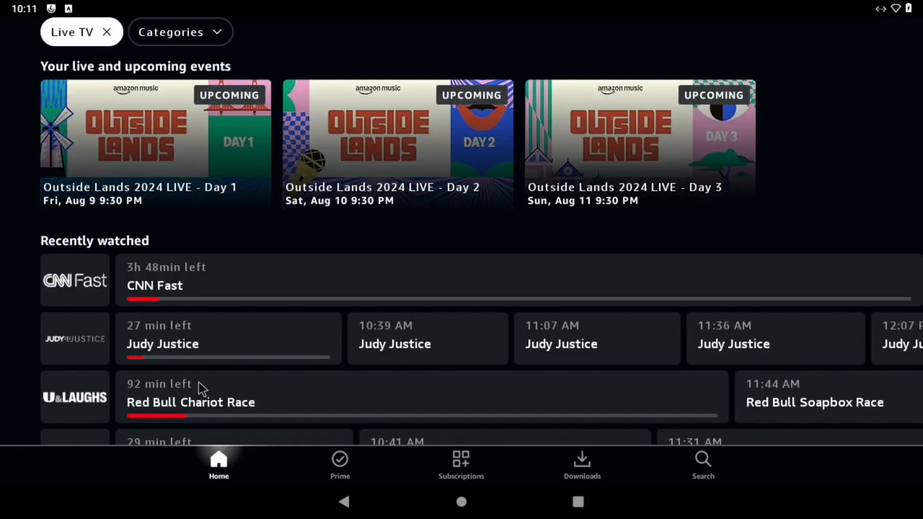
{"action": "scroll", "scroll_direction": "down", "scroll_amount": 3}
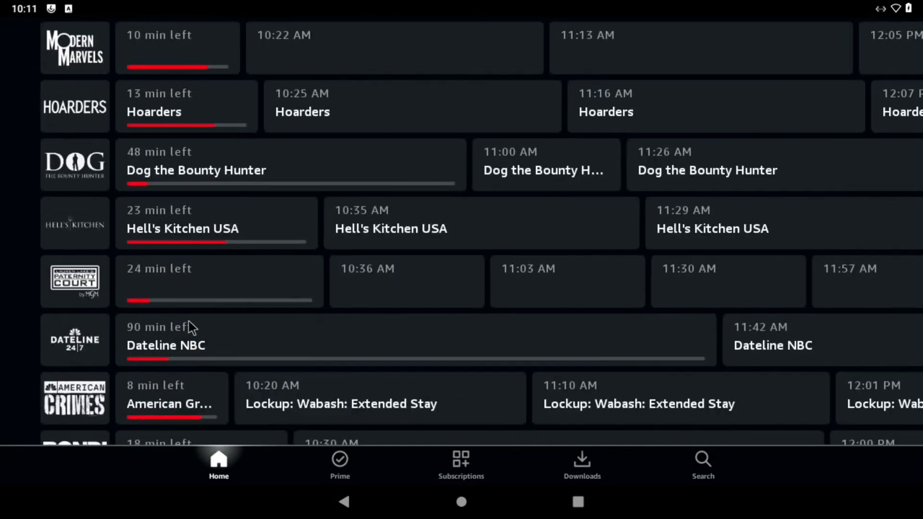
{"action": "scroll", "scroll_direction": "down", "scroll_amount": 3}
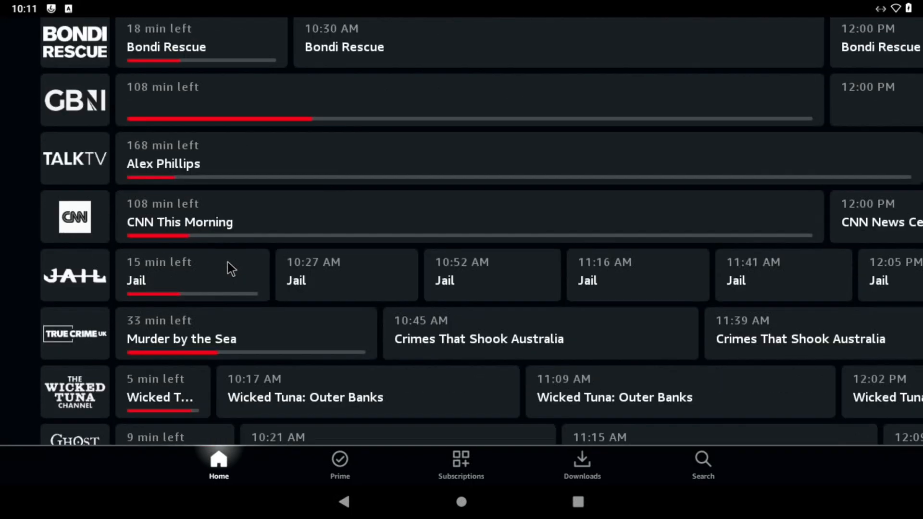
{"action": "scroll", "scroll_direction": "up", "scroll_amount": 3}
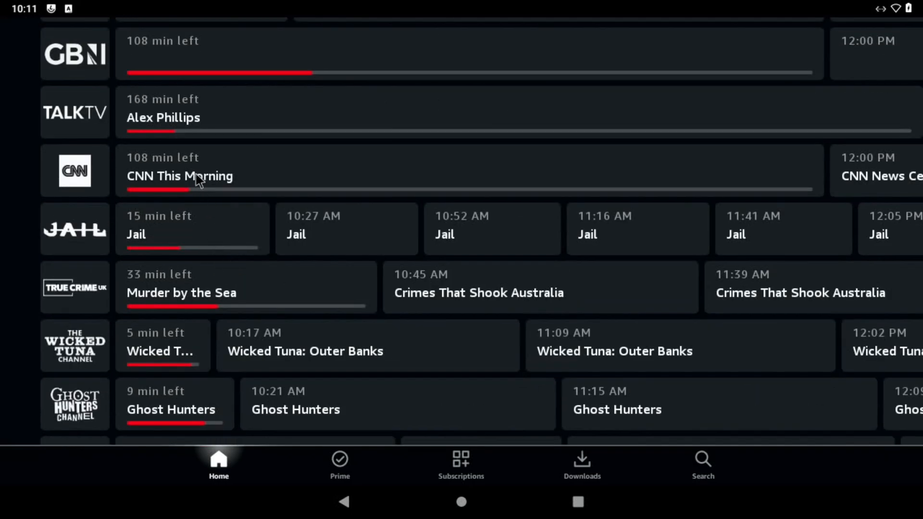
{"action": "left_click", "coordinate": [180, 176]}
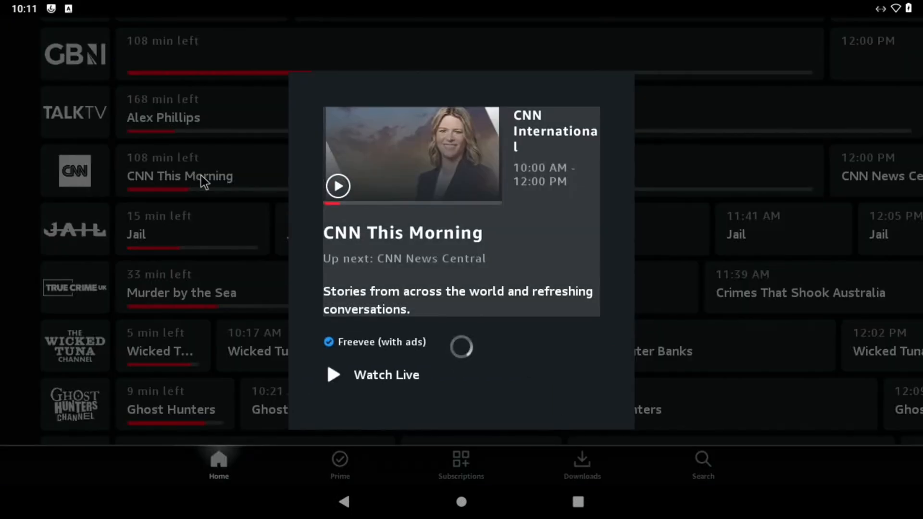
{"action": "mouse_move", "coordinate": [471, 282]}
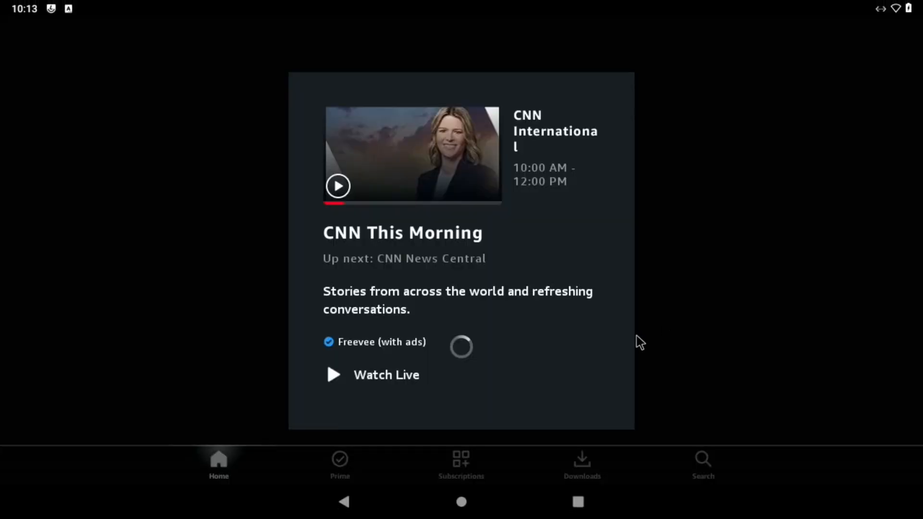
{"action": "mouse_move", "coordinate": [340, 464]}
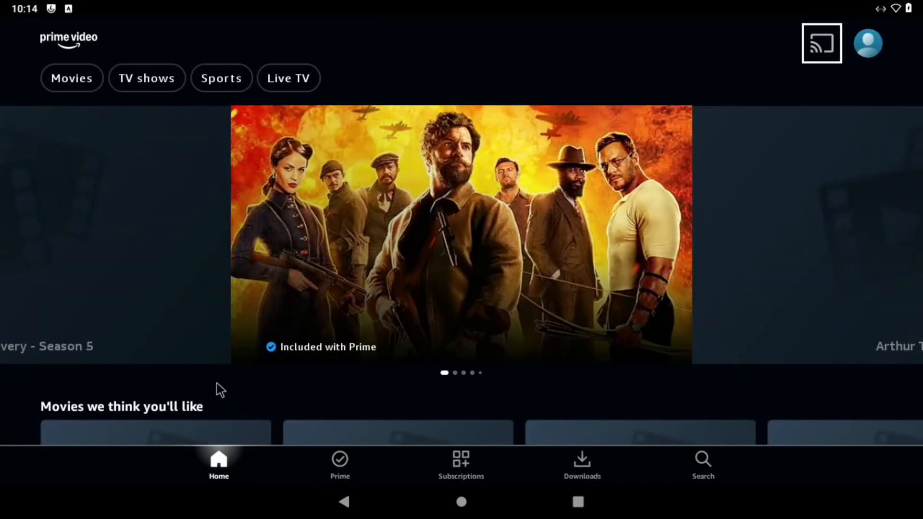
Scroll the Prime catalogue to The Block and play Season 12 Episode 1.
{"action": "left_click", "coordinate": [340, 463]}
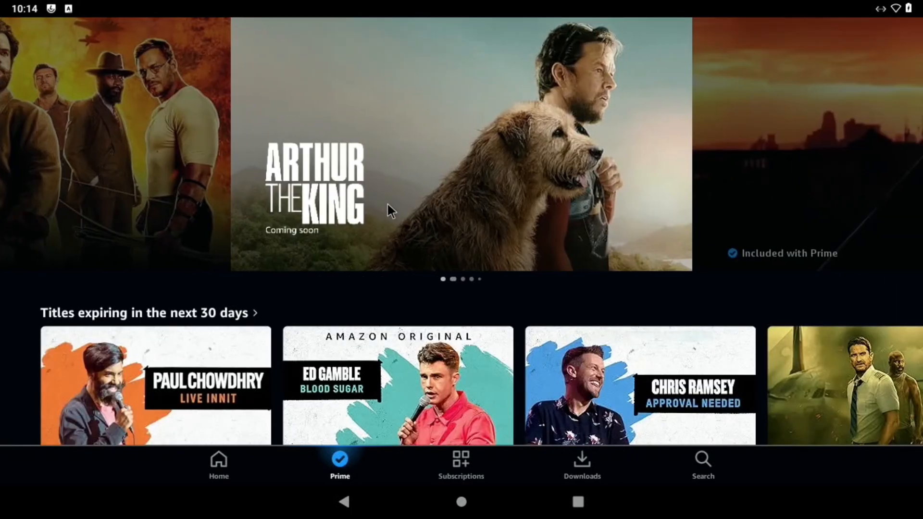
{"action": "scroll", "scroll_direction": "down", "scroll_amount": 3}
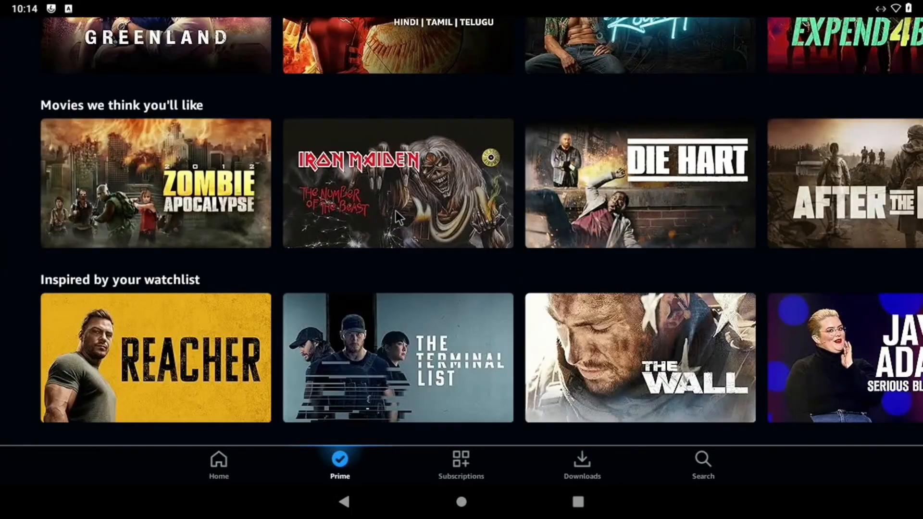
{"action": "scroll", "scroll_direction": "down", "scroll_amount": 3}
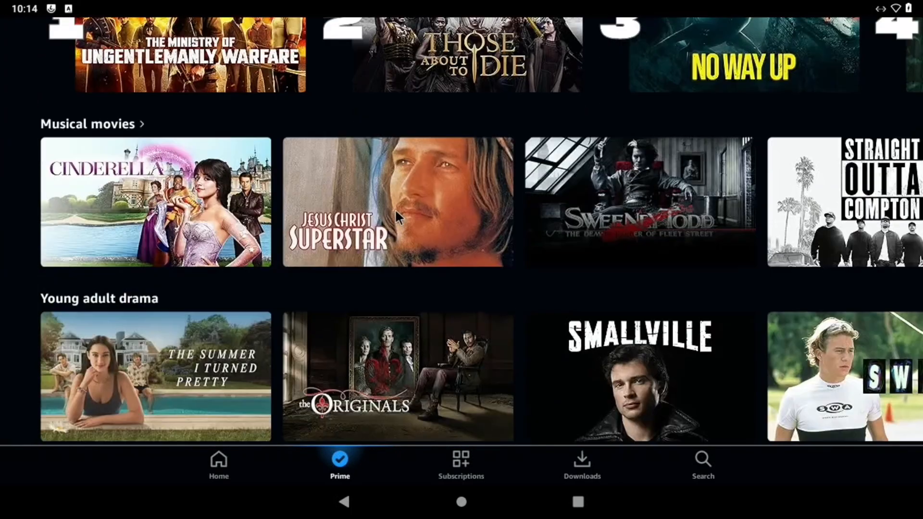
{"action": "scroll", "scroll_direction": "down", "scroll_amount": 3}
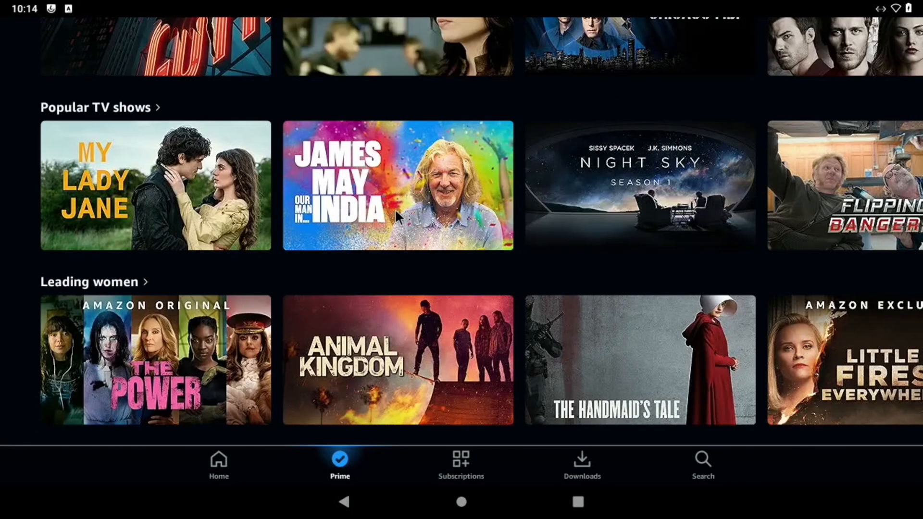
{"action": "scroll", "scroll_direction": "down", "scroll_amount": 3}
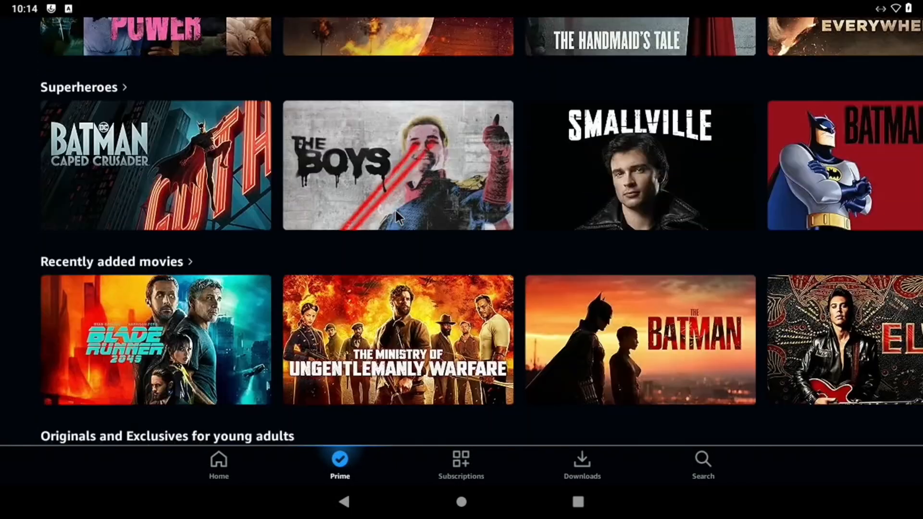
{"action": "scroll", "scroll_direction": "down", "scroll_amount": 3}
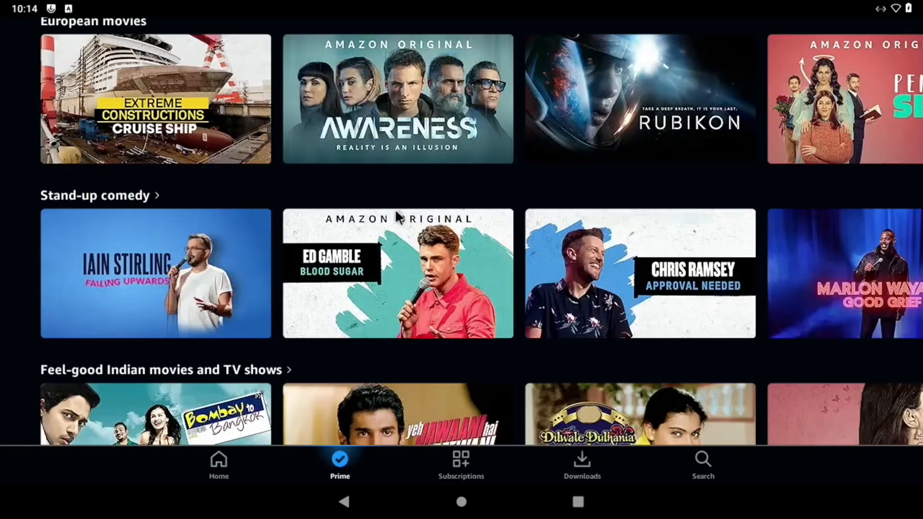
{"action": "scroll", "scroll_direction": "down", "scroll_amount": 3}
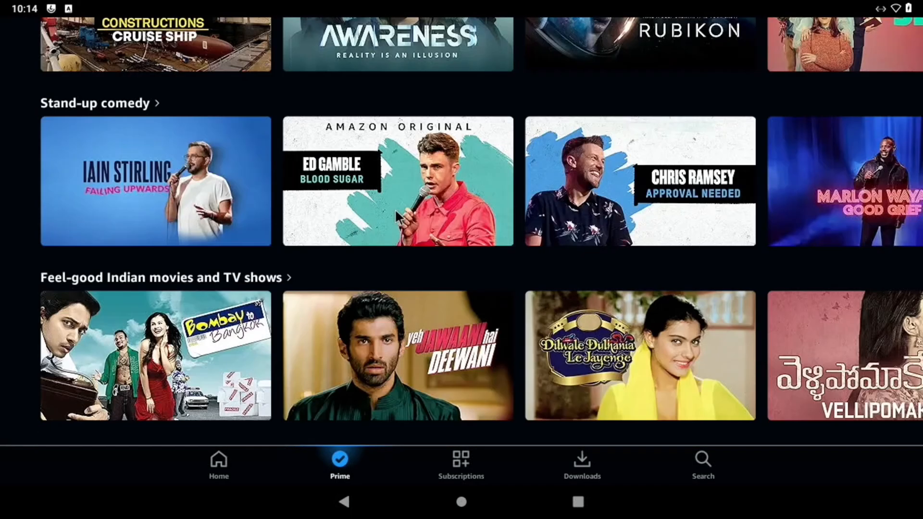
{"action": "scroll", "scroll_direction": "down", "scroll_amount": 3}
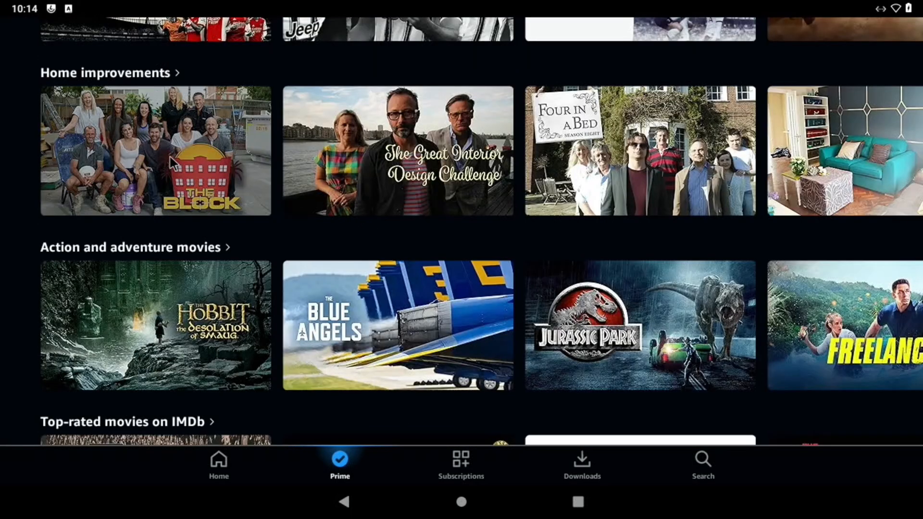
{"action": "left_click", "coordinate": [154, 151]}
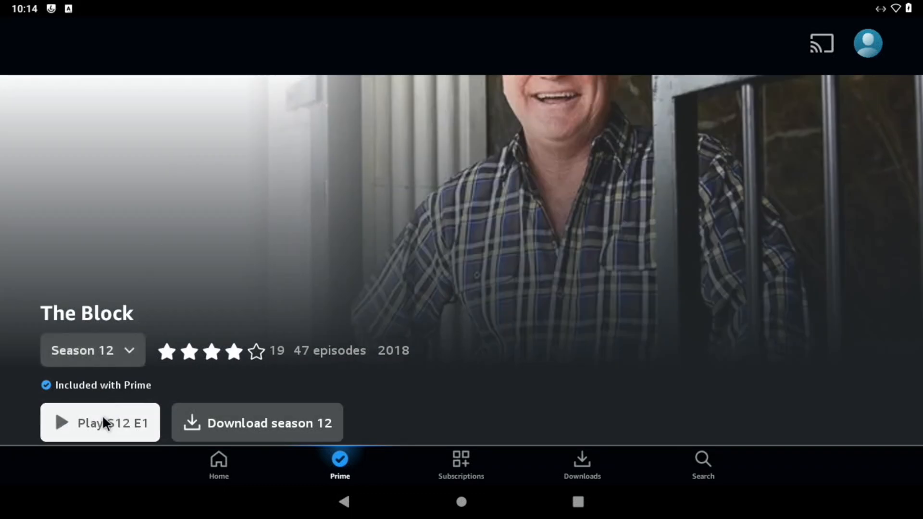
{"action": "left_click", "coordinate": [100, 422]}
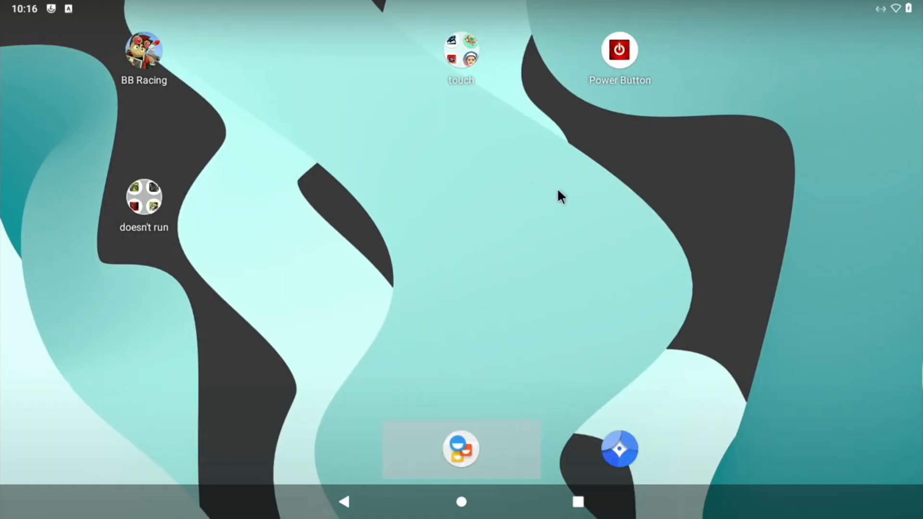
{"action": "mouse_move", "coordinate": [447, 82]}
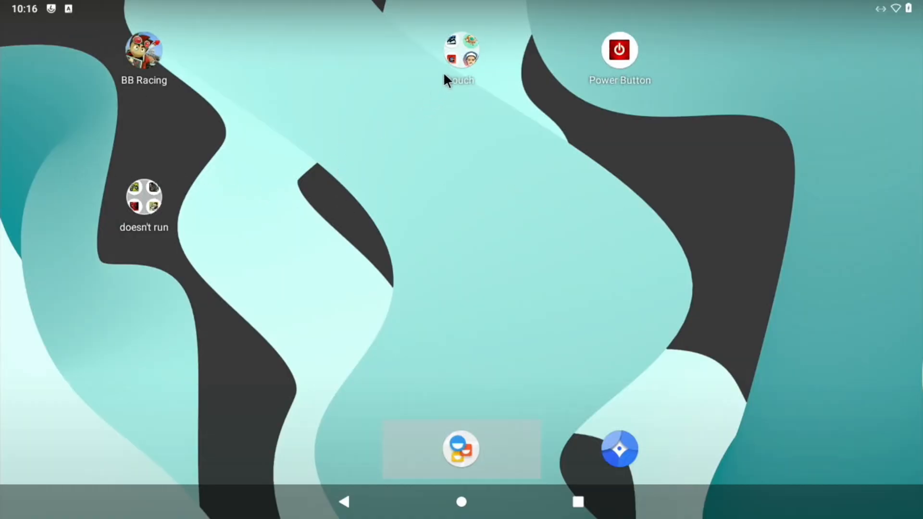
{"action": "mouse_move", "coordinate": [458, 55]}
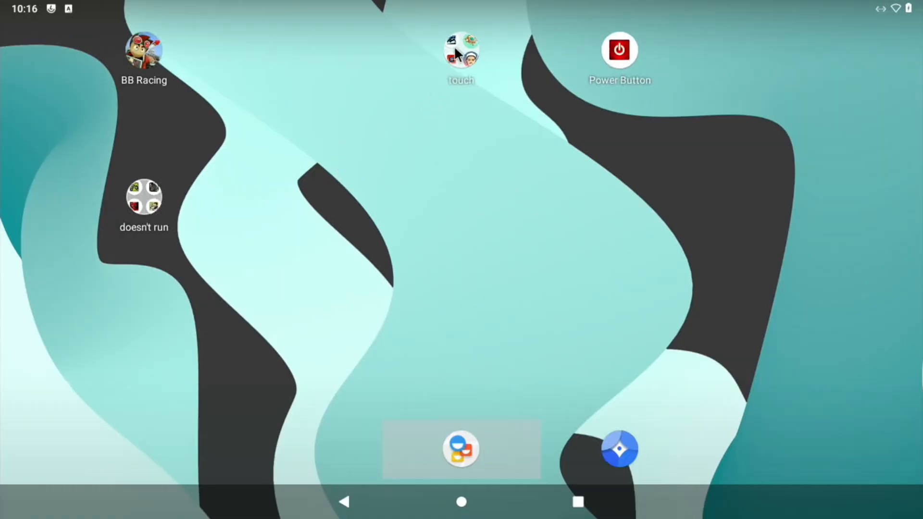
Open the touch folder and launch Vector to its main menu.
{"action": "left_click", "coordinate": [460, 50]}
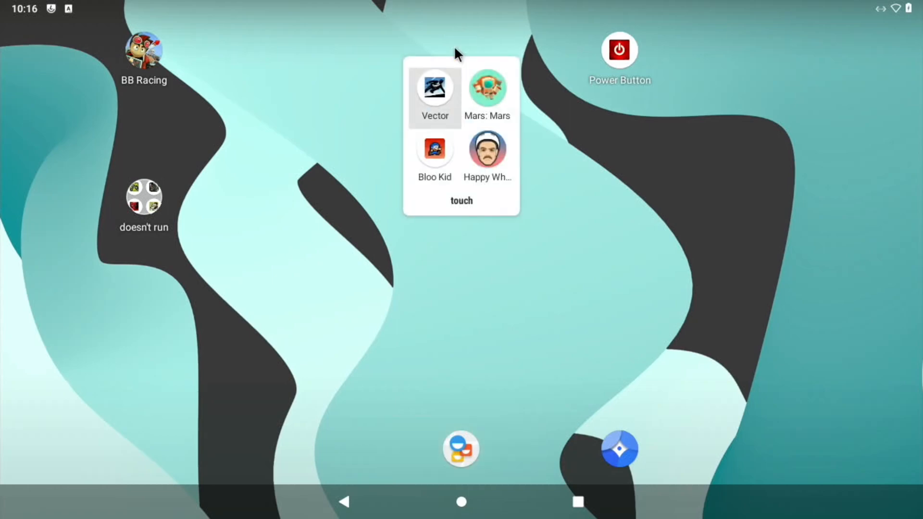
{"action": "mouse_move", "coordinate": [424, 91]}
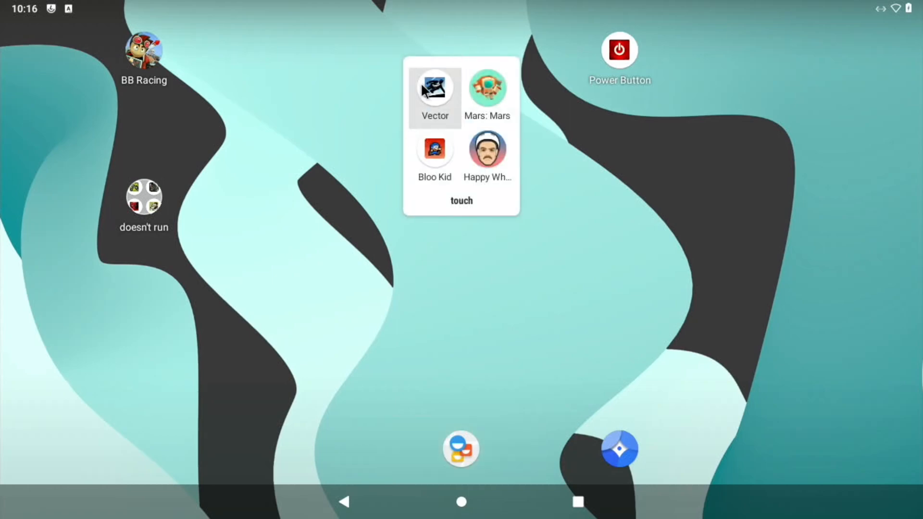
{"action": "left_click", "coordinate": [434, 92]}
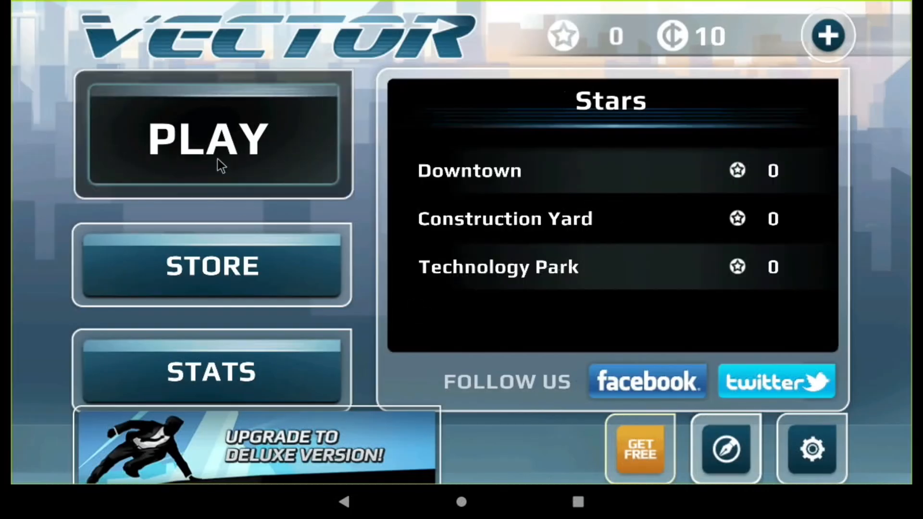
Start and play Vector's Downtown Story 1-1 level, then leave the game.
{"action": "left_click", "coordinate": [211, 140]}
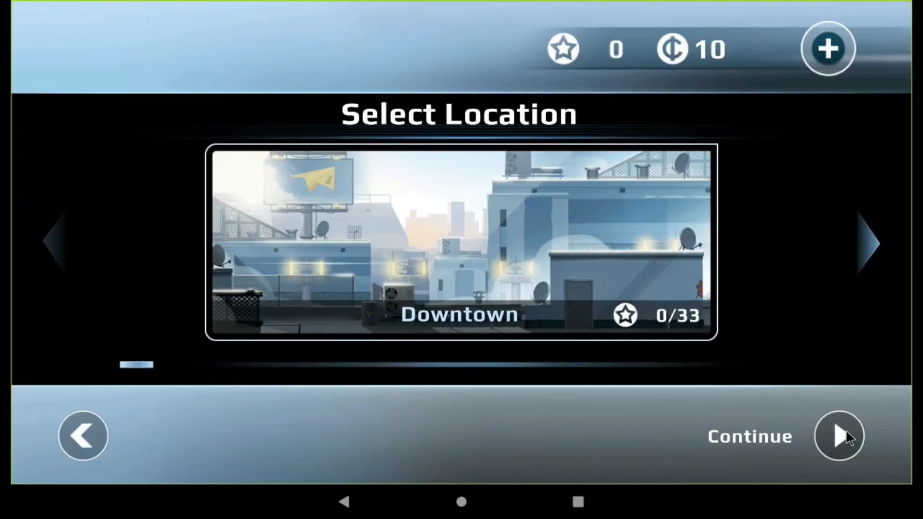
{"action": "left_click", "coordinate": [839, 435]}
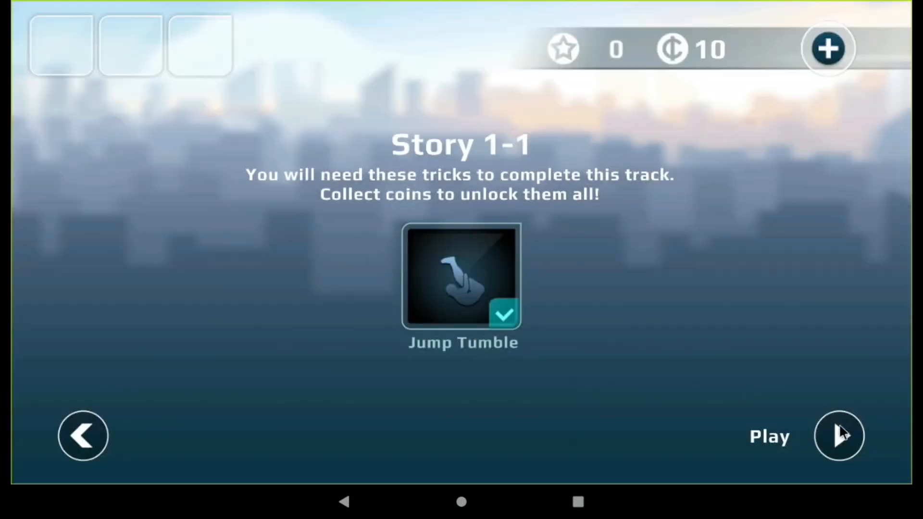
{"action": "left_click", "coordinate": [838, 435]}
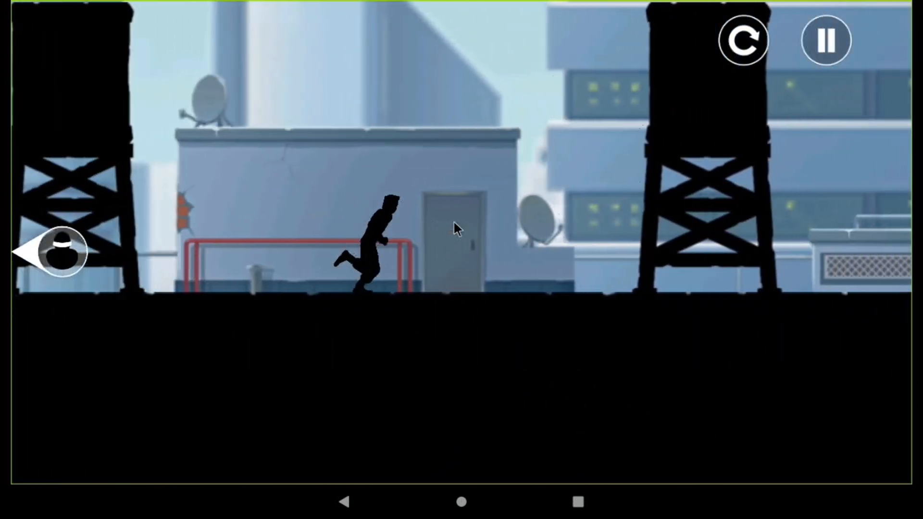
{"action": "left_click", "coordinate": [461, 501]}
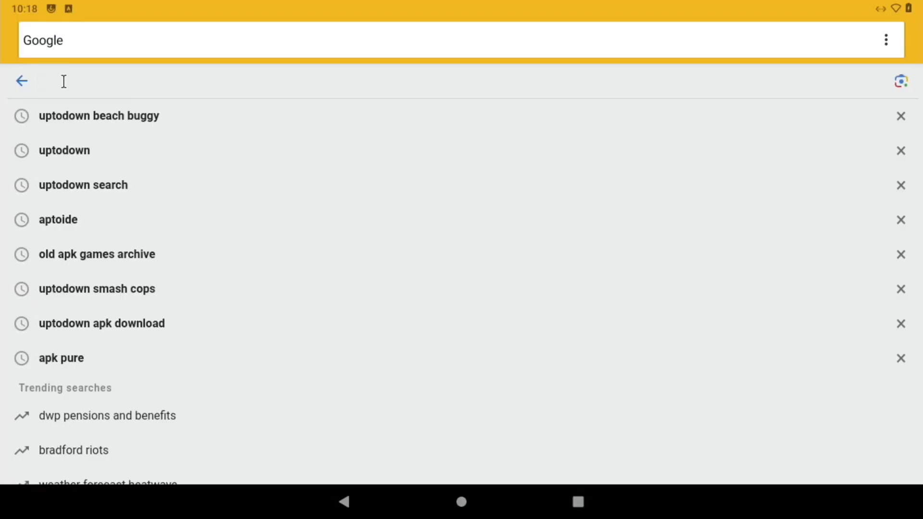
Search 'youtube leepspvideo hdr' and watch the 4K HDR demo fullscreen with stats for nerds.
{"action": "type", "text": "youtube"}
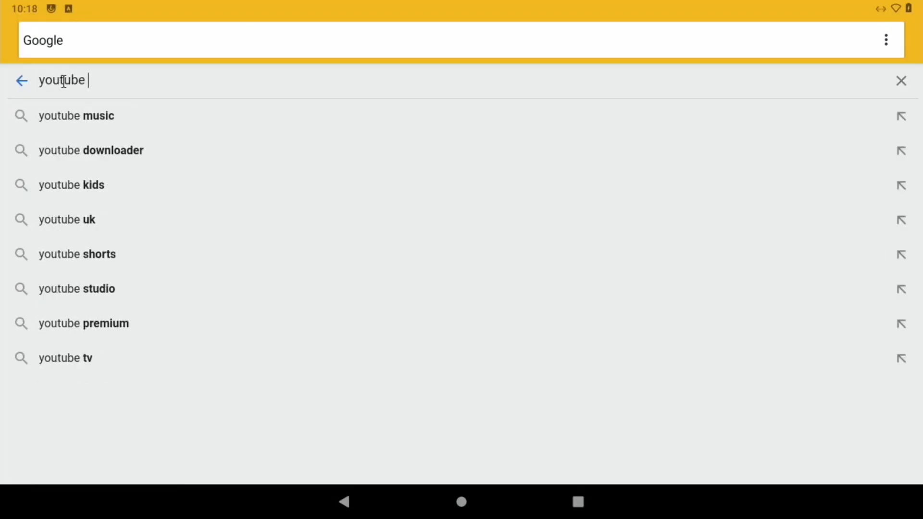
{"action": "type", "text": "leepspvide"}
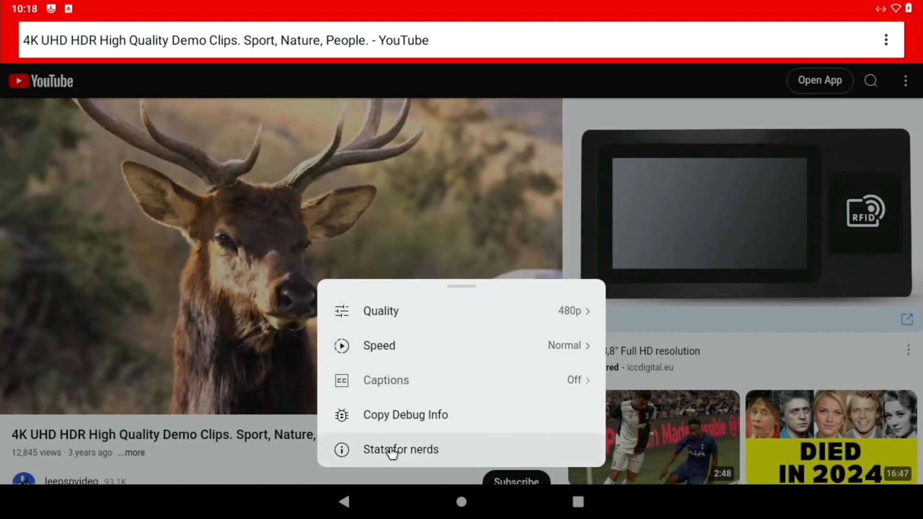
{"action": "left_click", "coordinate": [401, 449]}
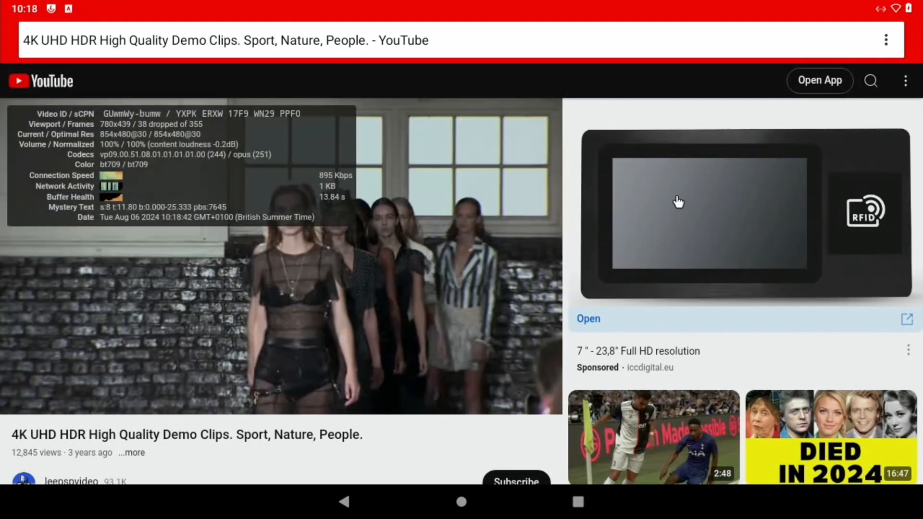
{"action": "left_click", "coordinate": [280, 254]}
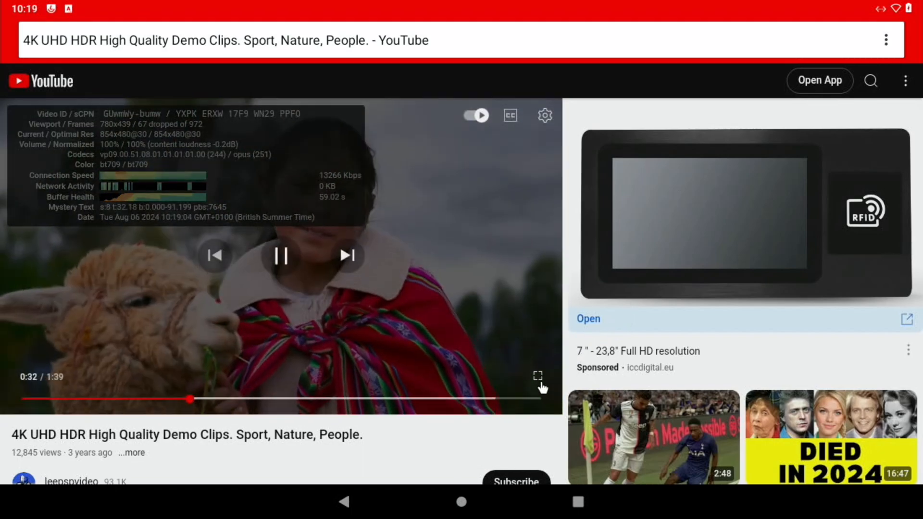
{"action": "left_click", "coordinate": [536, 375]}
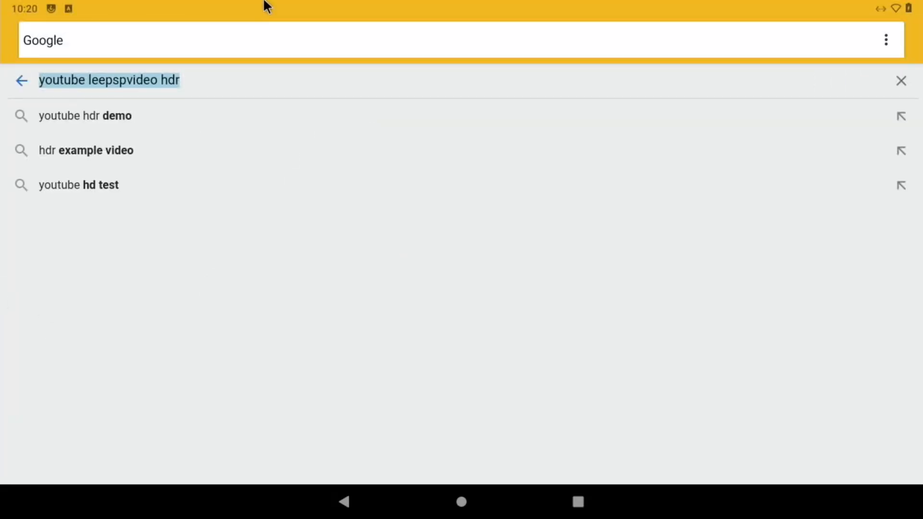
Search 'konstakang' and open the KonstaKANG Raspberry Pi 4 page.
{"action": "type", "text": "konsta"}
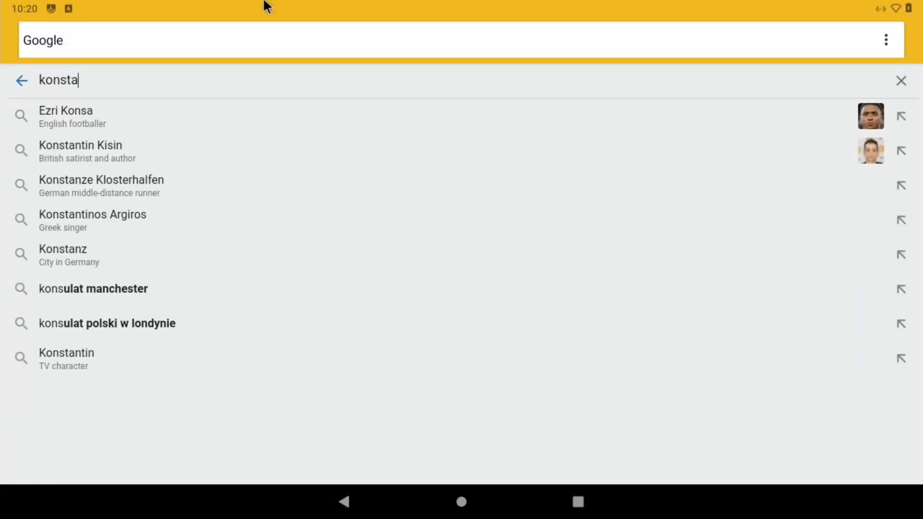
{"action": "type", "text": "kang"}
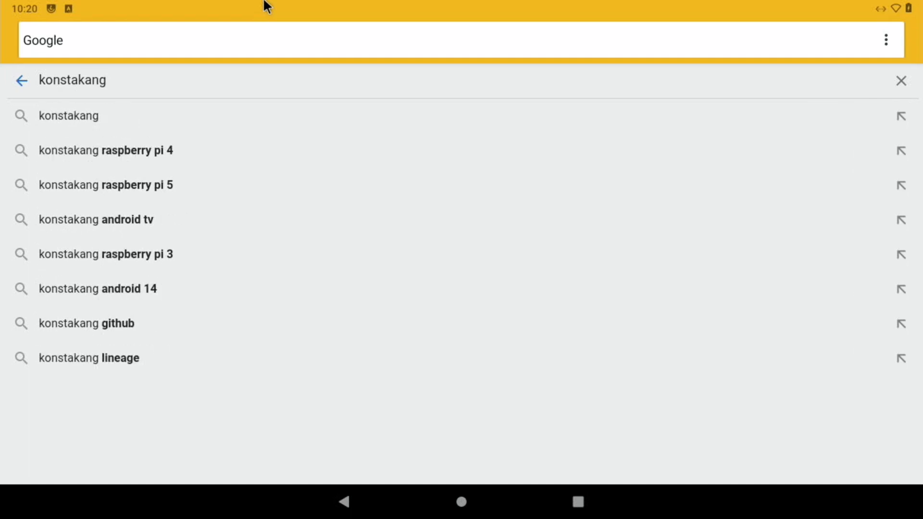
{"action": "left_click", "coordinate": [68, 115]}
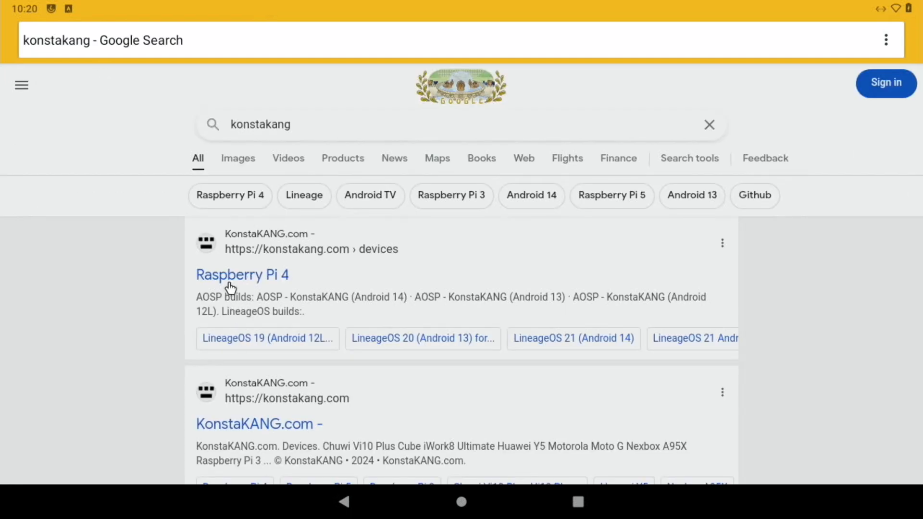
{"action": "left_click", "coordinate": [242, 275]}
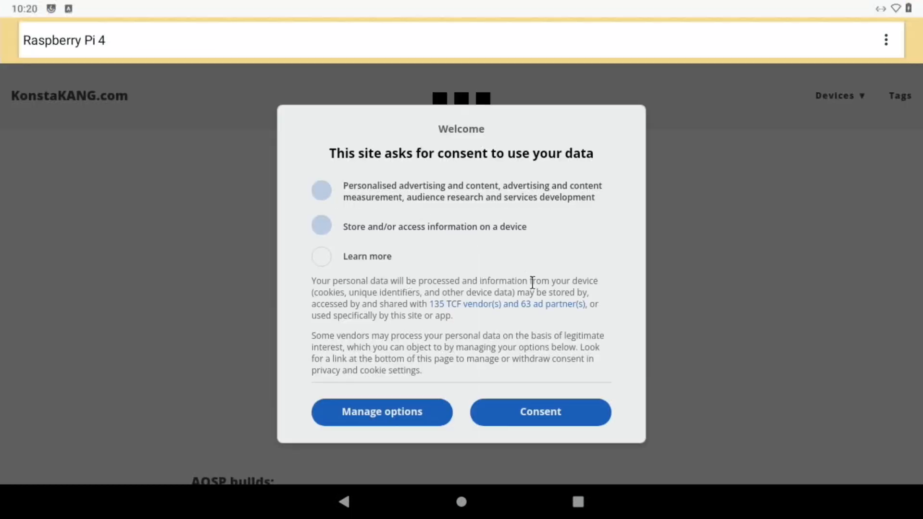
Accept consent, switch to the Raspberry Pi 3 device page and scroll its LineageOS builds.
{"action": "left_click", "coordinate": [538, 411]}
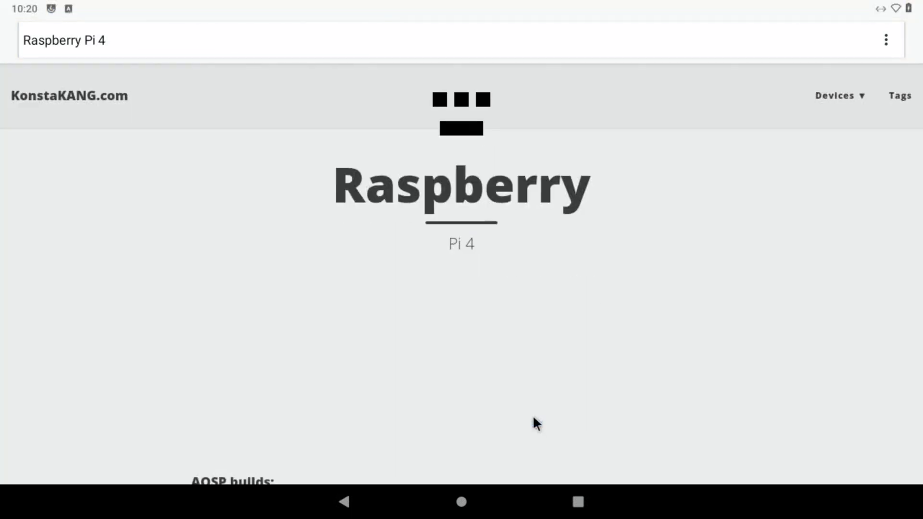
{"action": "left_click", "coordinate": [838, 95]}
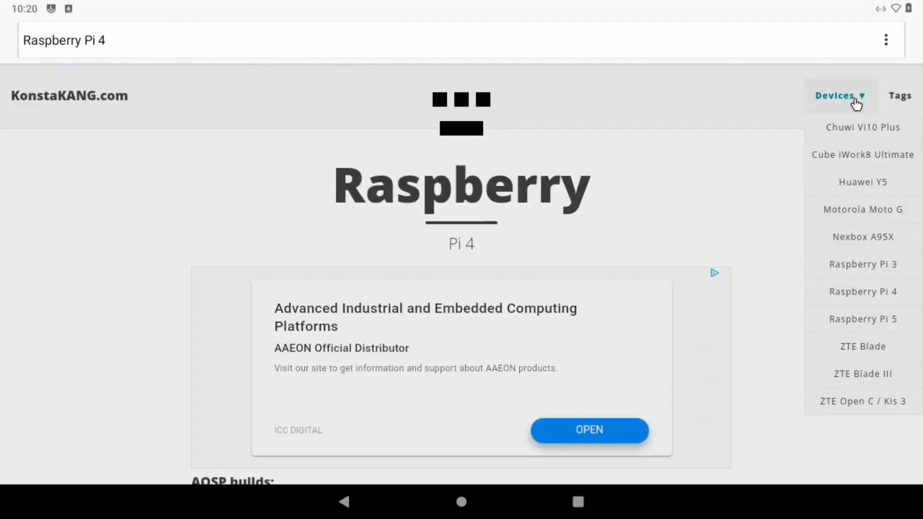
{"action": "mouse_move", "coordinate": [862, 264]}
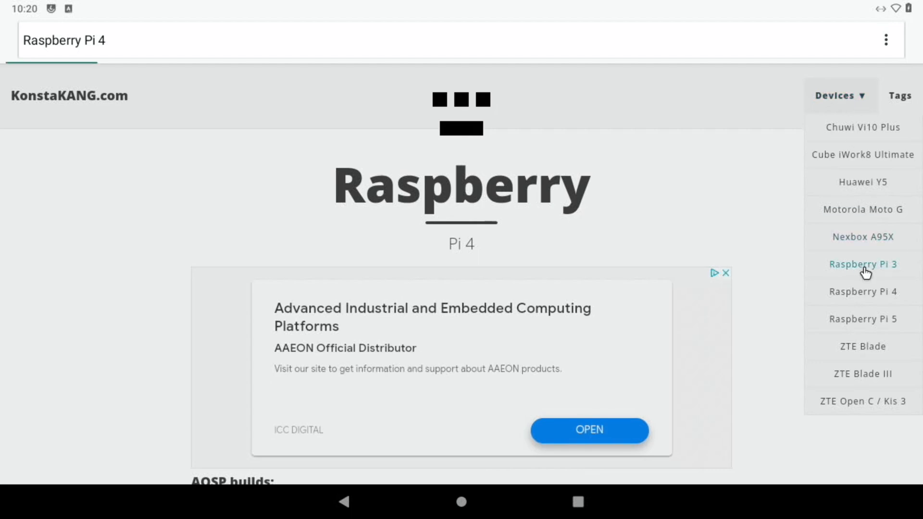
{"action": "left_click", "coordinate": [861, 264]}
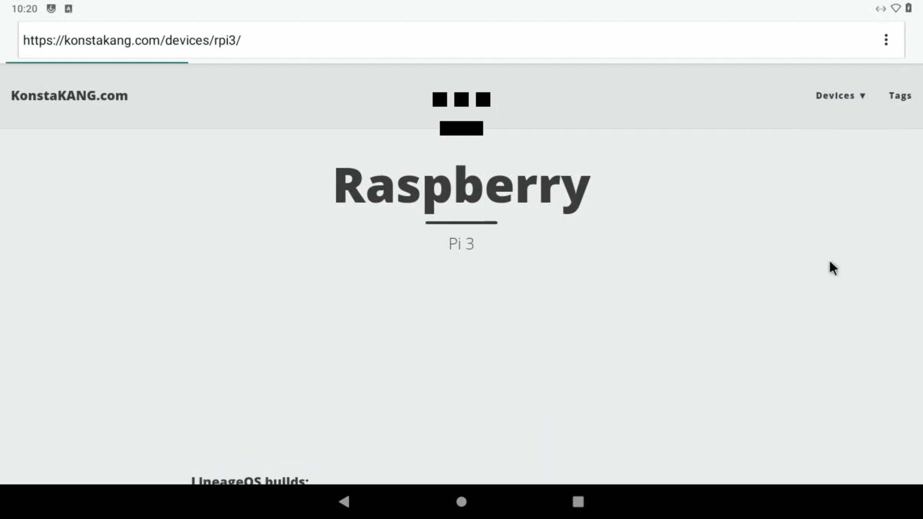
{"action": "mouse_move", "coordinate": [197, 237]}
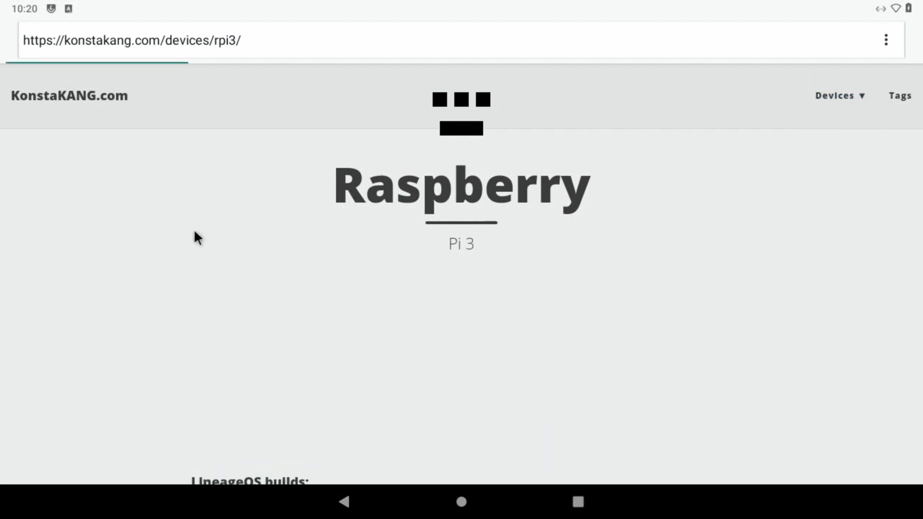
{"action": "scroll", "scroll_direction": "down", "scroll_amount": 3}
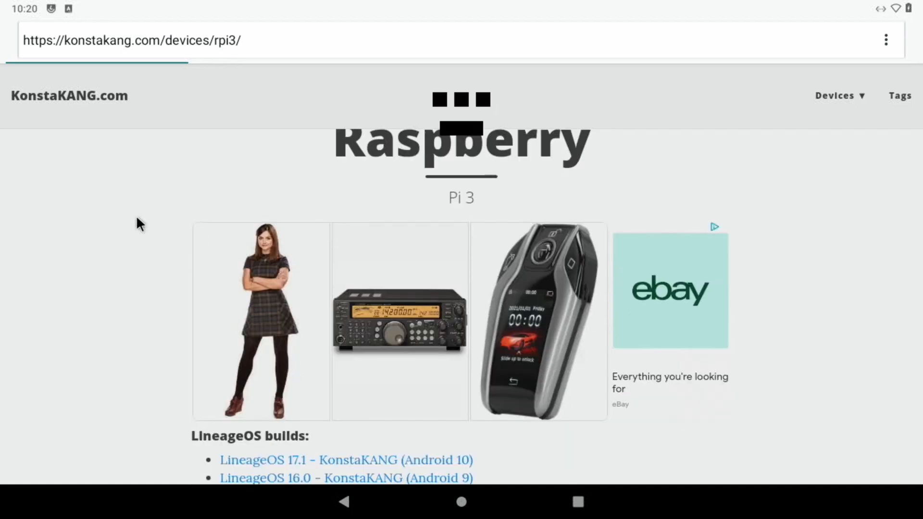
{"action": "scroll", "scroll_direction": "down", "scroll_amount": 3}
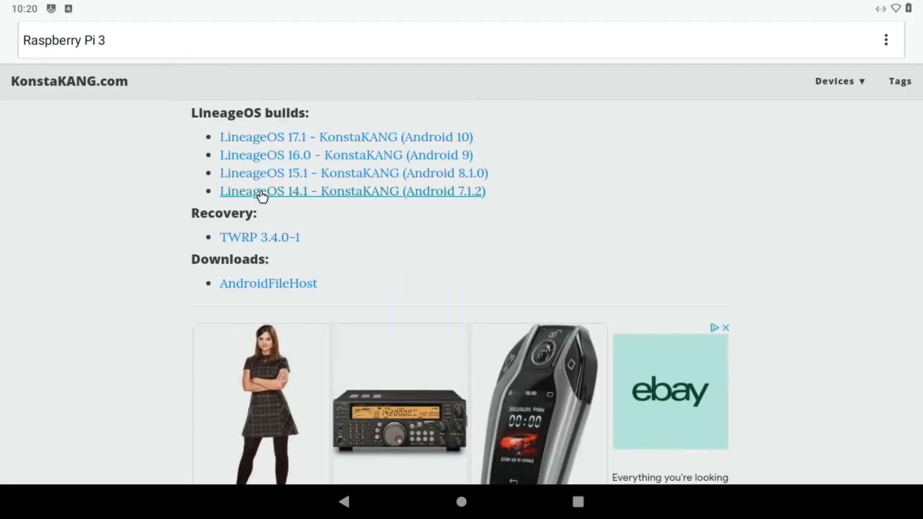
{"action": "mouse_move", "coordinate": [371, 206]}
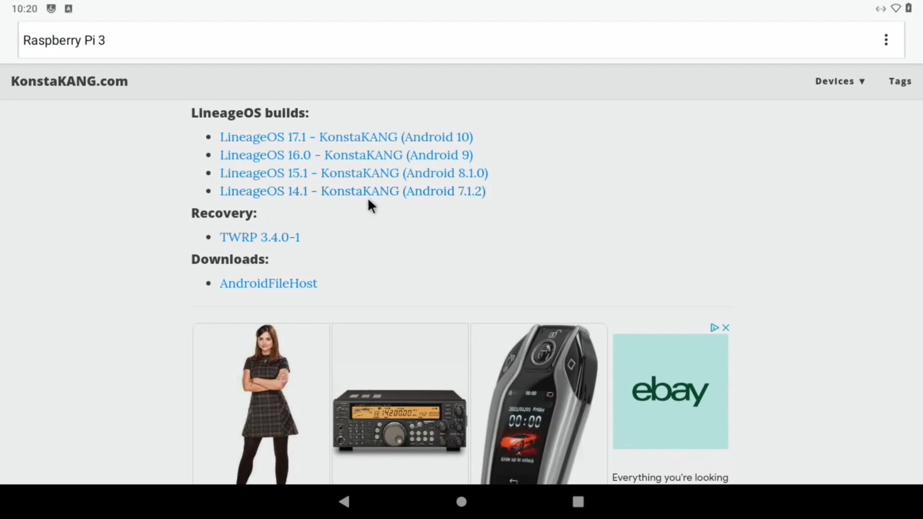
{"action": "mouse_move", "coordinate": [433, 143]}
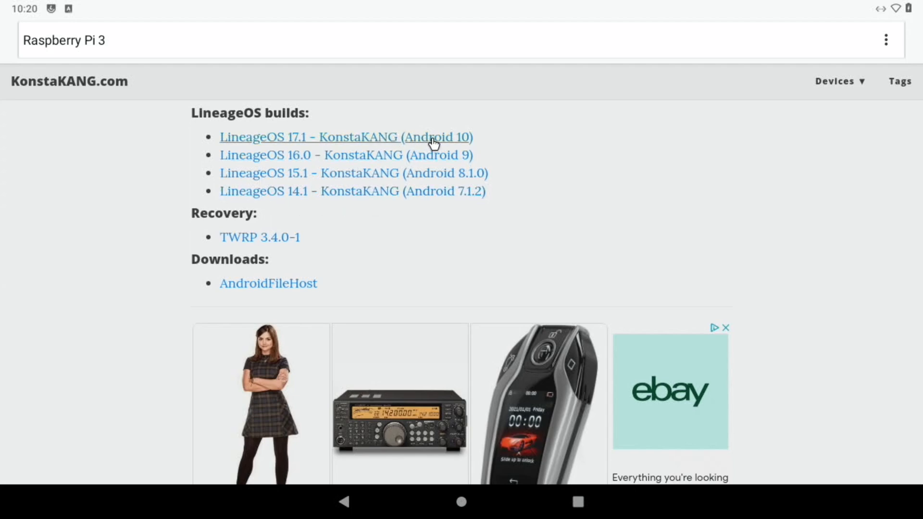
{"action": "mouse_move", "coordinate": [300, 162]}
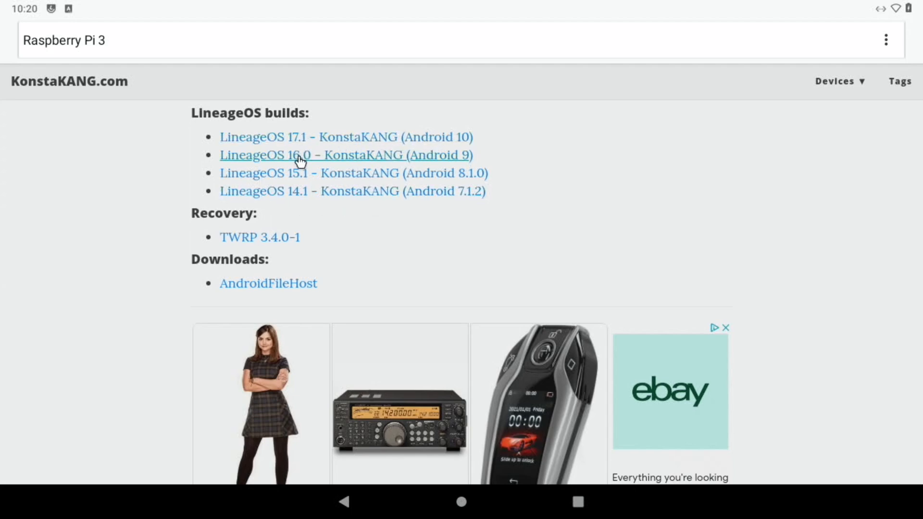
{"action": "mouse_move", "coordinate": [358, 158]}
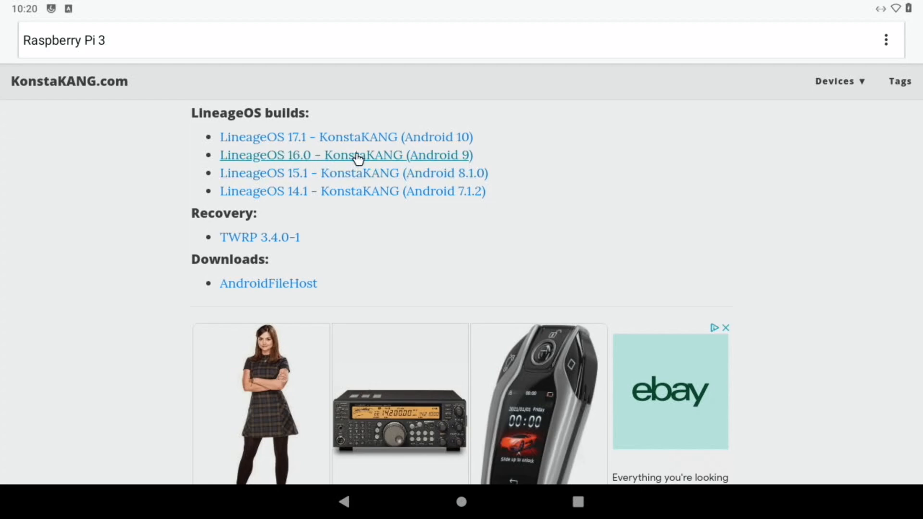
{"action": "mouse_move", "coordinate": [429, 153]}
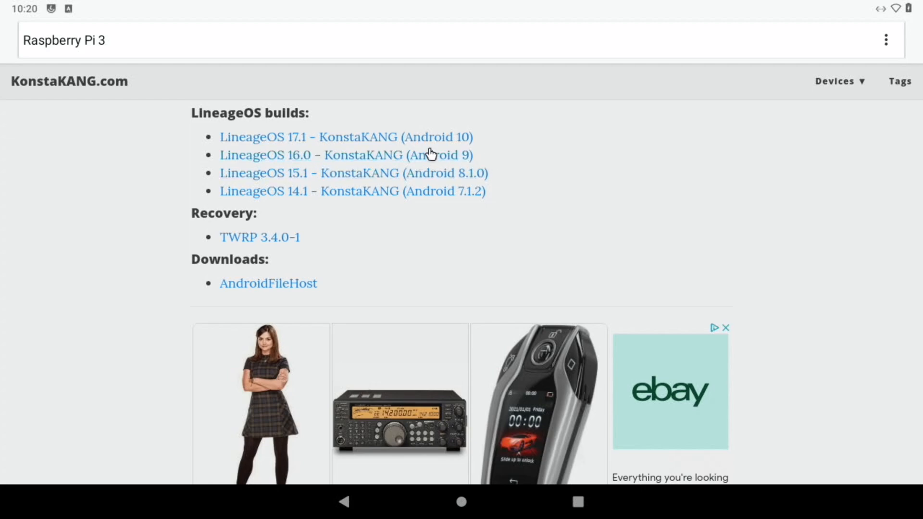
{"action": "mouse_move", "coordinate": [387, 167]}
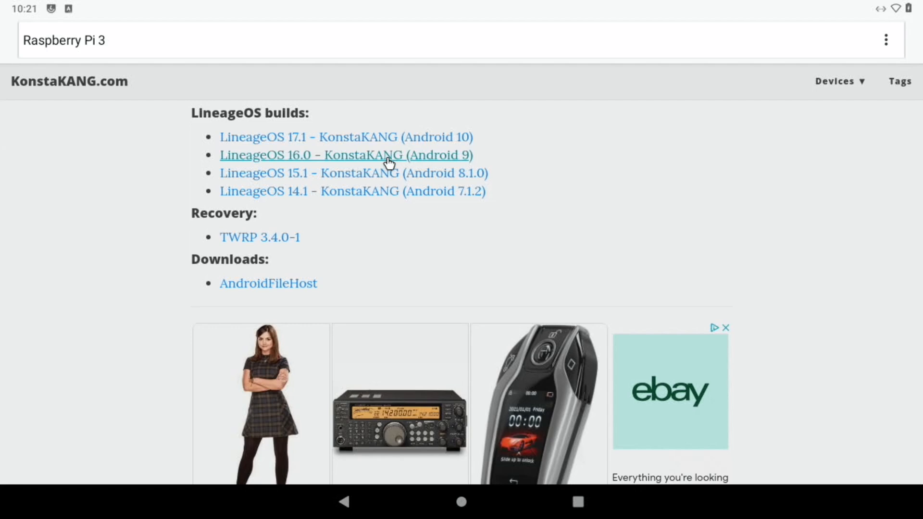
{"action": "mouse_move", "coordinate": [386, 146]}
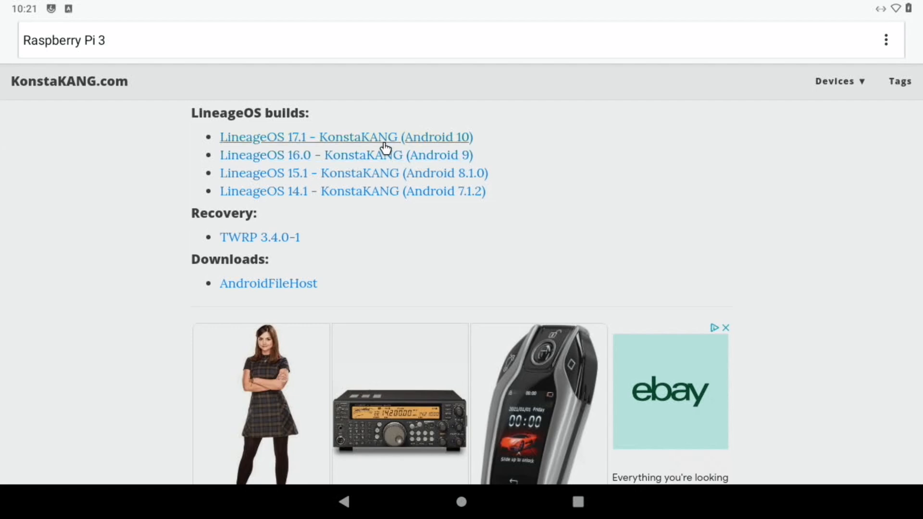
{"action": "mouse_move", "coordinate": [361, 145]}
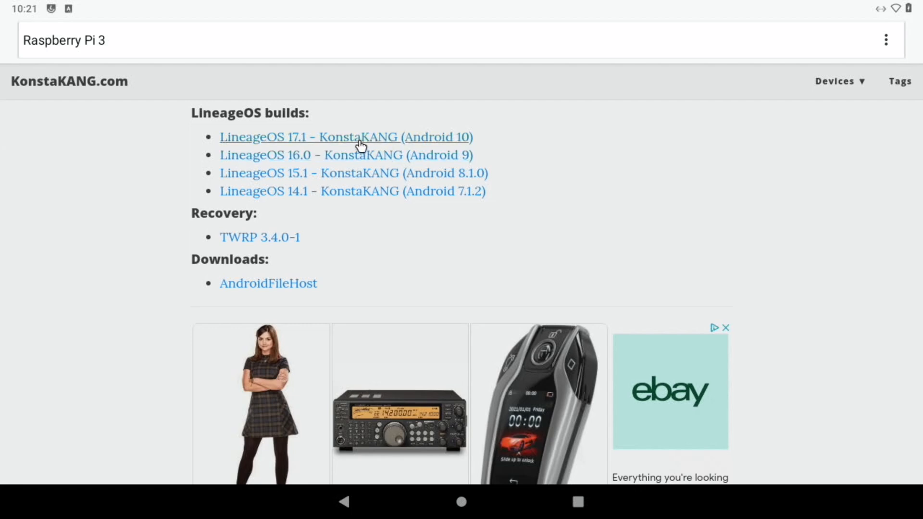
{"action": "scroll", "scroll_direction": "down", "scroll_amount": 3}
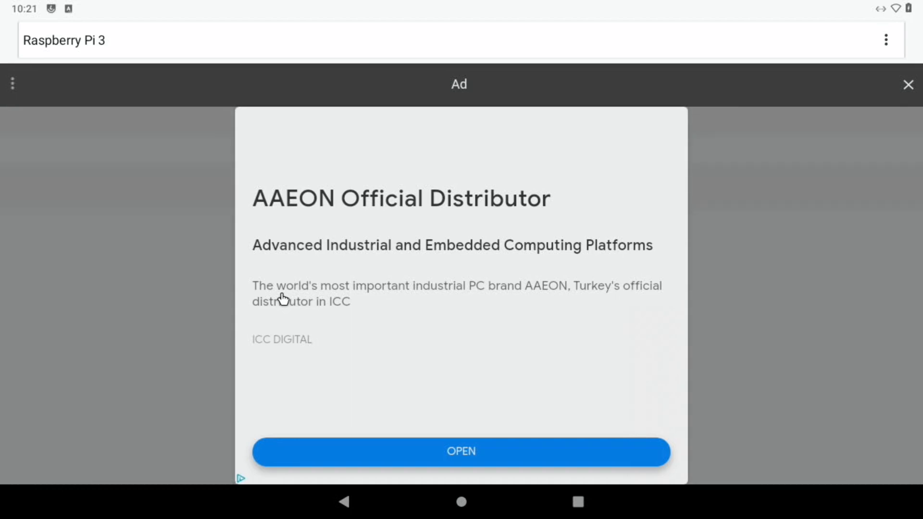
Dismiss the ad and scroll through the LineageOS 17.1 changelogs and reader comments.
{"action": "left_click", "coordinate": [908, 84]}
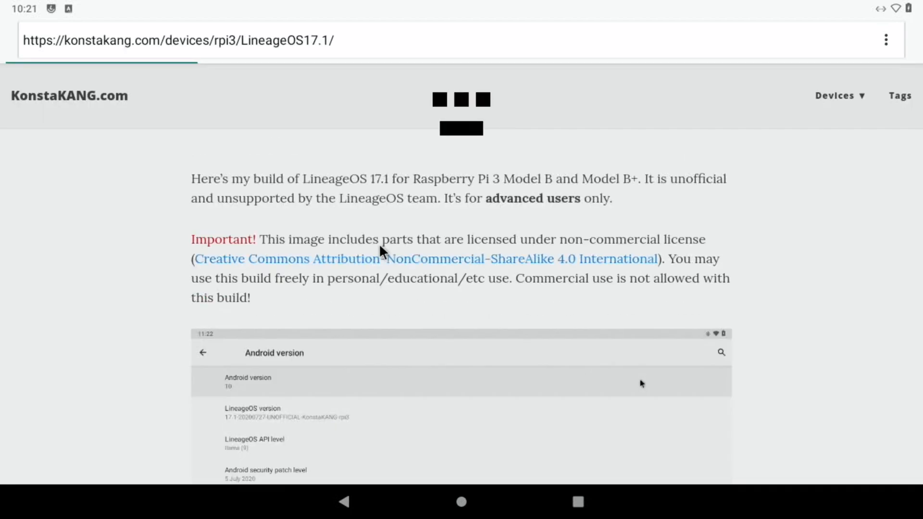
{"action": "scroll", "scroll_direction": "down", "scroll_amount": 3}
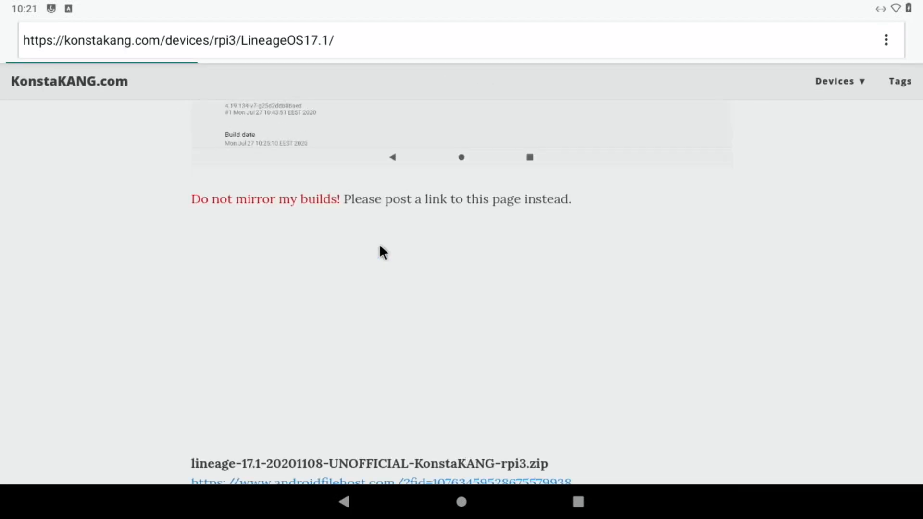
{"action": "scroll", "scroll_direction": "down", "scroll_amount": 3}
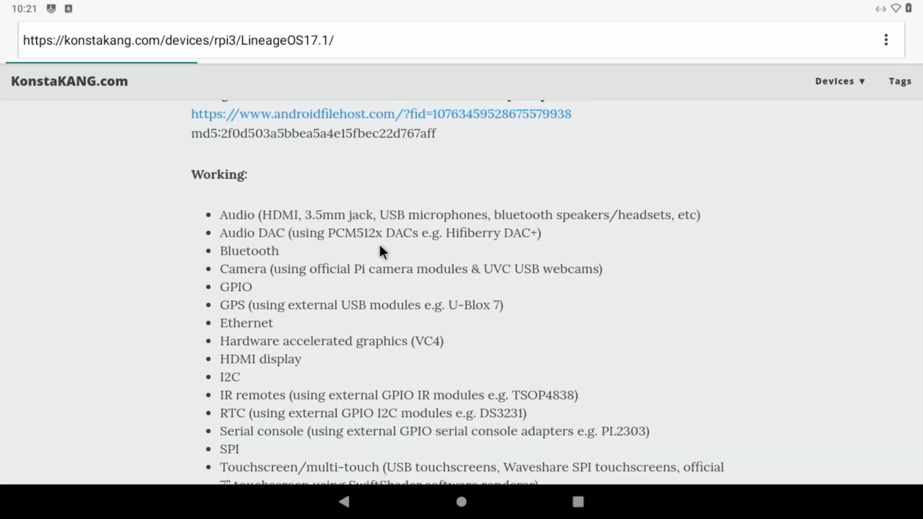
{"action": "scroll", "scroll_direction": "down", "scroll_amount": 3}
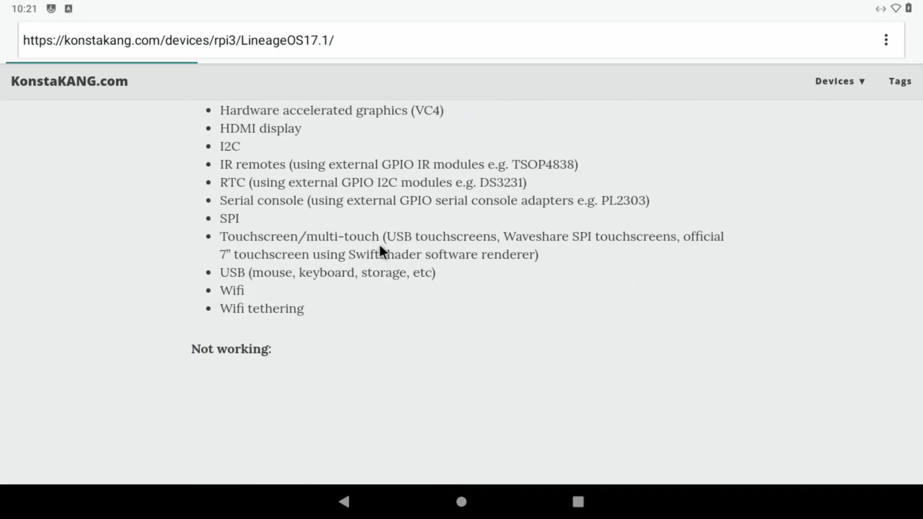
{"action": "scroll", "scroll_direction": "down", "scroll_amount": 3}
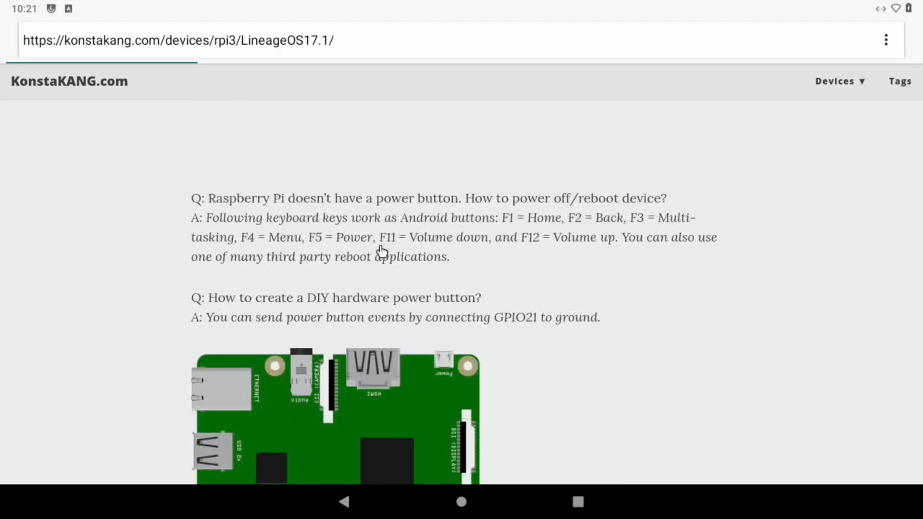
{"action": "scroll", "scroll_direction": "up", "scroll_amount": 3}
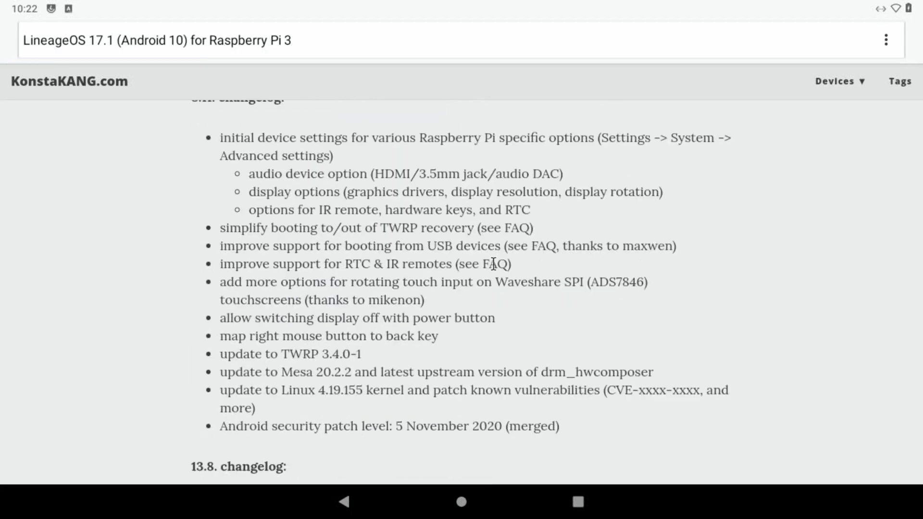
{"action": "mouse_move", "coordinate": [424, 179]}
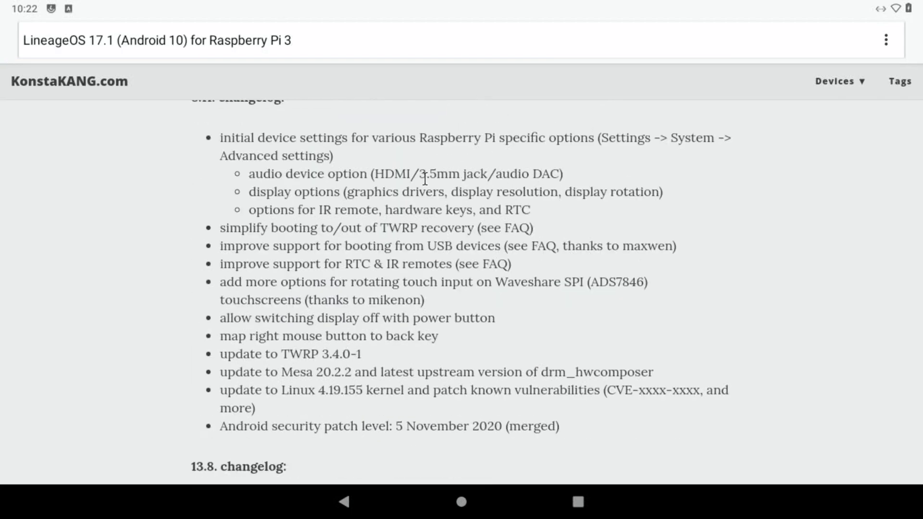
{"action": "scroll", "scroll_direction": "down", "scroll_amount": 3}
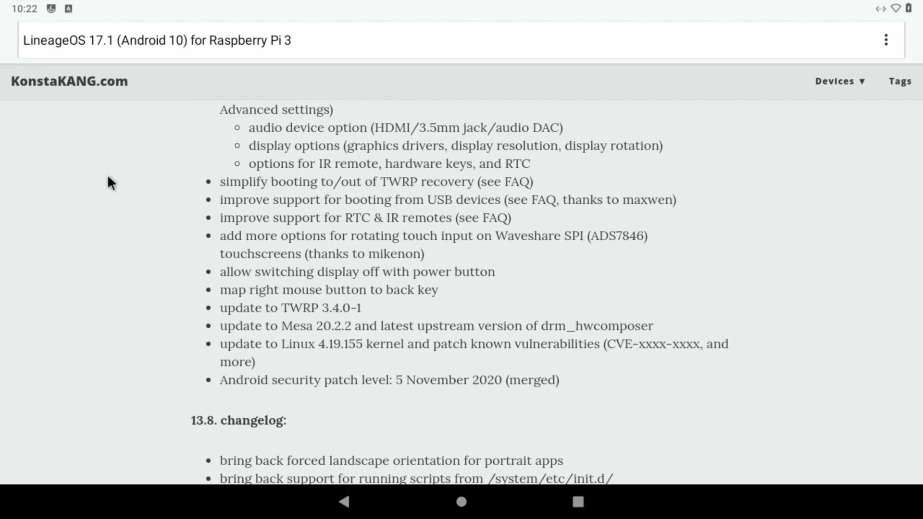
{"action": "scroll", "scroll_direction": "down", "scroll_amount": 3}
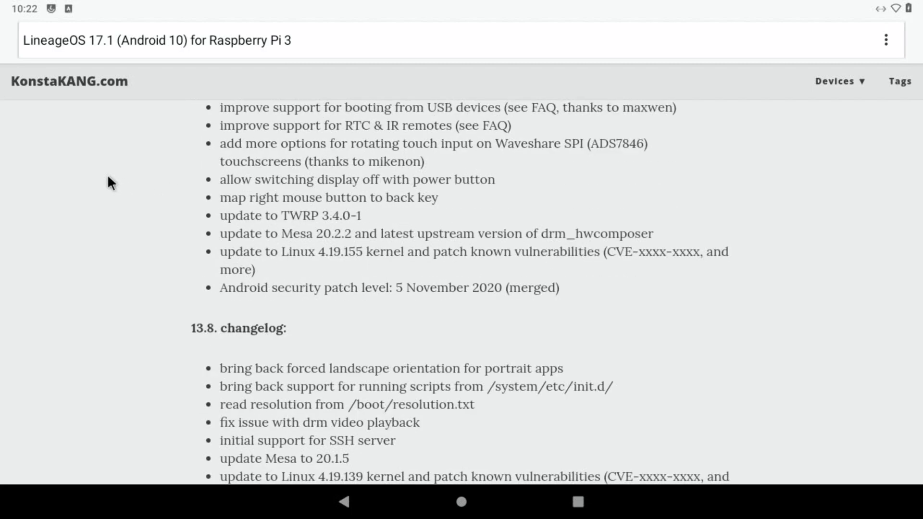
{"action": "scroll", "scroll_direction": "down", "scroll_amount": 3}
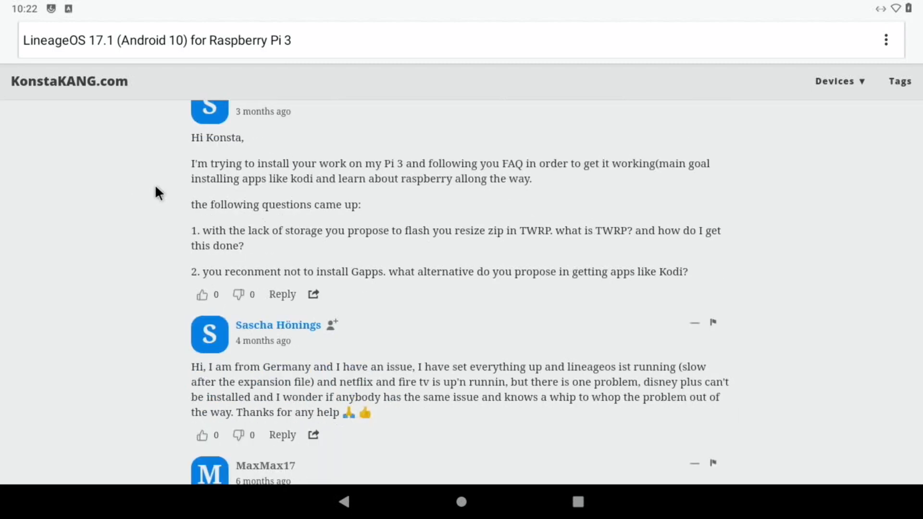
{"action": "scroll", "scroll_direction": "down", "scroll_amount": 3}
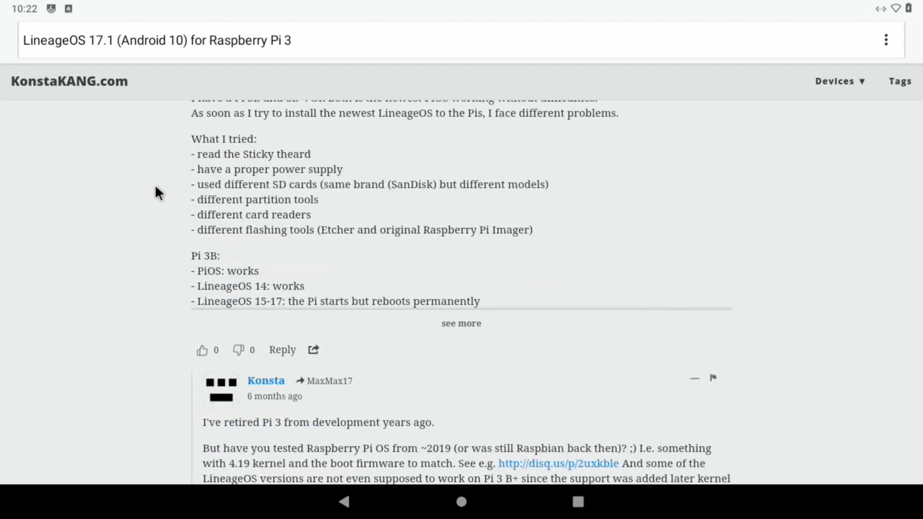
{"action": "scroll", "scroll_direction": "down", "scroll_amount": 3}
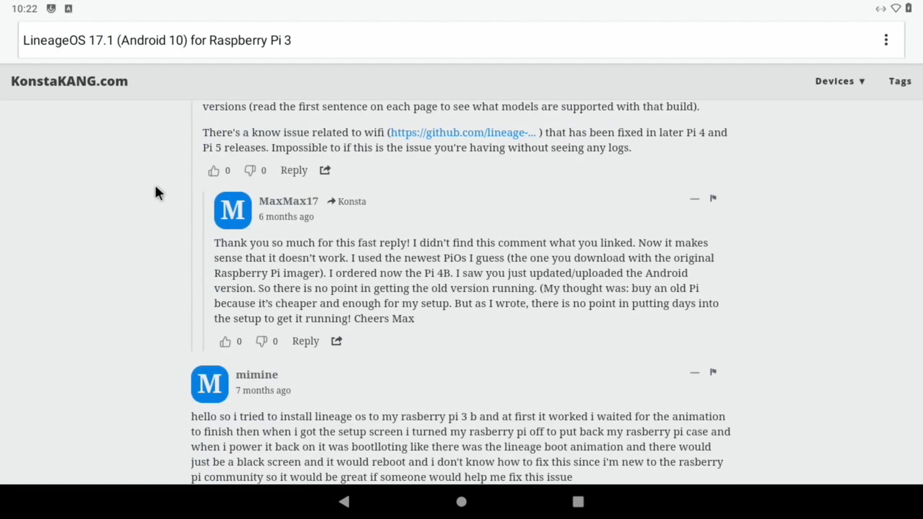
{"action": "scroll", "scroll_direction": "down", "scroll_amount": 3}
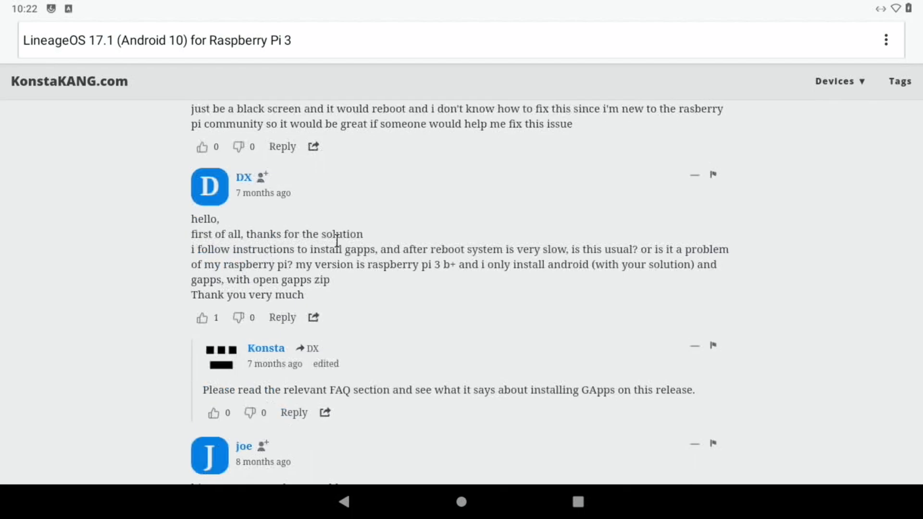
{"action": "scroll", "scroll_direction": "down", "scroll_amount": 3}
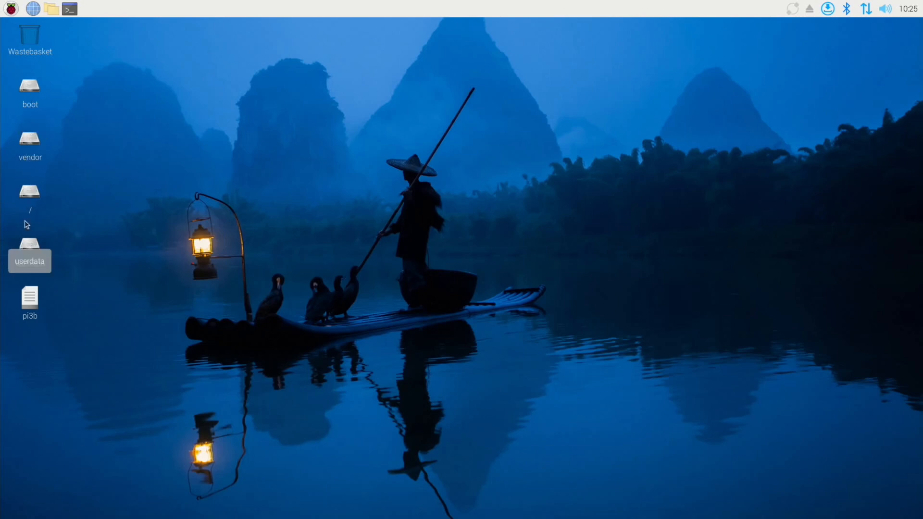
{"action": "mouse_move", "coordinate": [26, 89]}
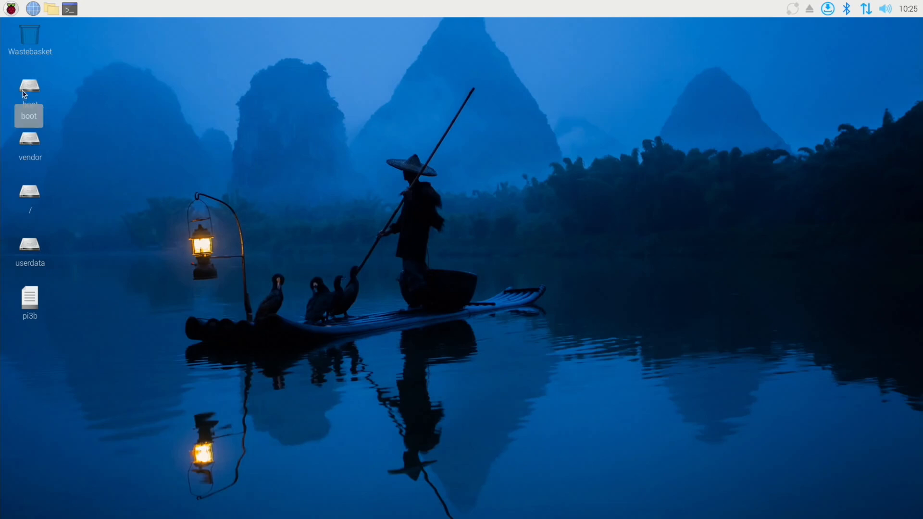
Launch GParted from the Raspberry menu, authenticate, and select /dev/sda to show its partitions.
{"action": "left_click", "coordinate": [10, 8]}
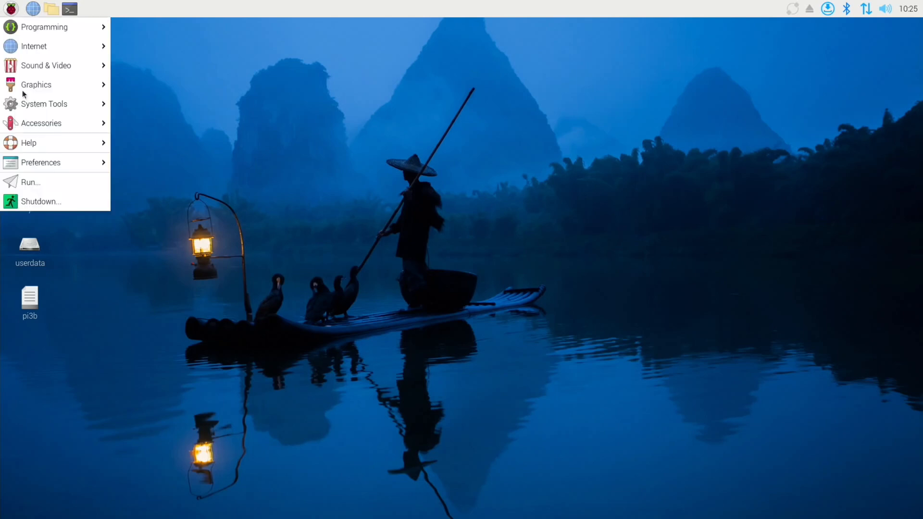
{"action": "type", "text": "g"}
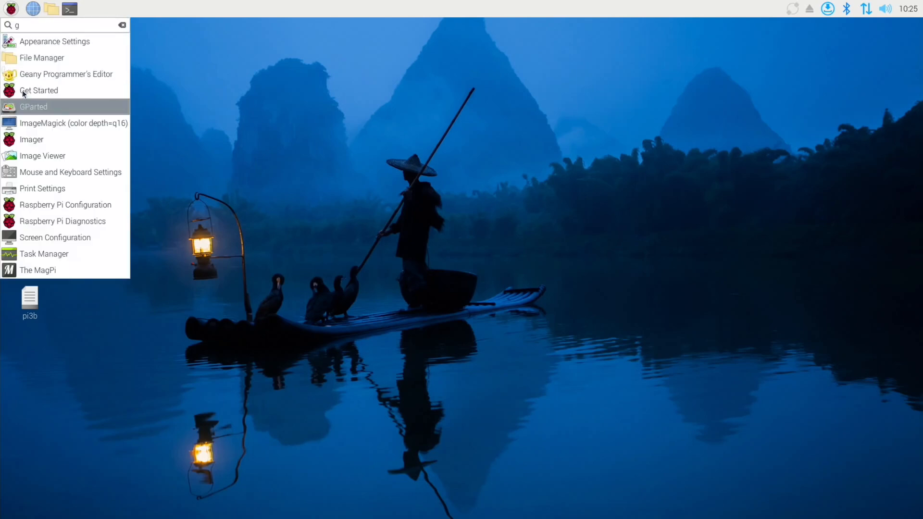
{"action": "left_click", "coordinate": [34, 106]}
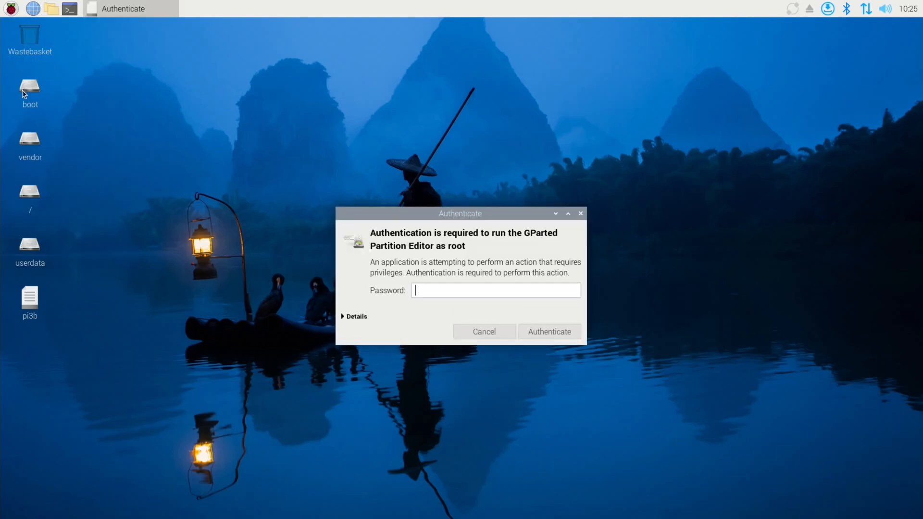
{"action": "left_click", "coordinate": [547, 331]}
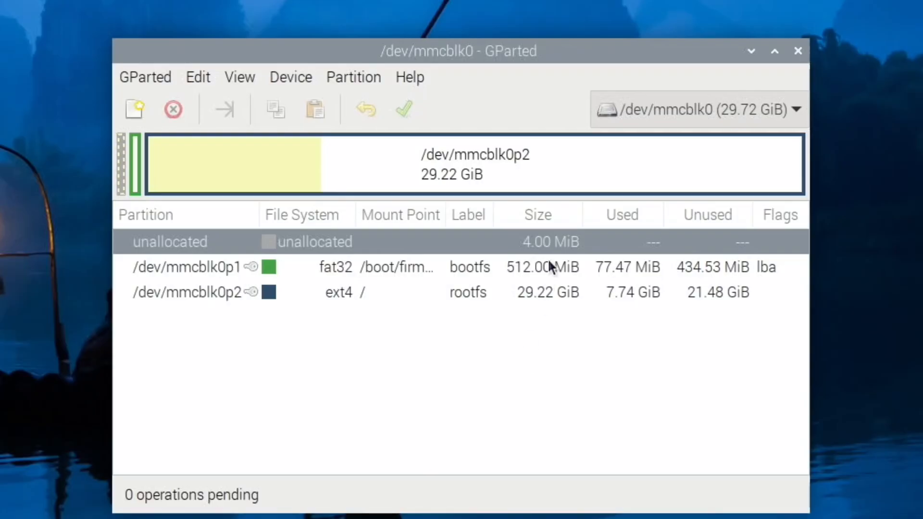
{"action": "mouse_move", "coordinate": [467, 176]}
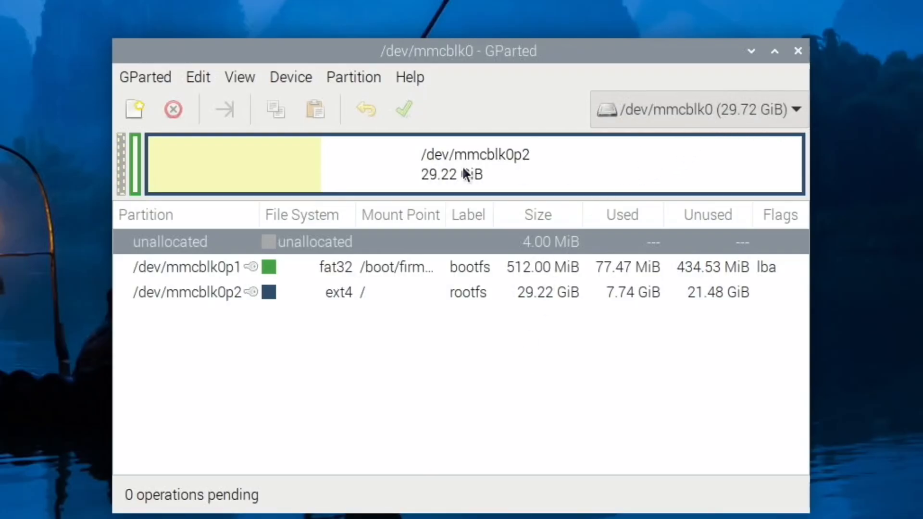
{"action": "left_click", "coordinate": [796, 108]}
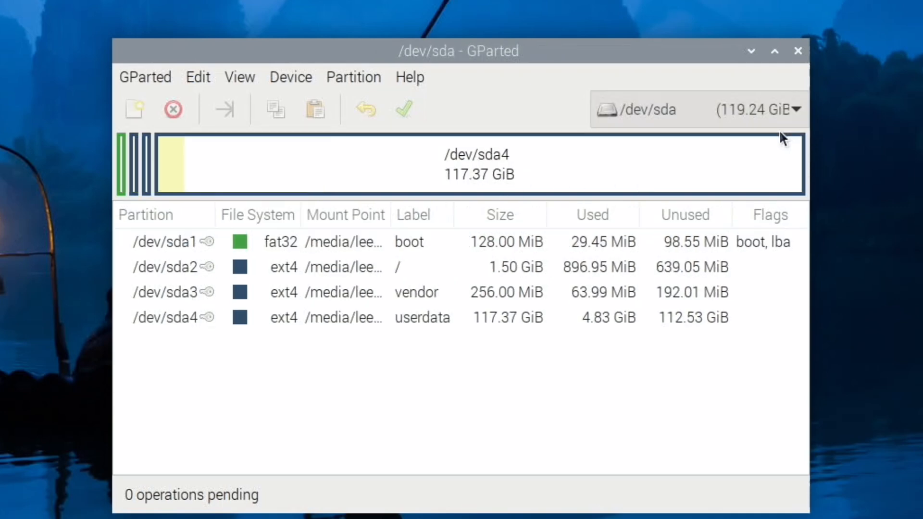
{"action": "mouse_move", "coordinate": [170, 199]}
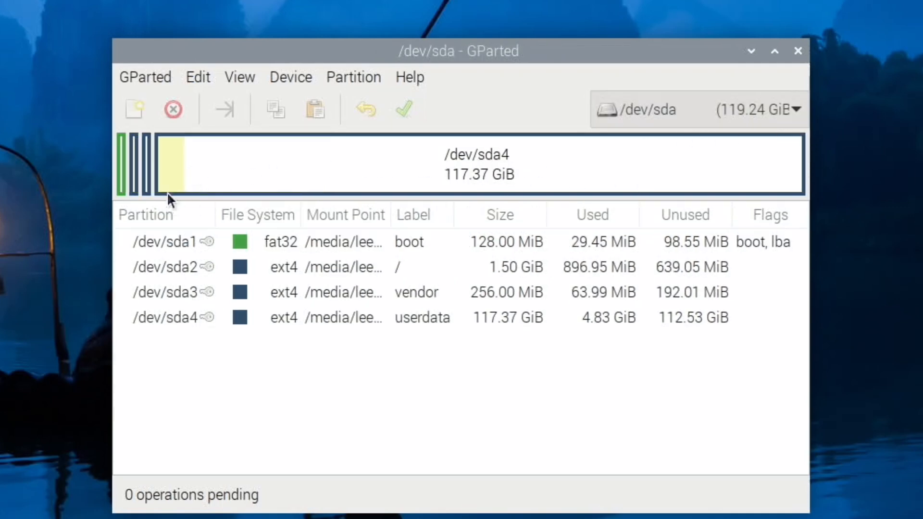
{"action": "mouse_move", "coordinate": [236, 196]}
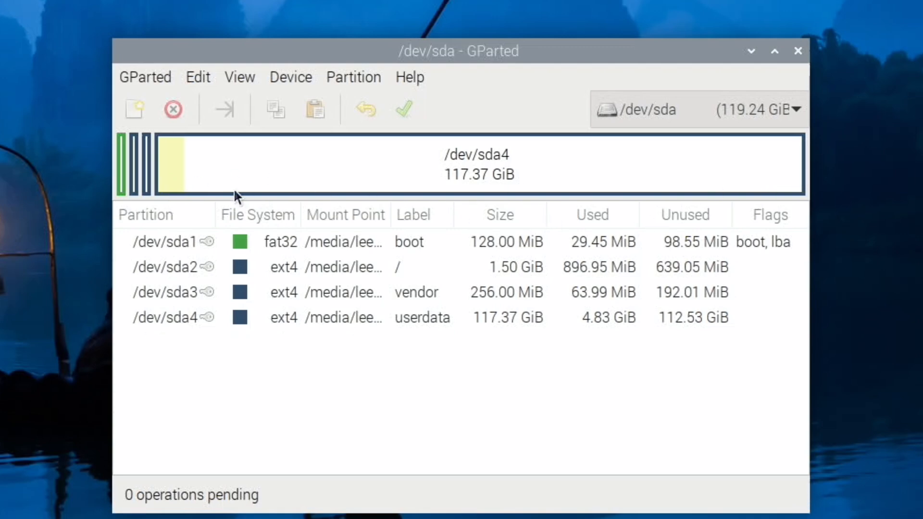
{"action": "mouse_move", "coordinate": [252, 184]}
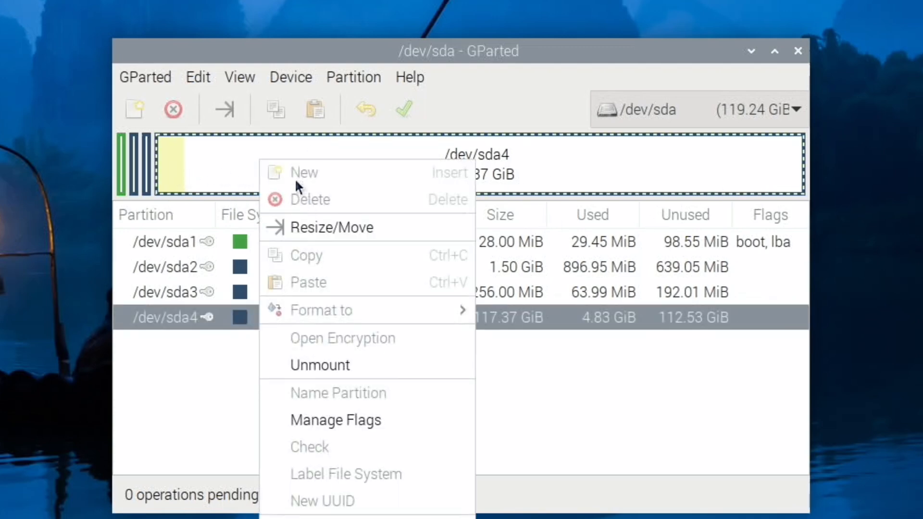
{"action": "mouse_move", "coordinate": [852, 174]}
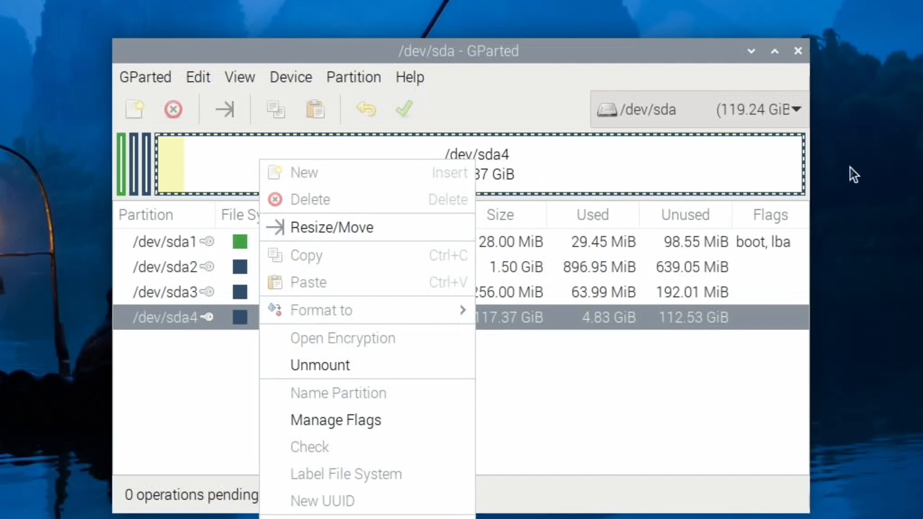
{"action": "mouse_move", "coordinate": [530, 345]}
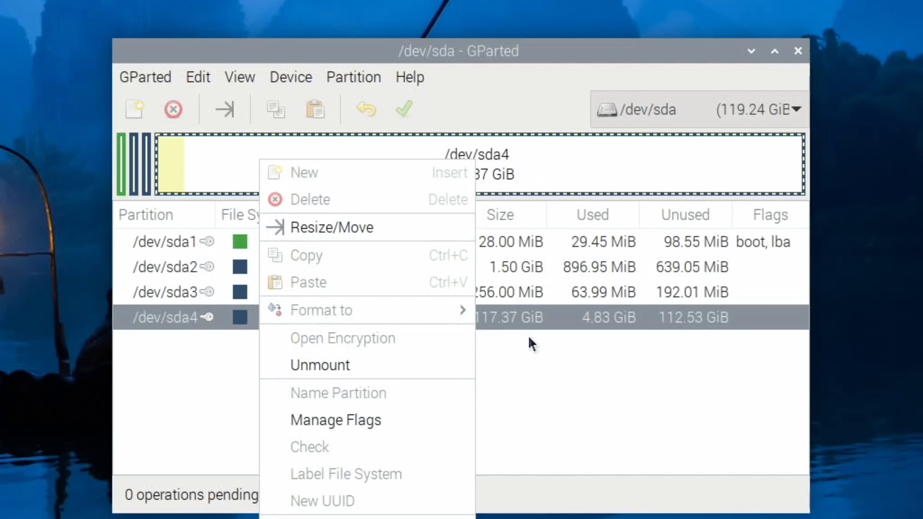
{"action": "mouse_move", "coordinate": [540, 356]}
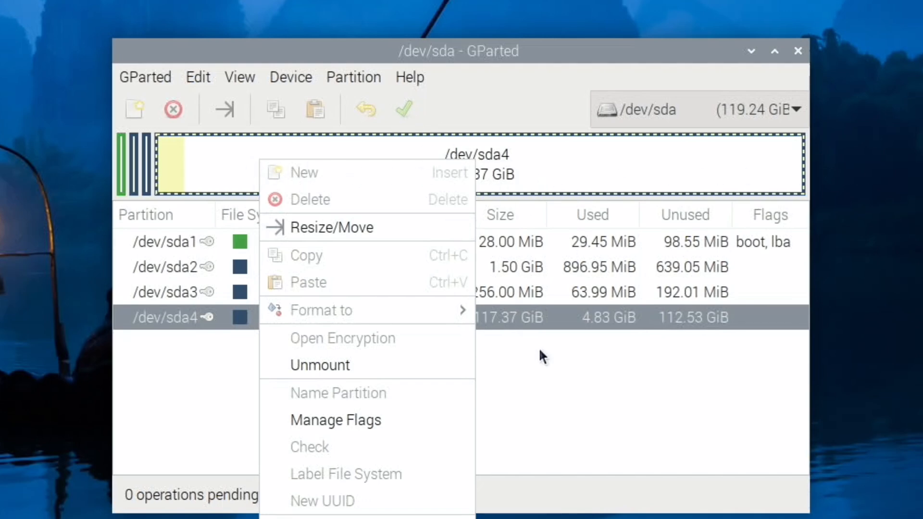
{"action": "mouse_move", "coordinate": [592, 312]}
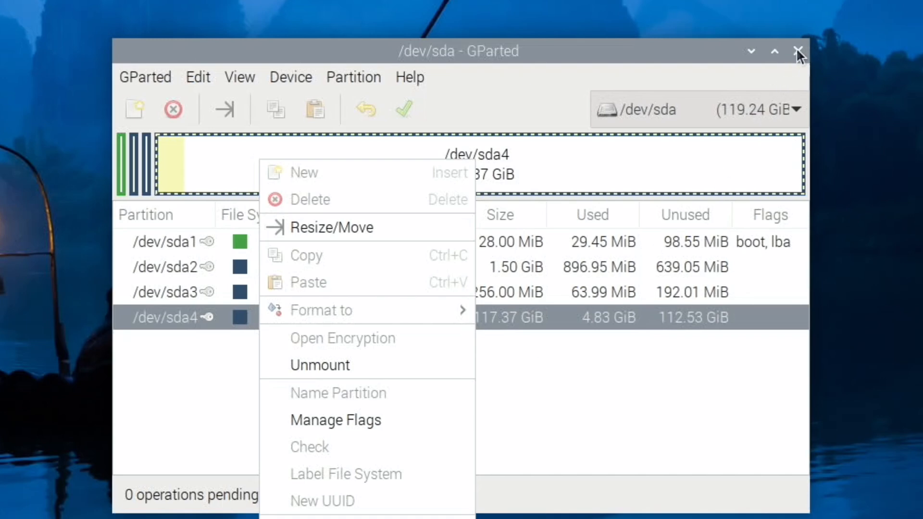
Close GParted and open config.txt from the boot partition in Mousepad.
{"action": "left_click", "coordinate": [798, 51]}
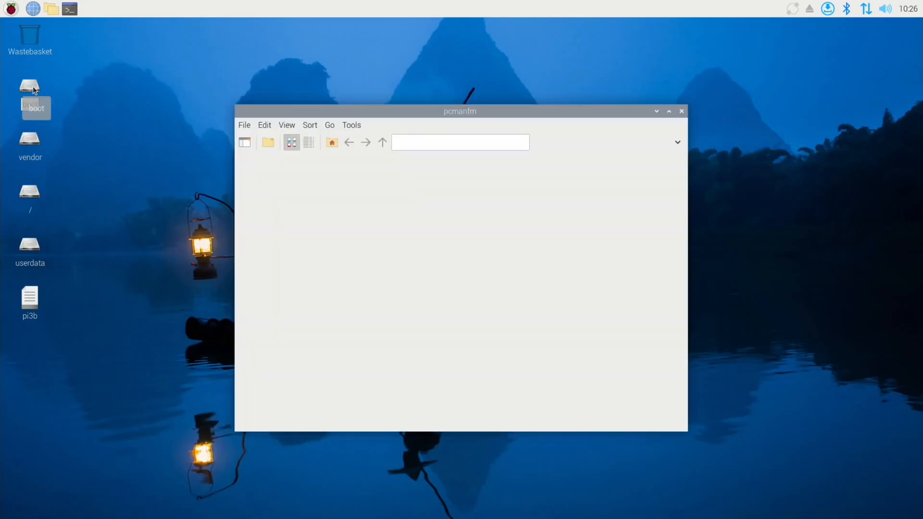
{"action": "double_click", "coordinate": [29, 86]}
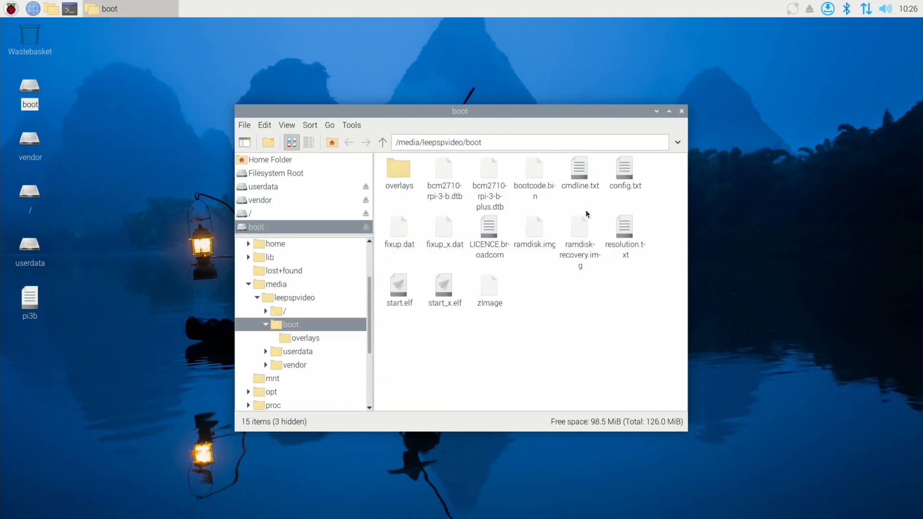
{"action": "left_click", "coordinate": [624, 171]}
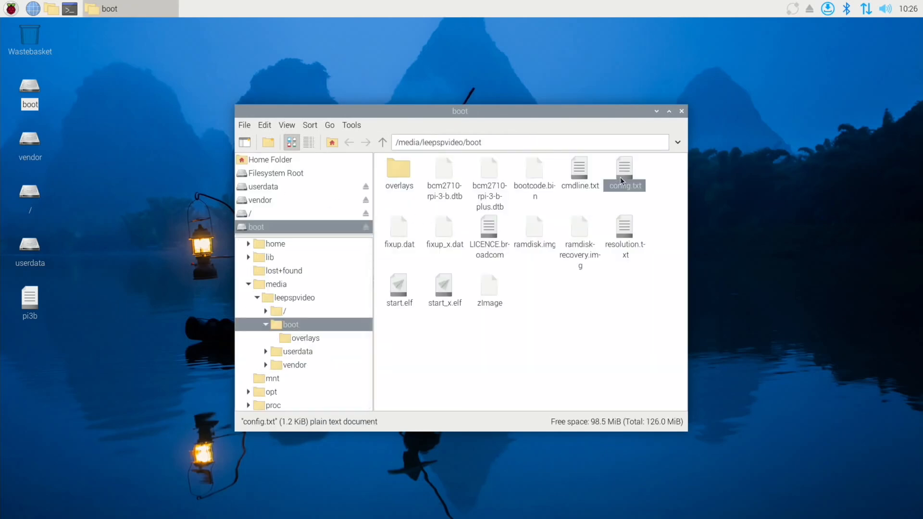
{"action": "double_click", "coordinate": [623, 168]}
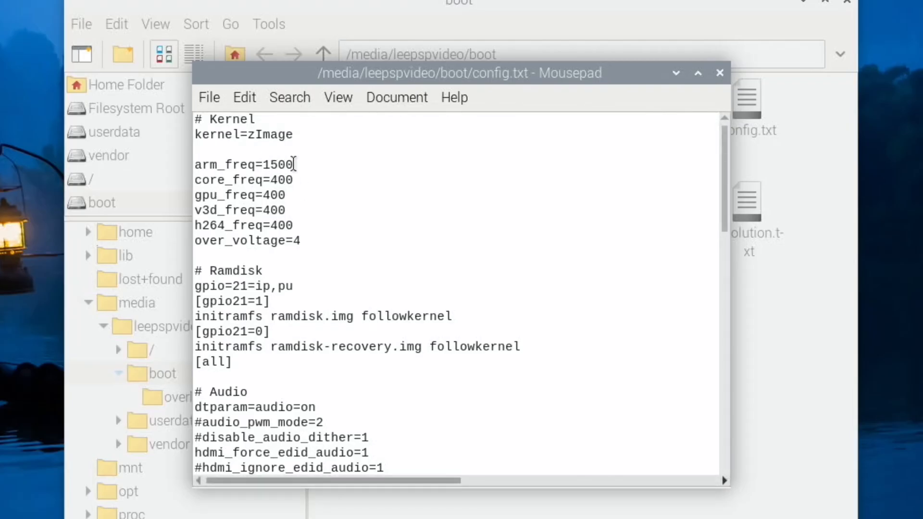
{"action": "mouse_move", "coordinate": [306, 186]}
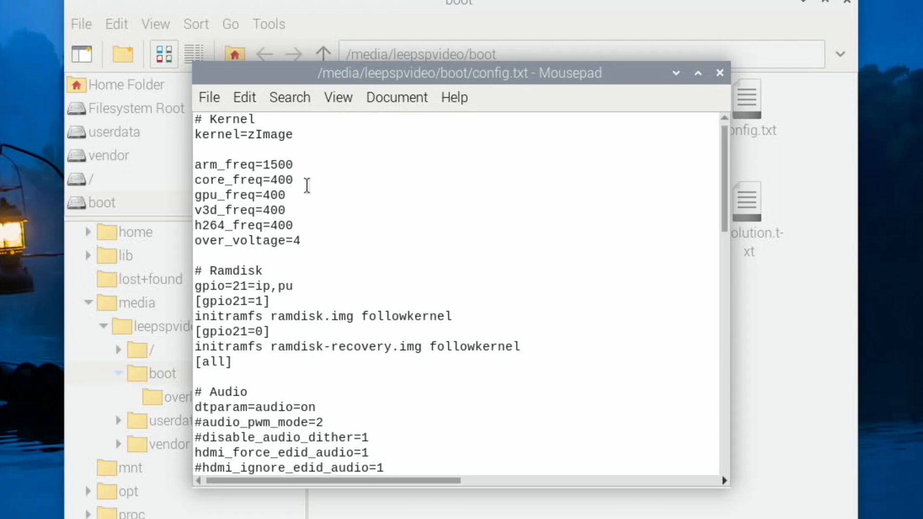
{"action": "mouse_move", "coordinate": [312, 254]}
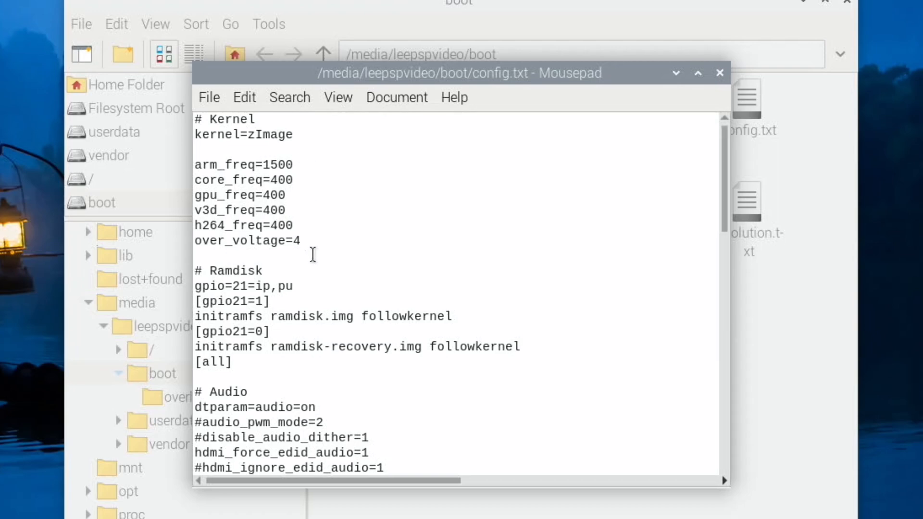
{"action": "mouse_move", "coordinate": [252, 168]}
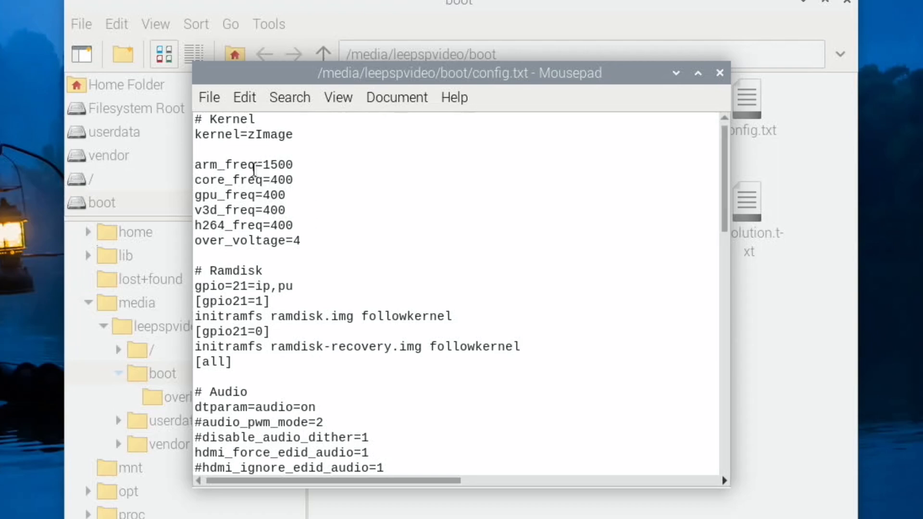